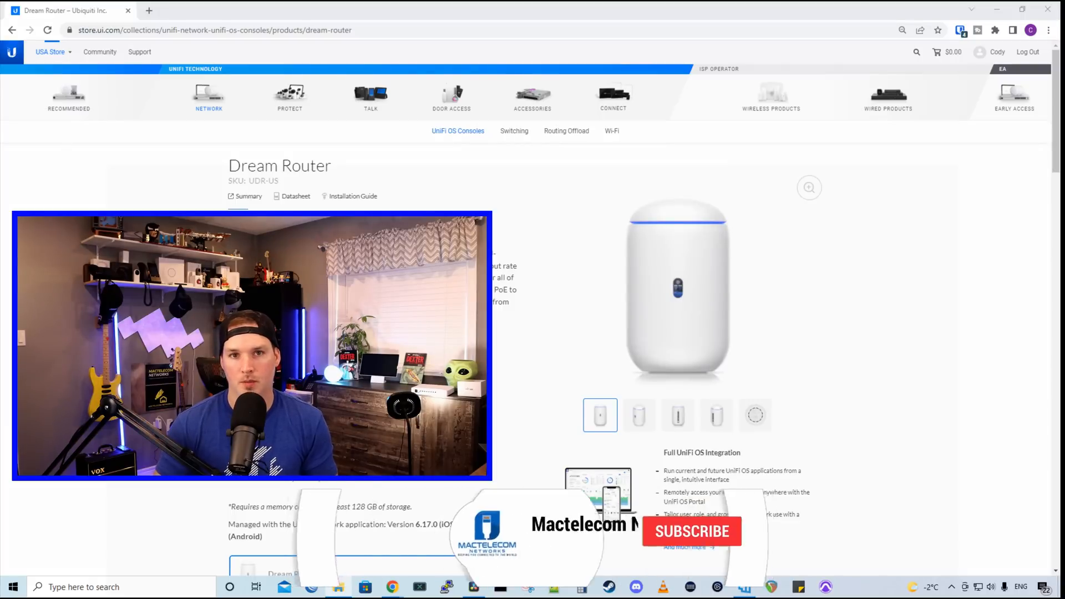
- Scroll through the Dream Router features and reach the sold-out $299 Dream Machine page
left_click(691, 531)
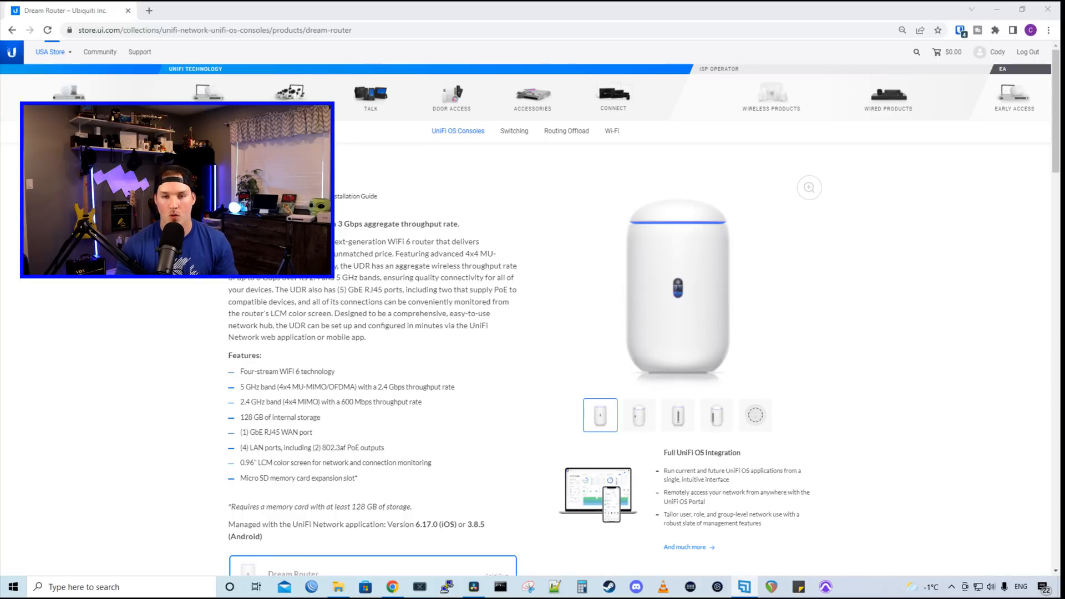
scroll("down", 3)
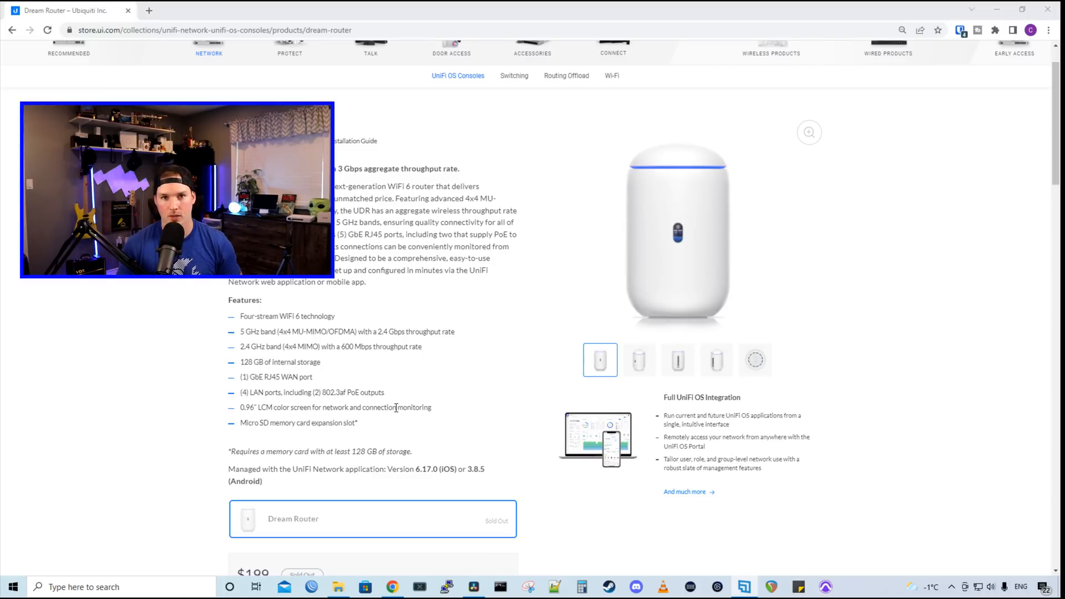
scroll("down", 3)
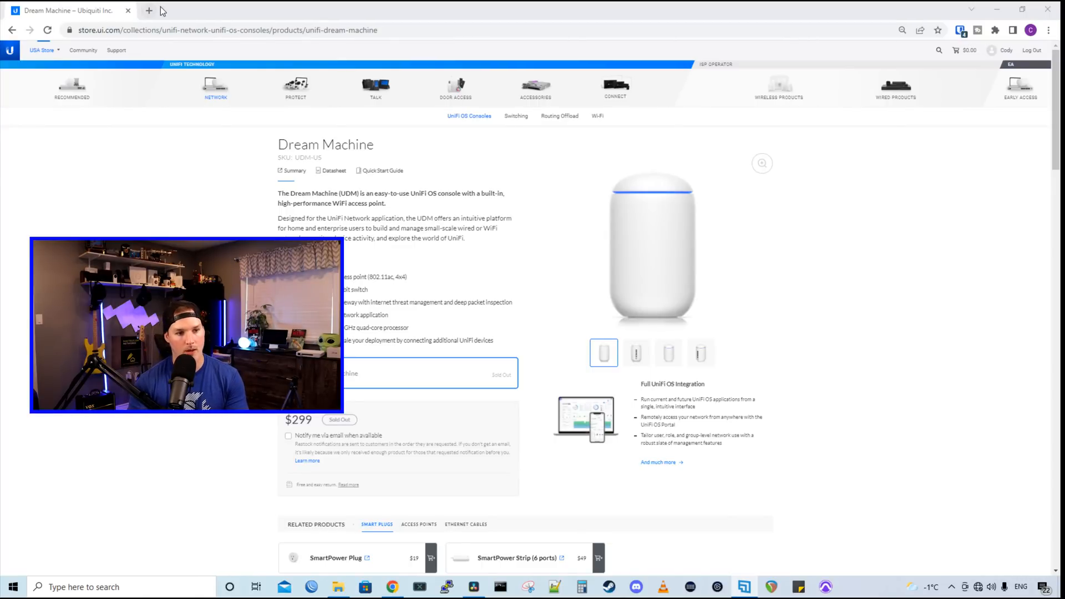
- Navigate to 192.168.1.1, start UDR setup and review connection types under Advanced Internet Options
left_click(195, 30)
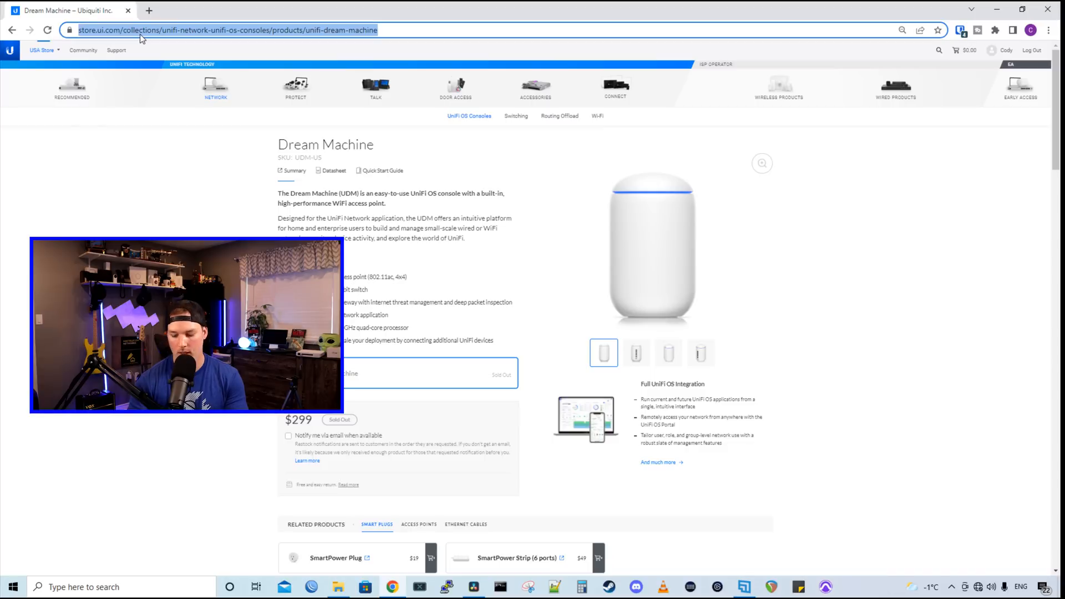
type("192.168.1.1/setup/privacy-and-security")
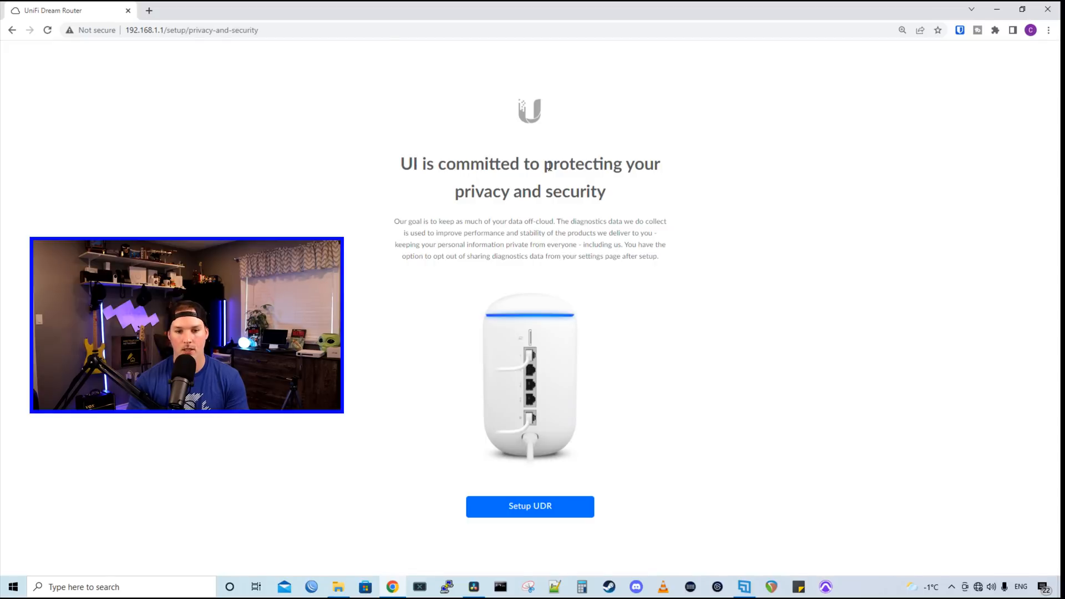
mouse_move(577, 483)
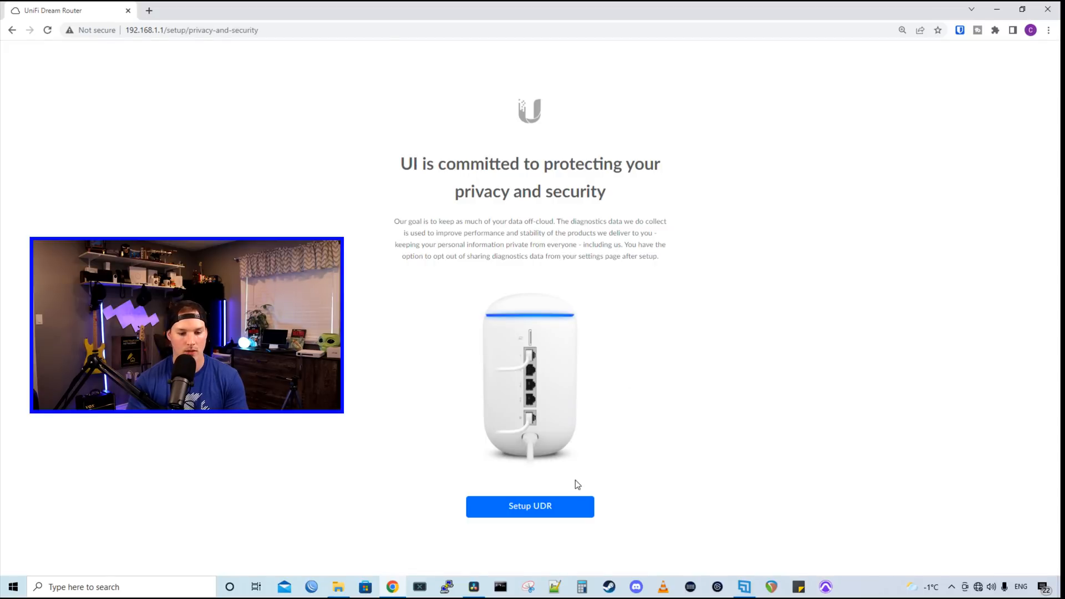
left_click(531, 506)
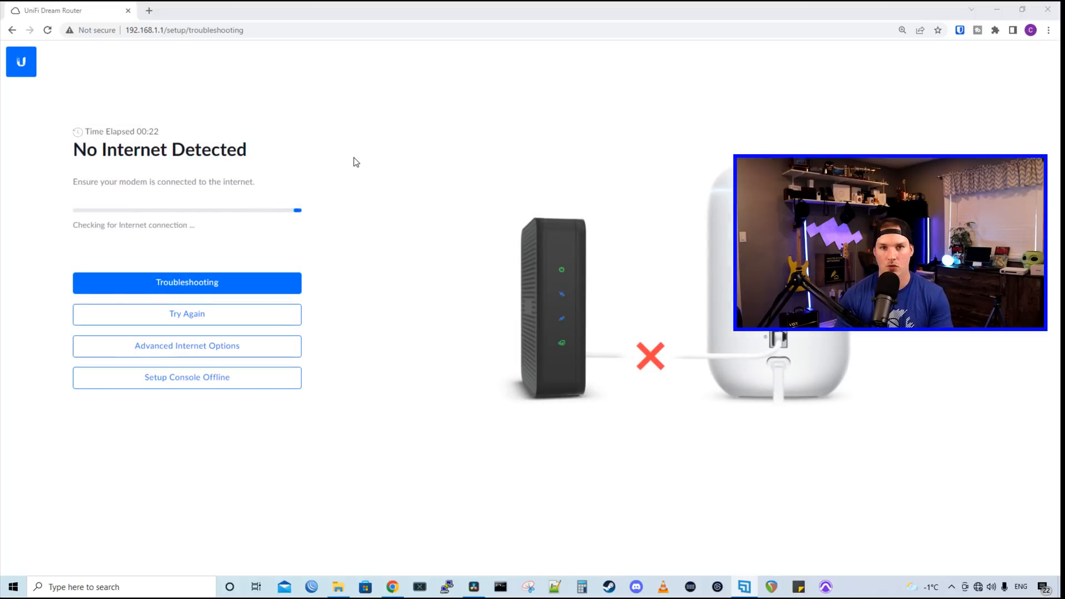
mouse_move(204, 362)
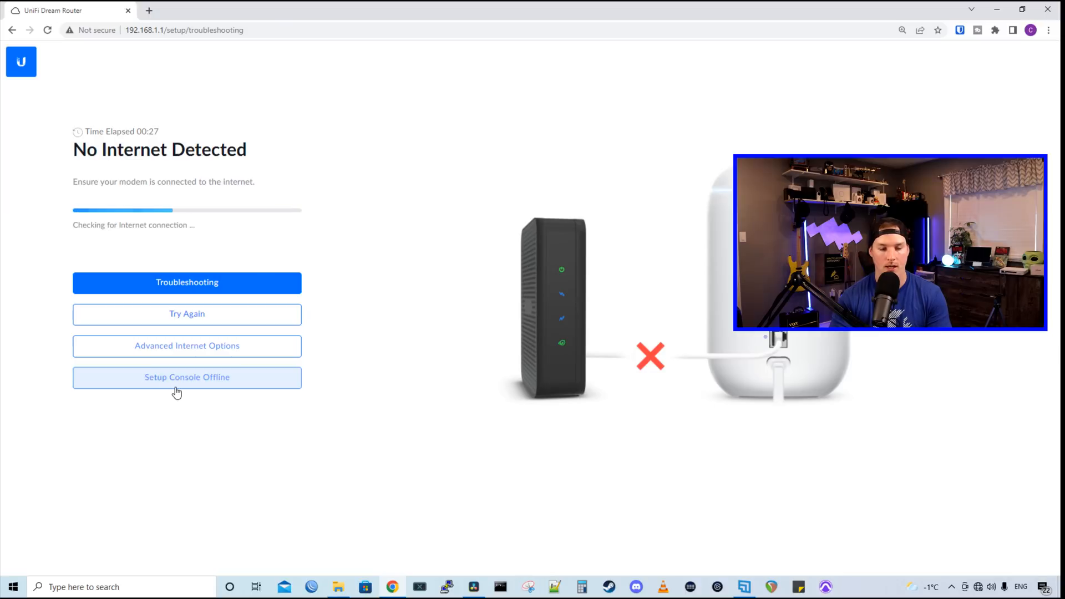
left_click(186, 346)
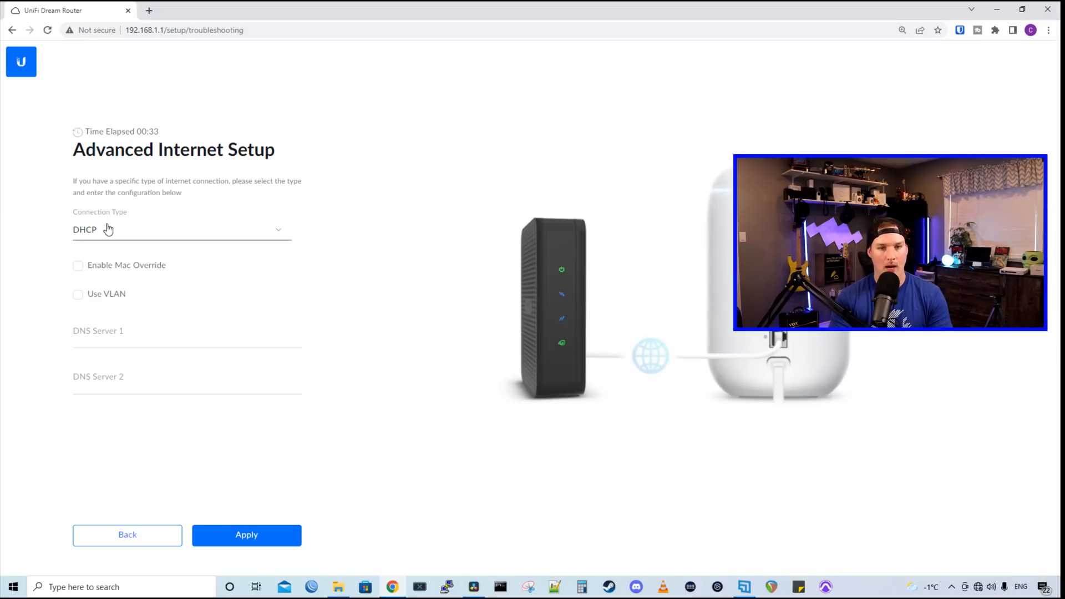
left_click(182, 229)
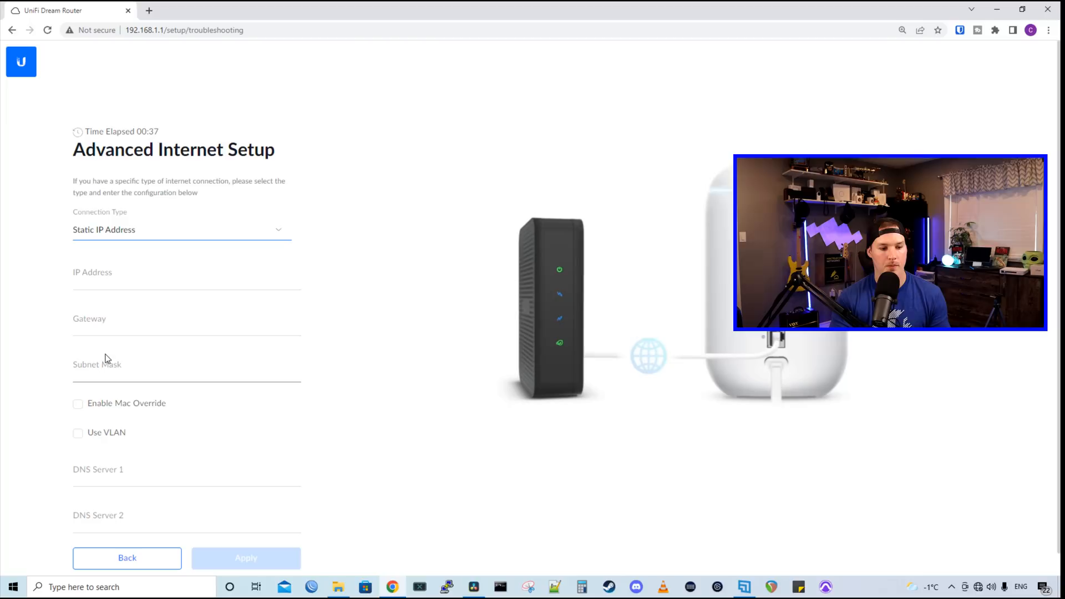
mouse_move(177, 510)
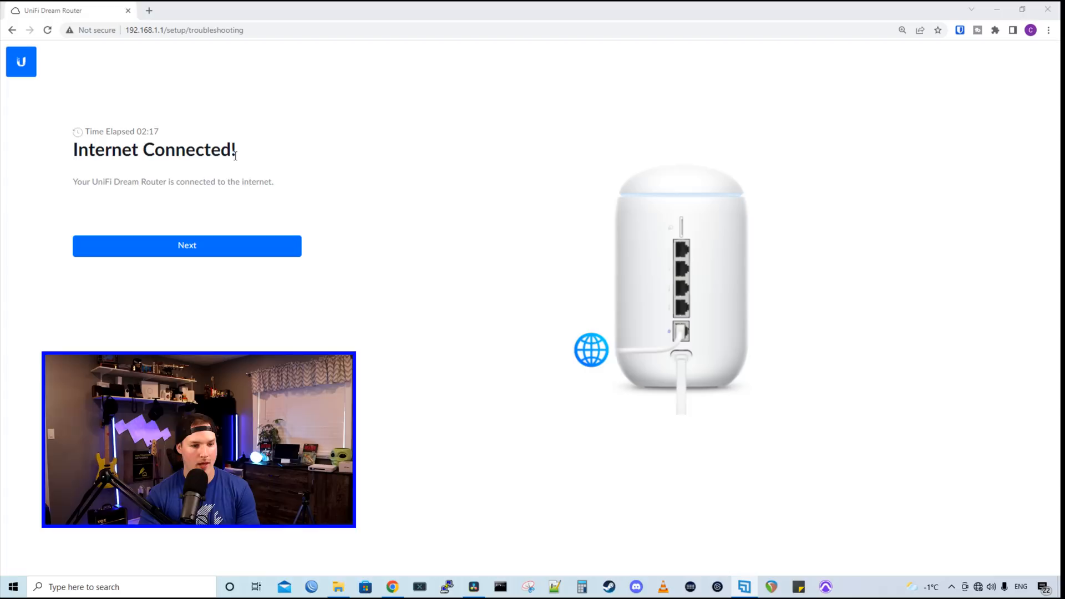
mouse_move(230, 243)
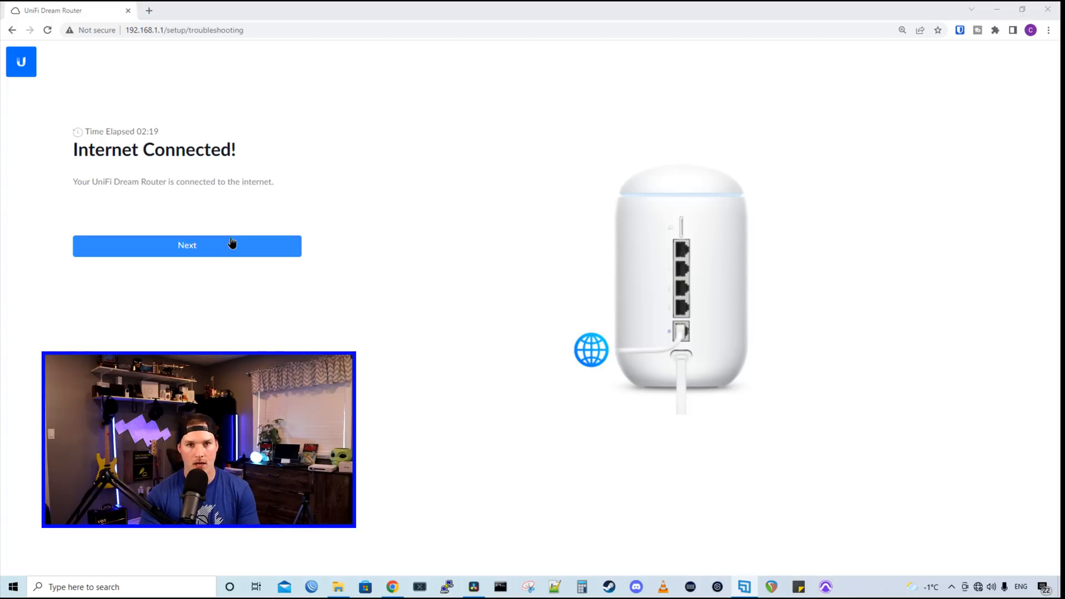
- Name the console Mactelecom and accept the terms of service
left_click(187, 245)
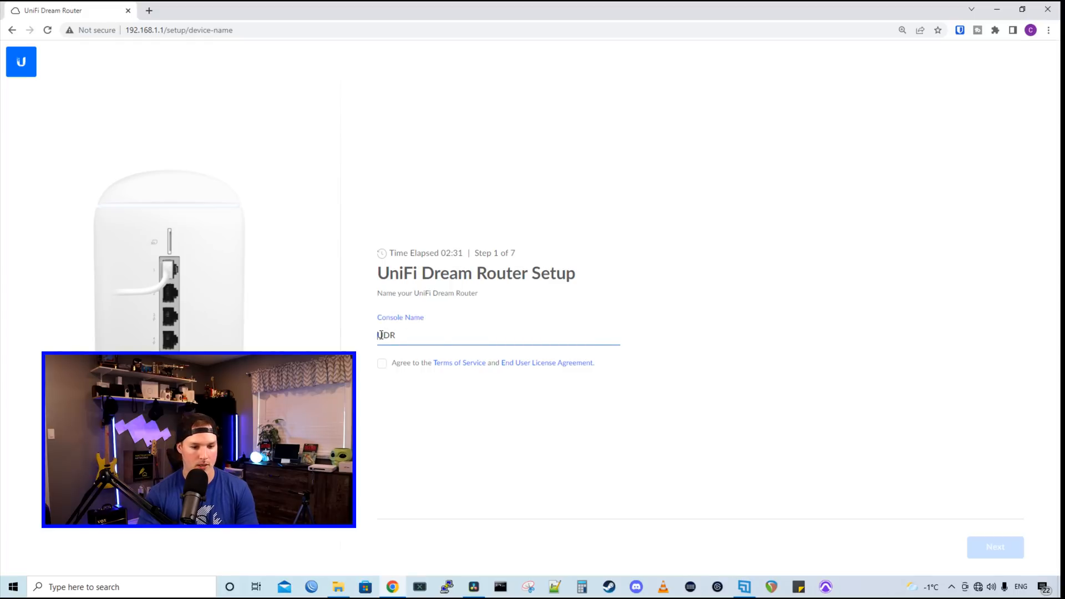
type("Mactelecom")
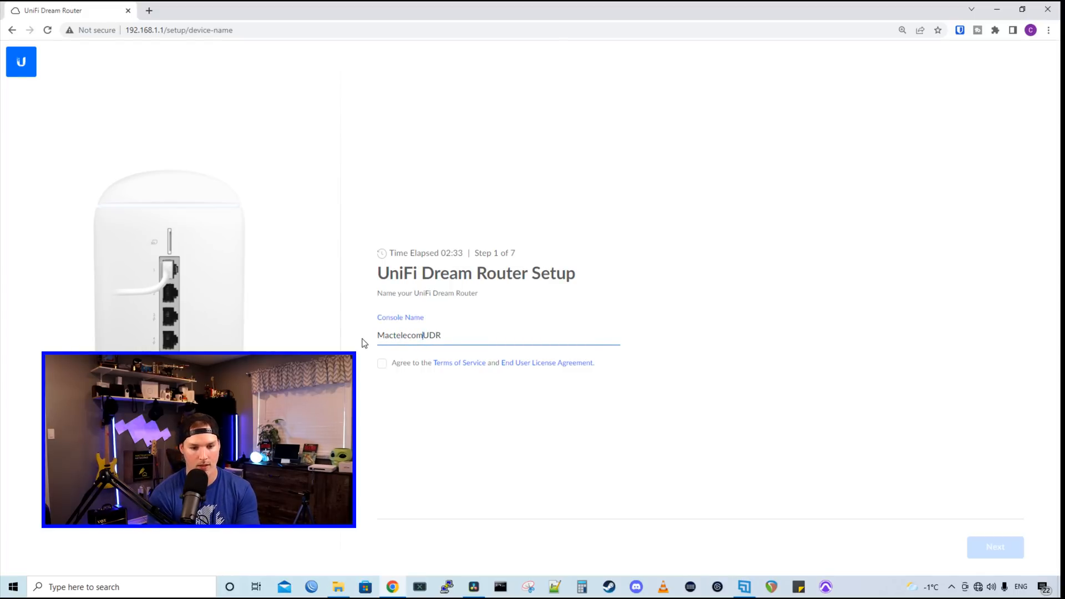
left_click(382, 363)
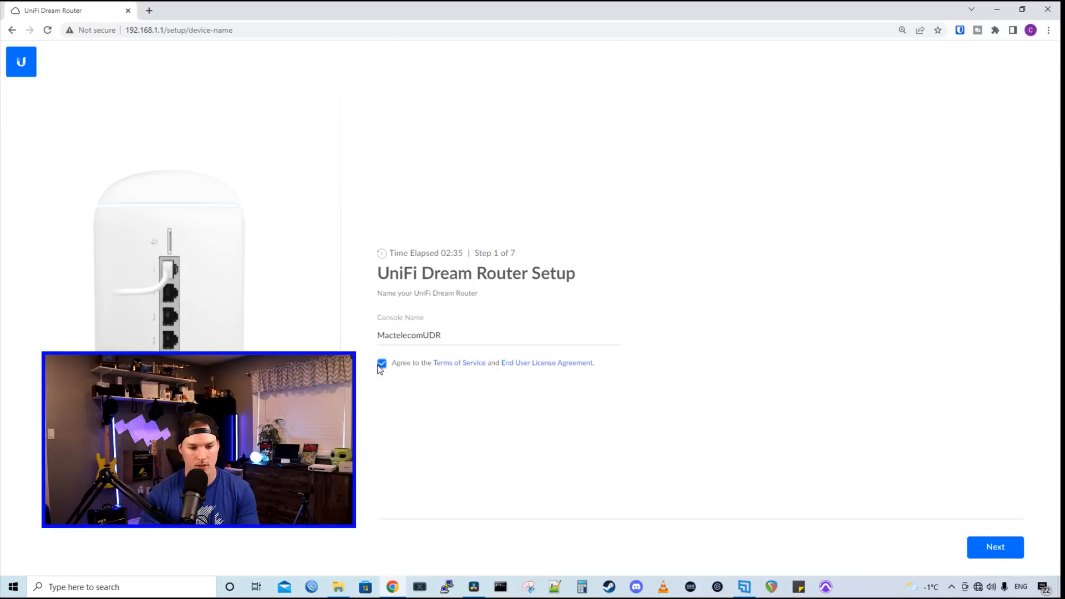
left_click(1000, 548)
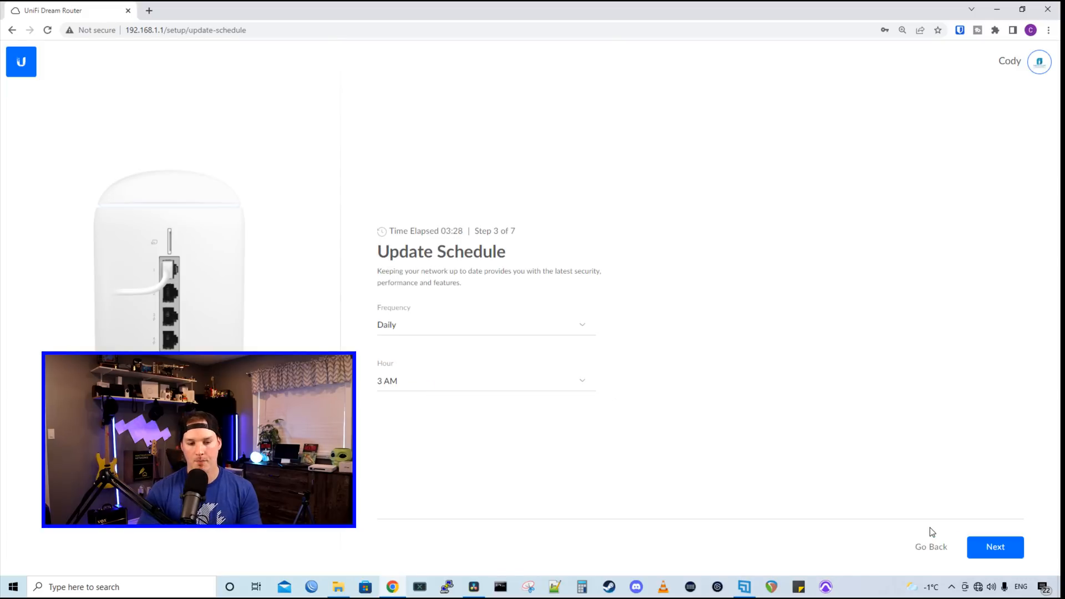
mouse_move(481, 327)
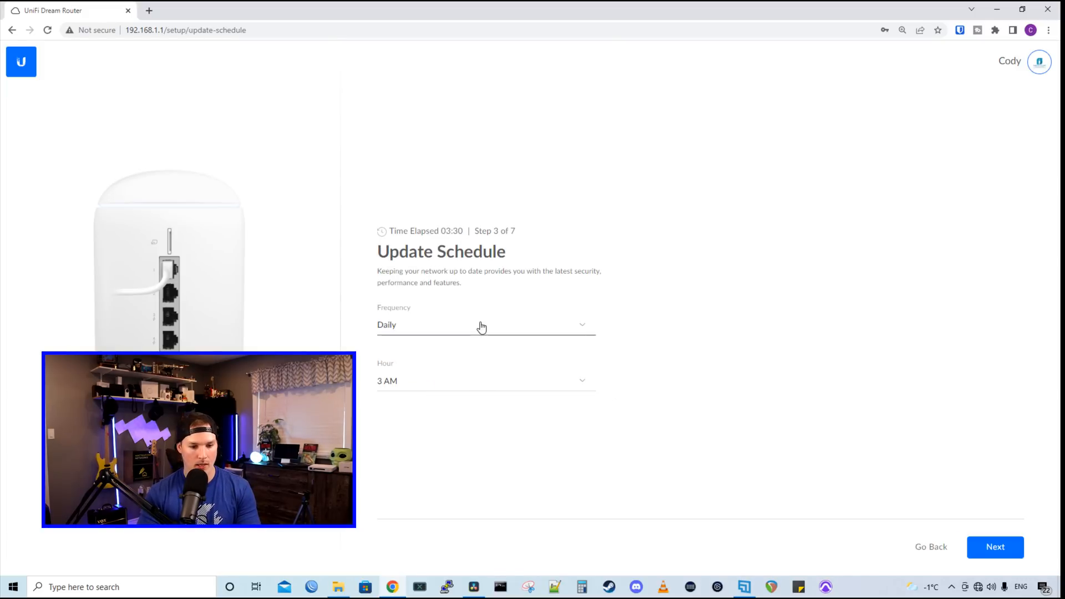
- Set update frequency to Disabled and enter the Wi-Fi network password
left_click(482, 325)
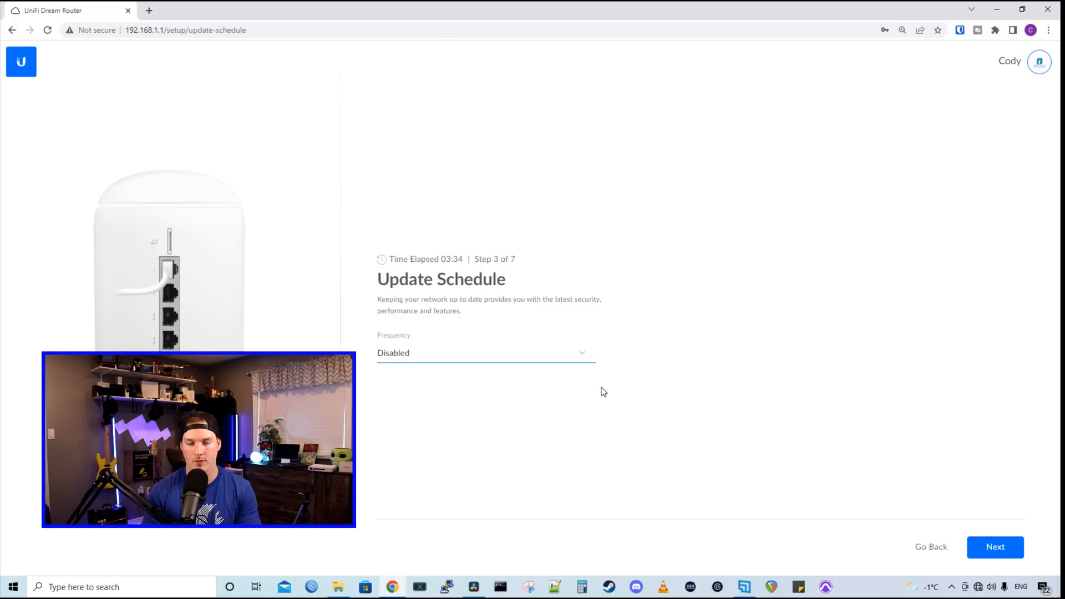
left_click(997, 547)
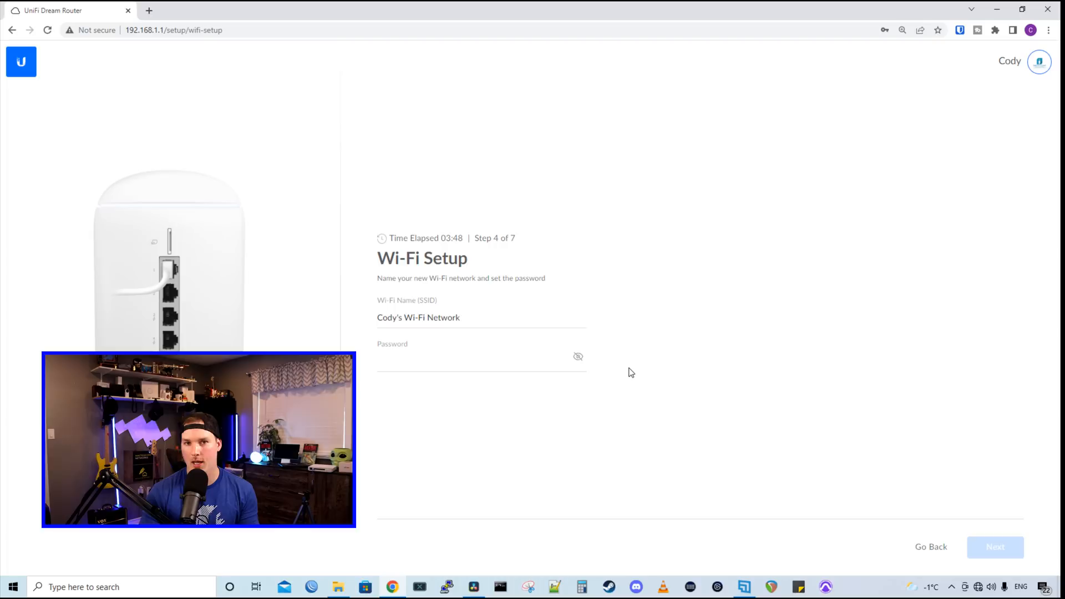
left_click(441, 317)
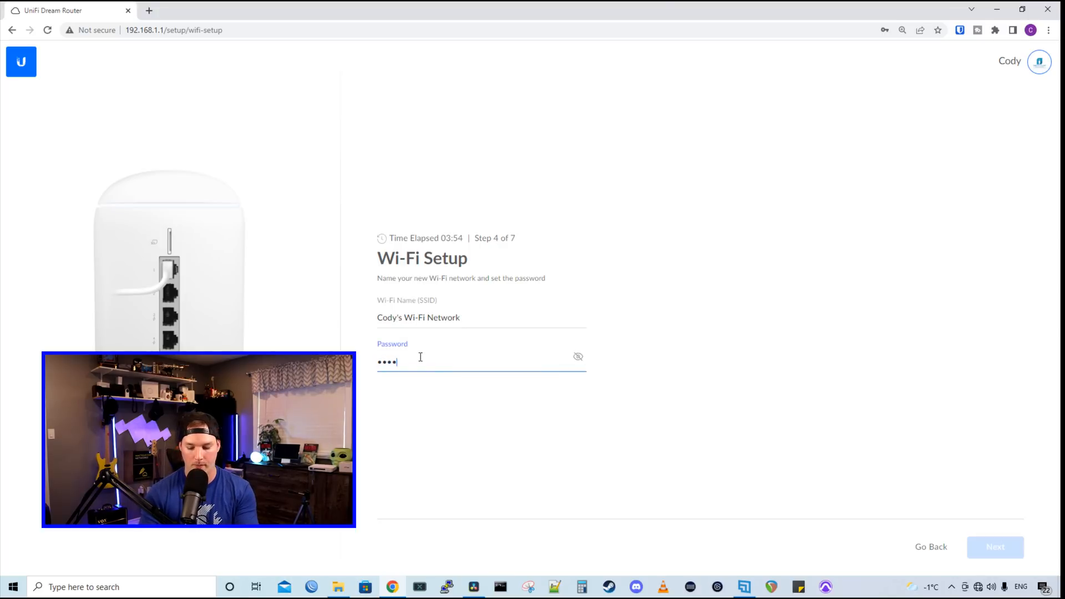
type("••••")
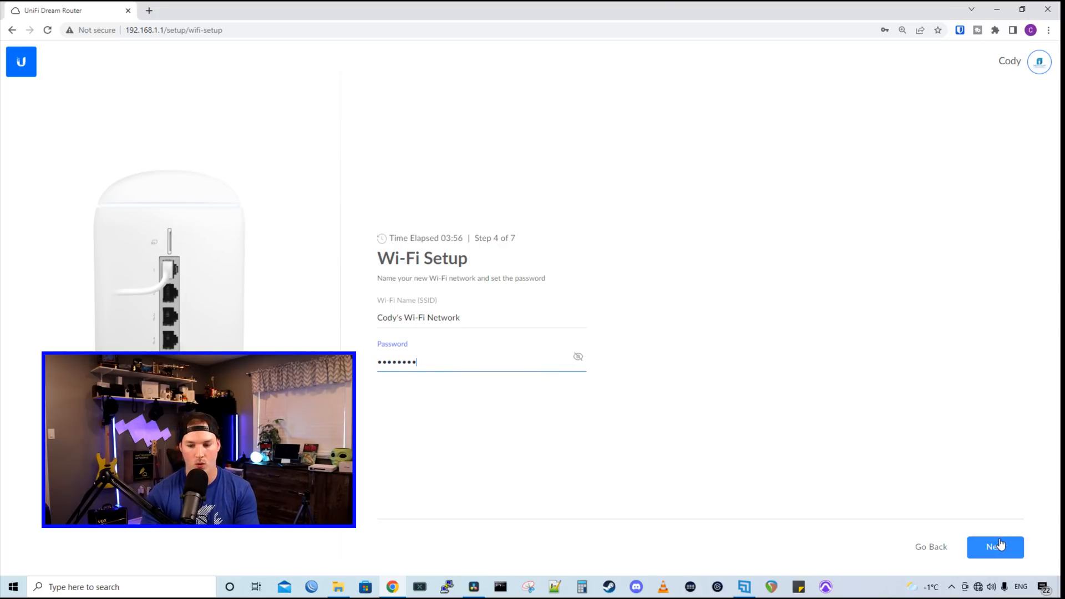
left_click(995, 546)
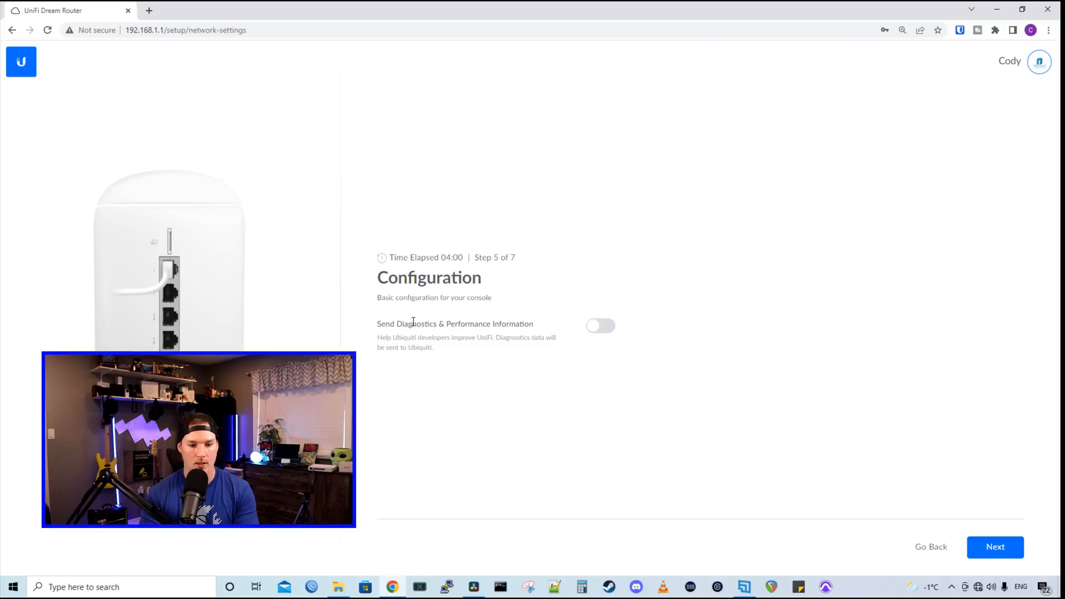
mouse_move(1005, 554)
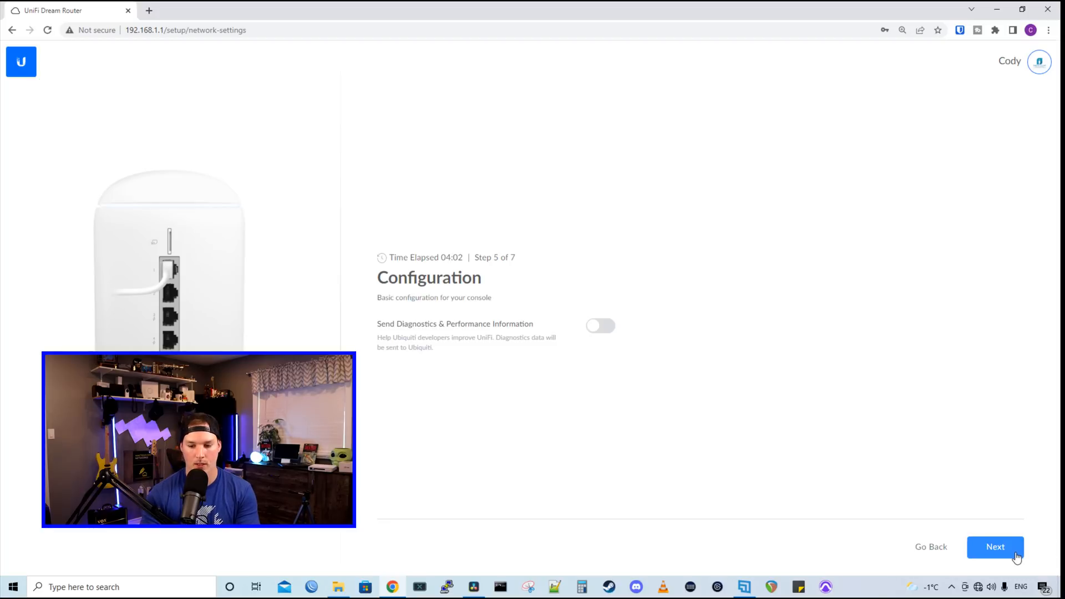
- Leave diagnostics off, accept the 927/56 Mbps speed test and finish setup
left_click(995, 545)
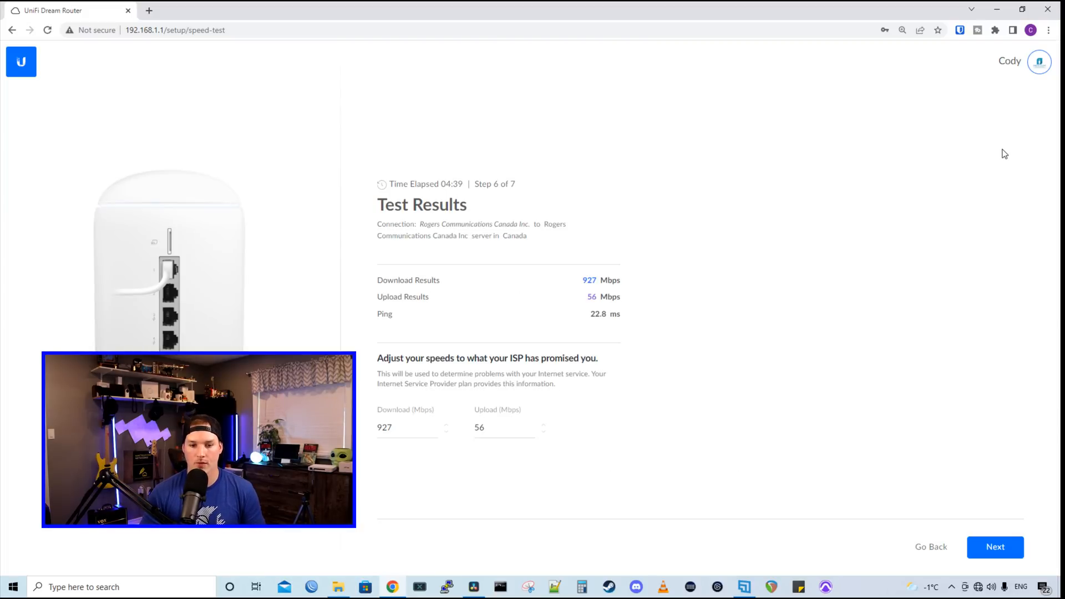
mouse_move(998, 431)
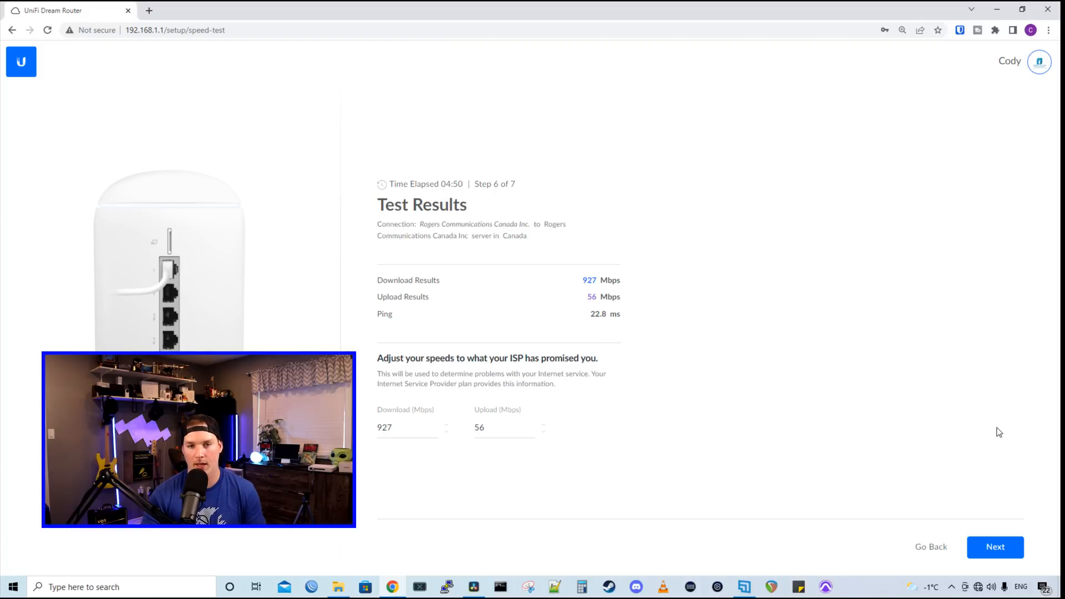
left_click(996, 547)
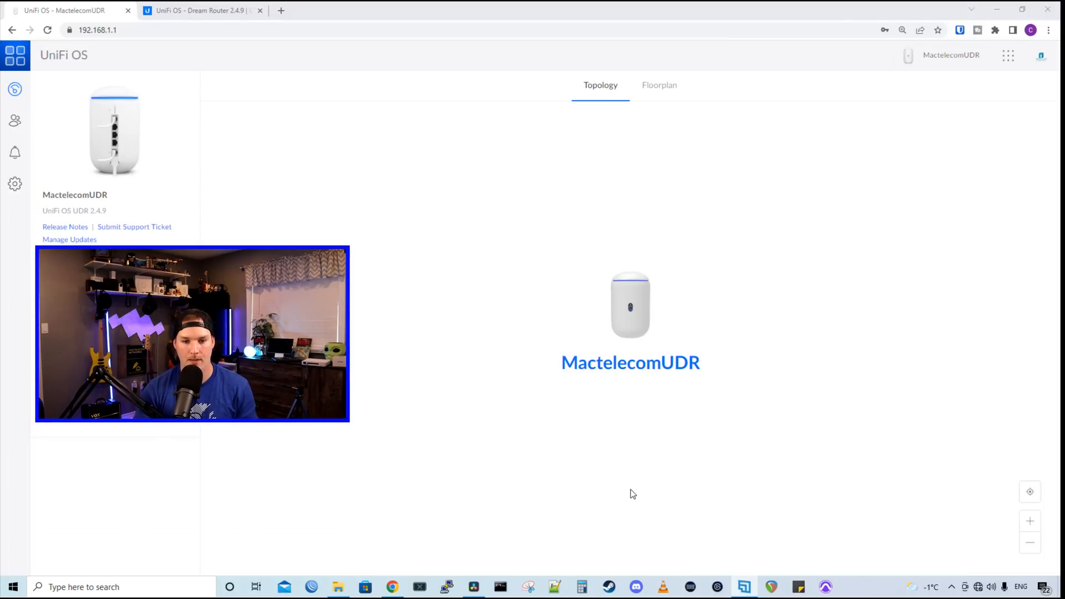
mouse_move(474, 457)
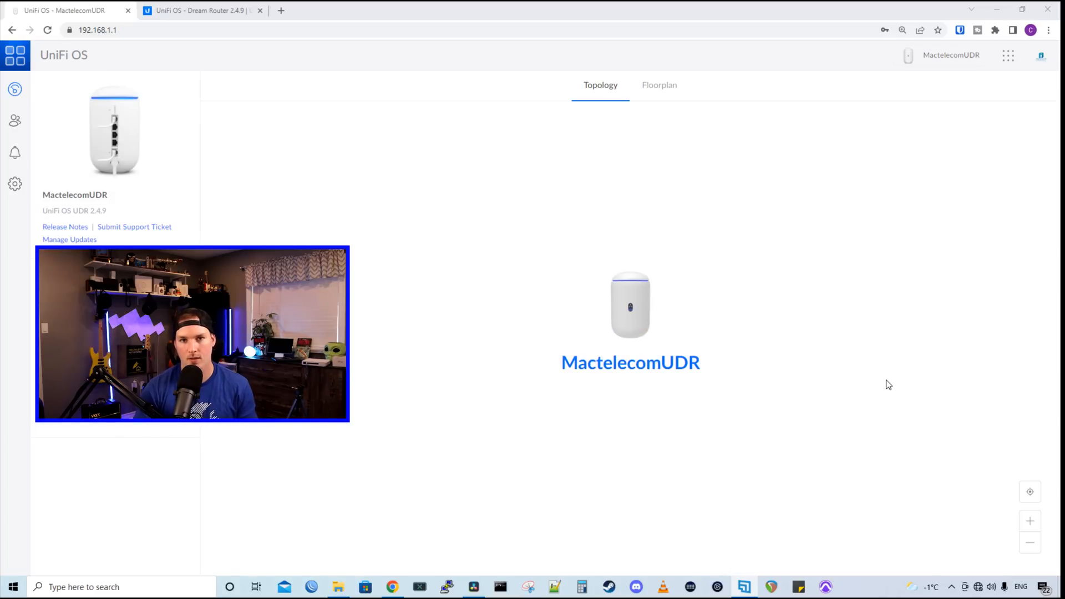
mouse_move(810, 346)
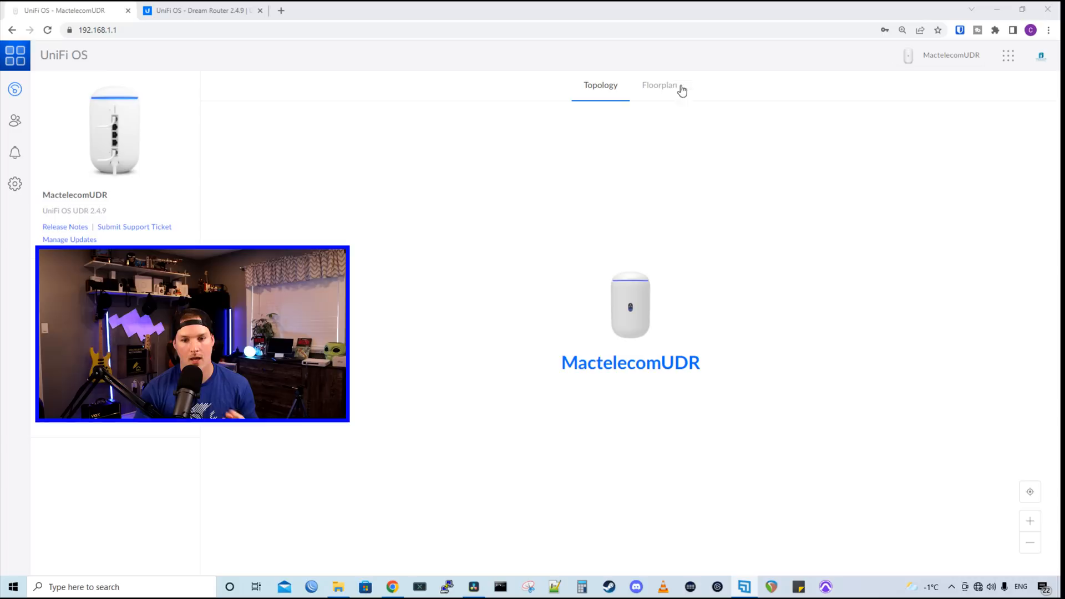
- Switch the dashboard to Floorplan view and glance at the Dream Router 2.4.9 release notes
left_click(663, 86)
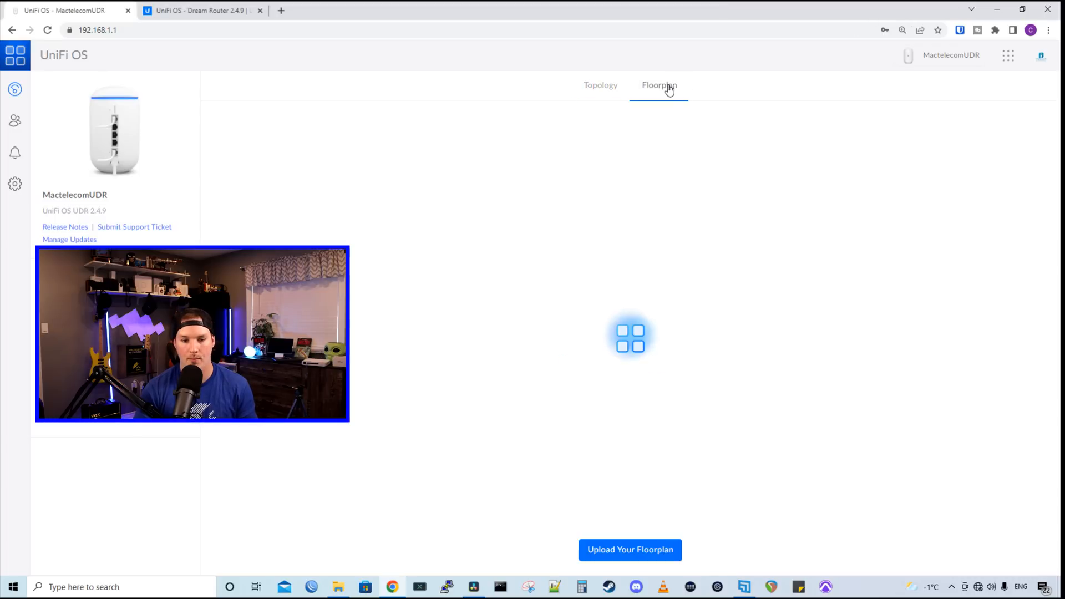
left_click(659, 86)
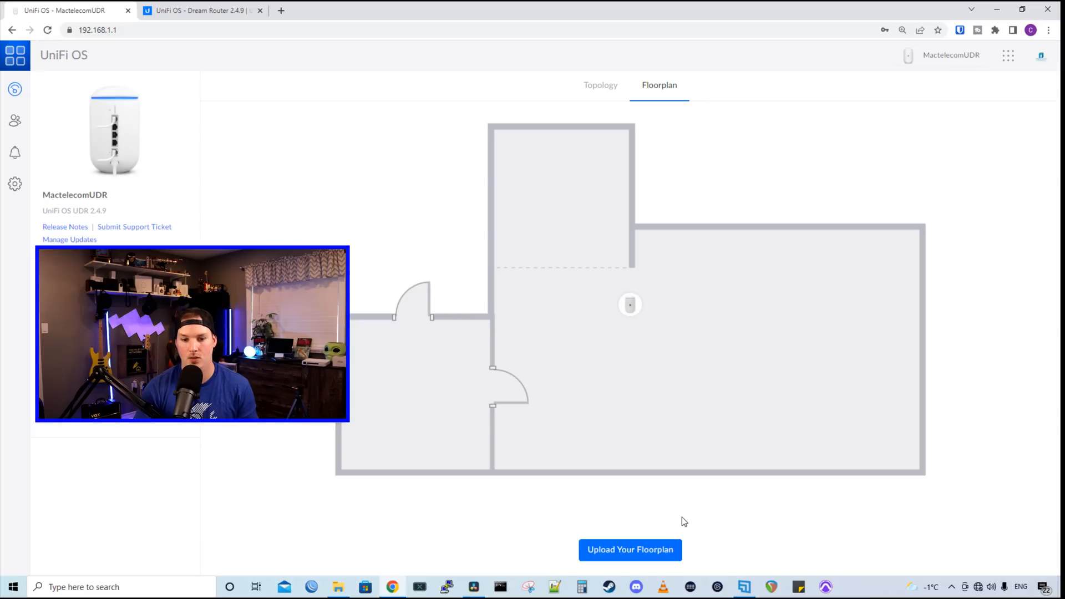
mouse_move(628, 306)
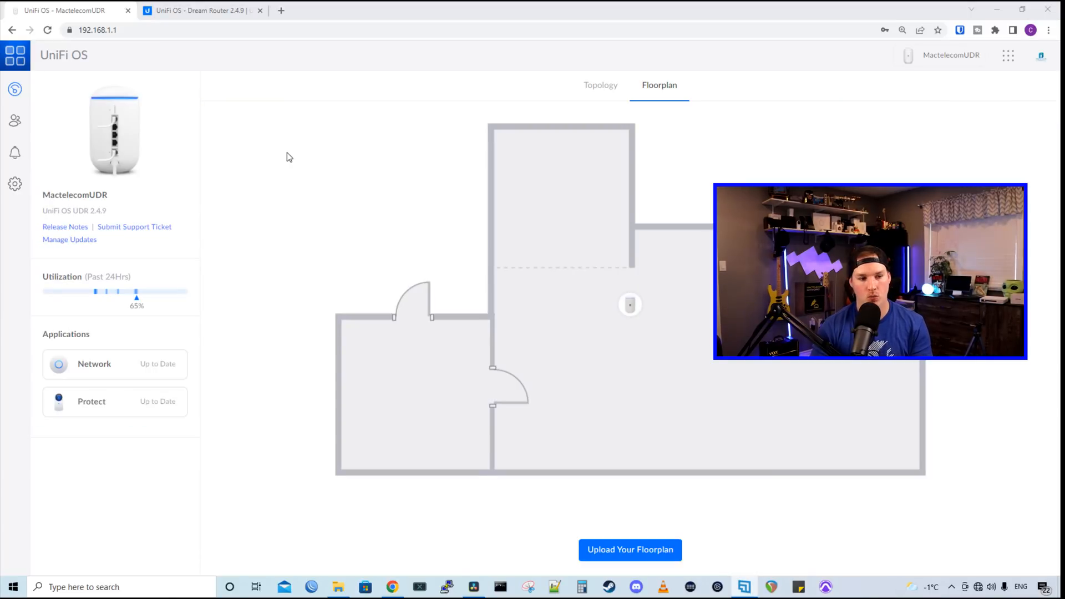
mouse_move(139, 219)
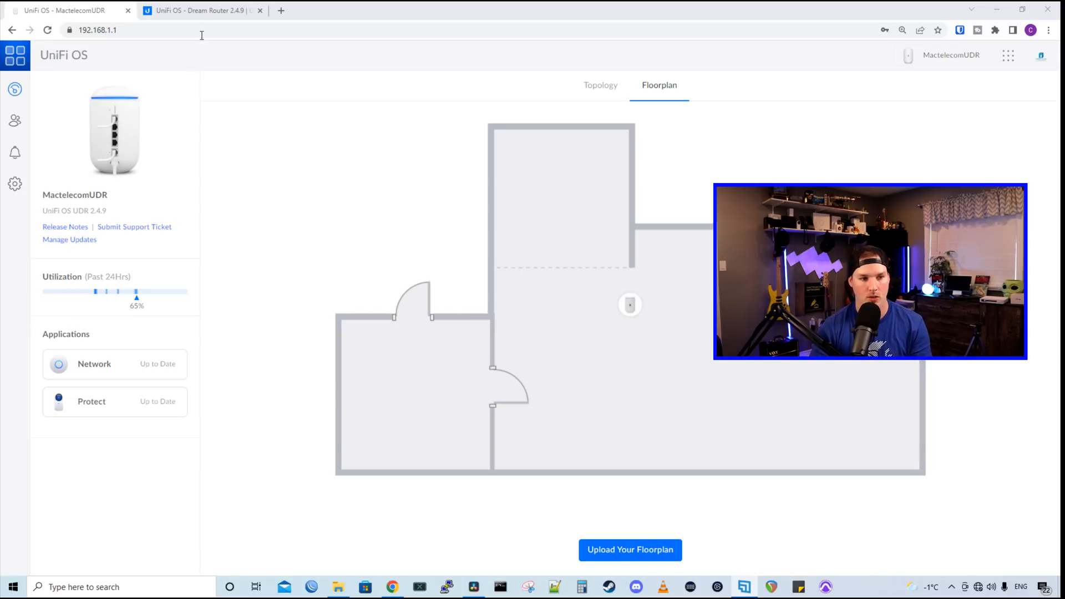
left_click(200, 10)
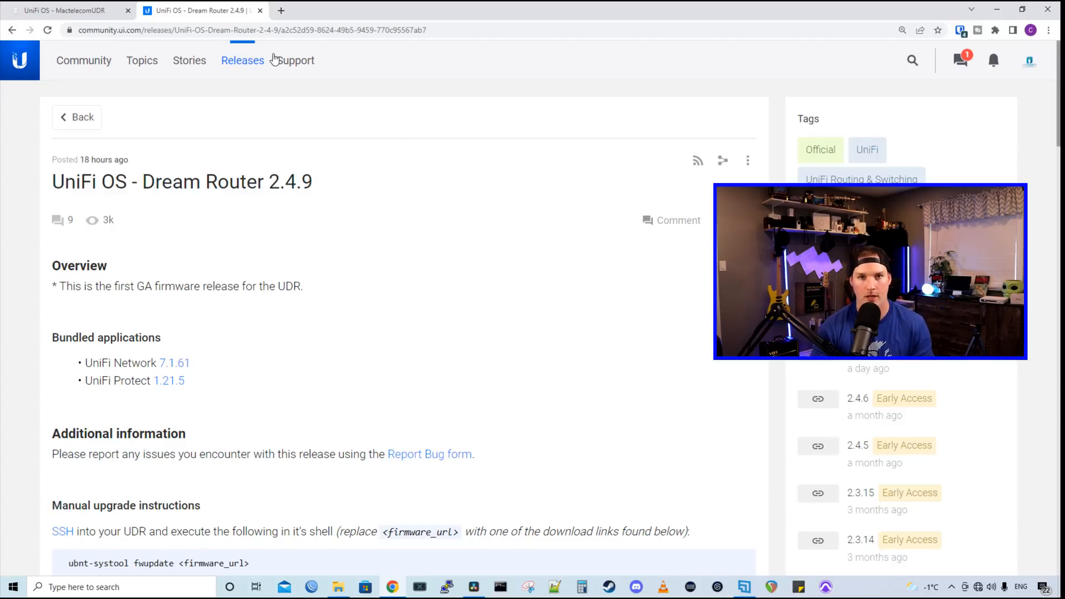
left_click(66, 11)
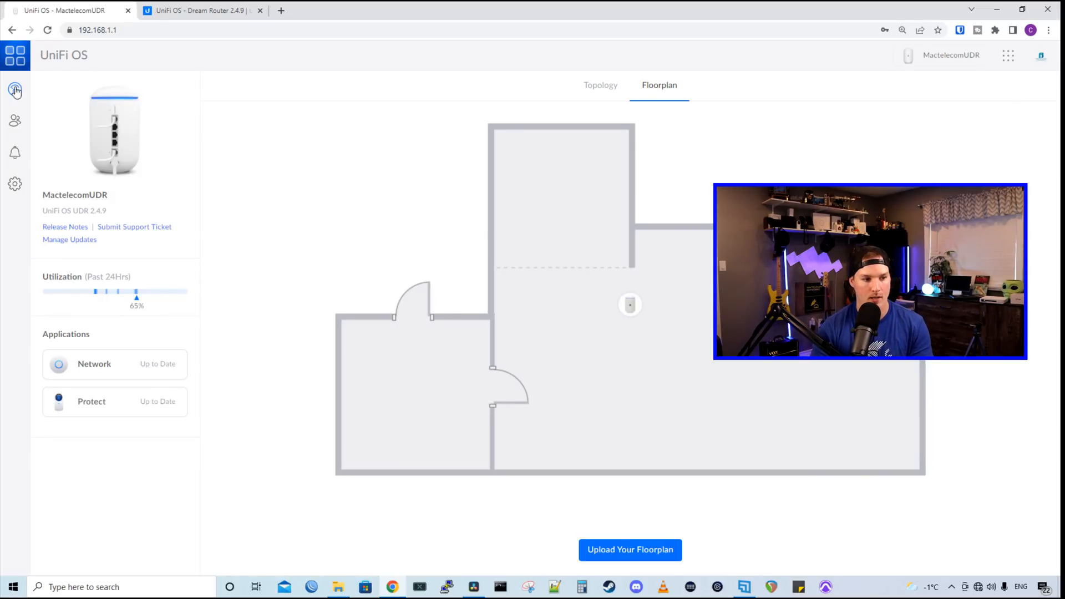
mouse_move(329, 146)
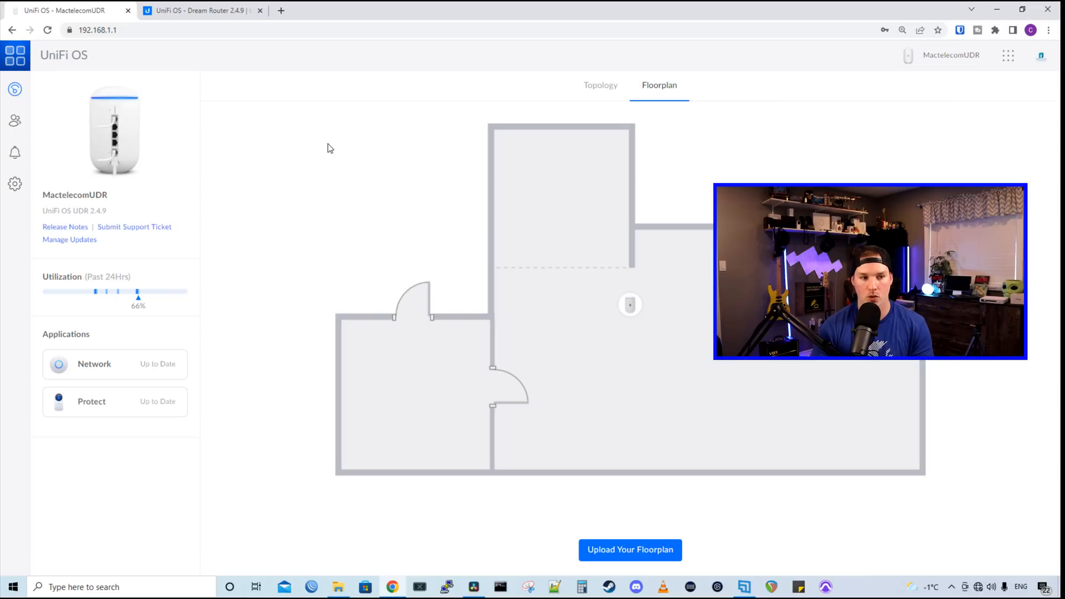
mouse_move(13, 154)
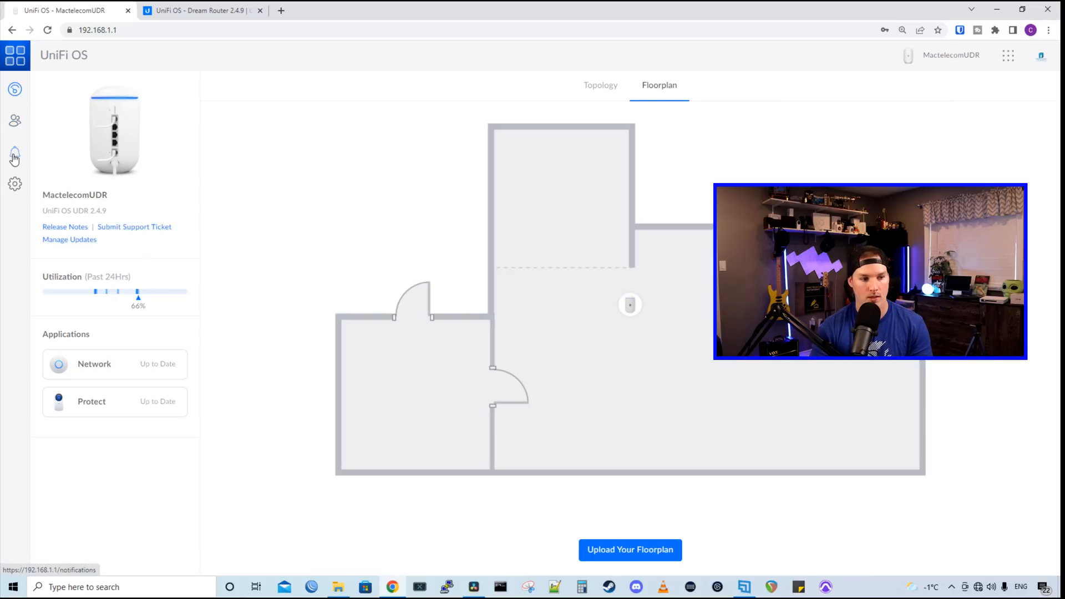
mouse_move(15, 158)
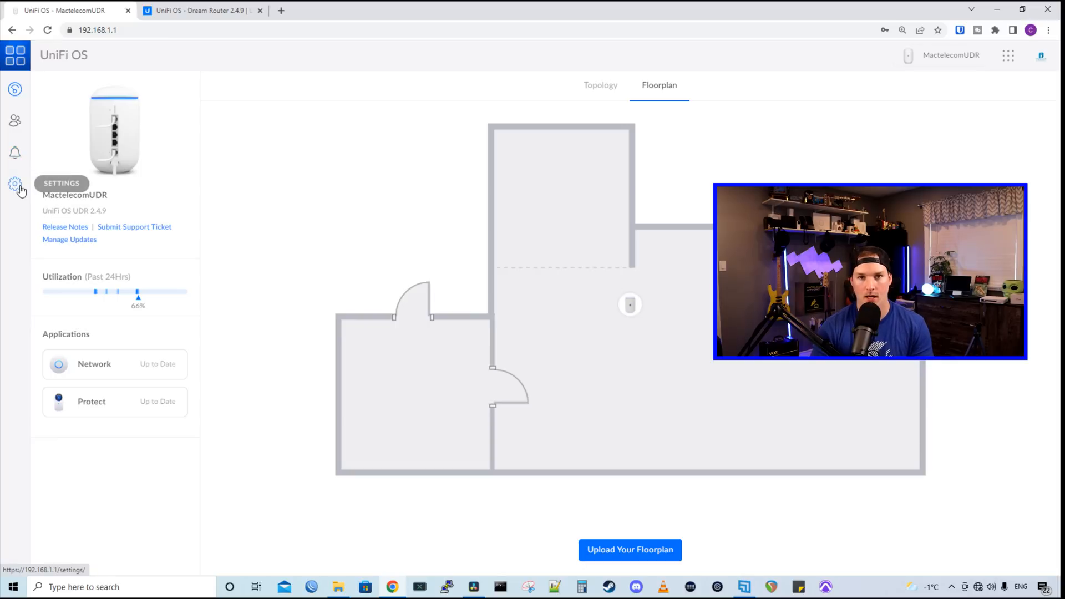
- Install the Access application 1.4.2 from Settings > Updates and go to System settings
left_click(16, 184)
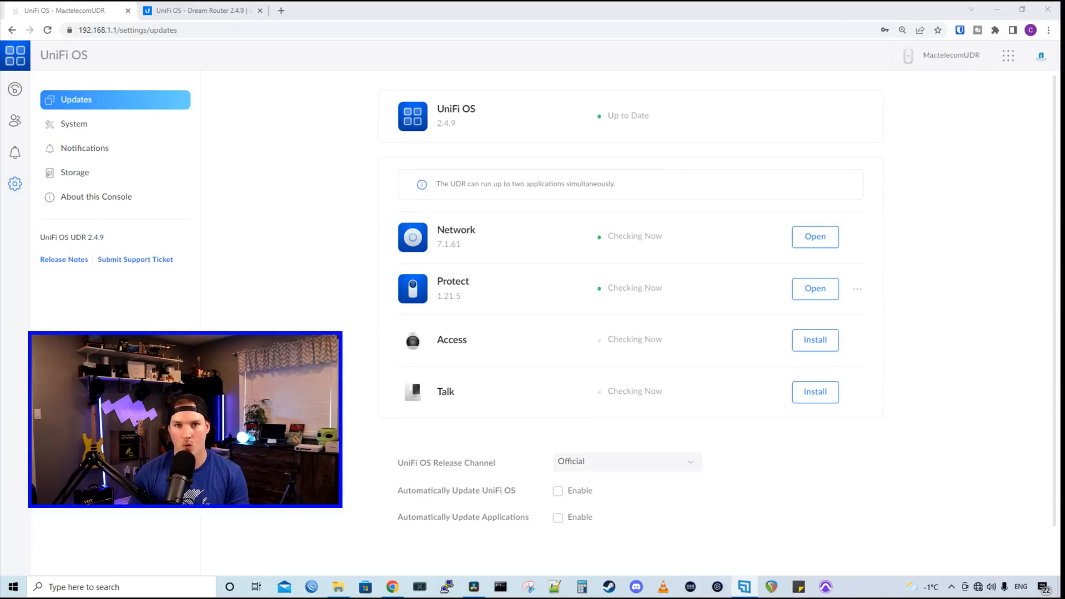
mouse_move(470, 142)
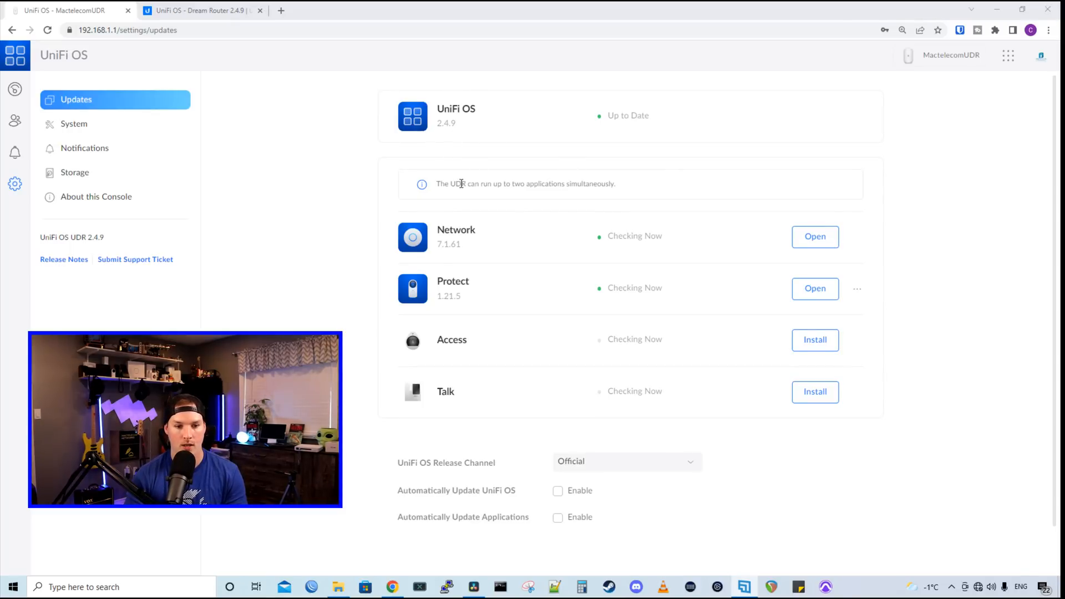
mouse_move(456, 197)
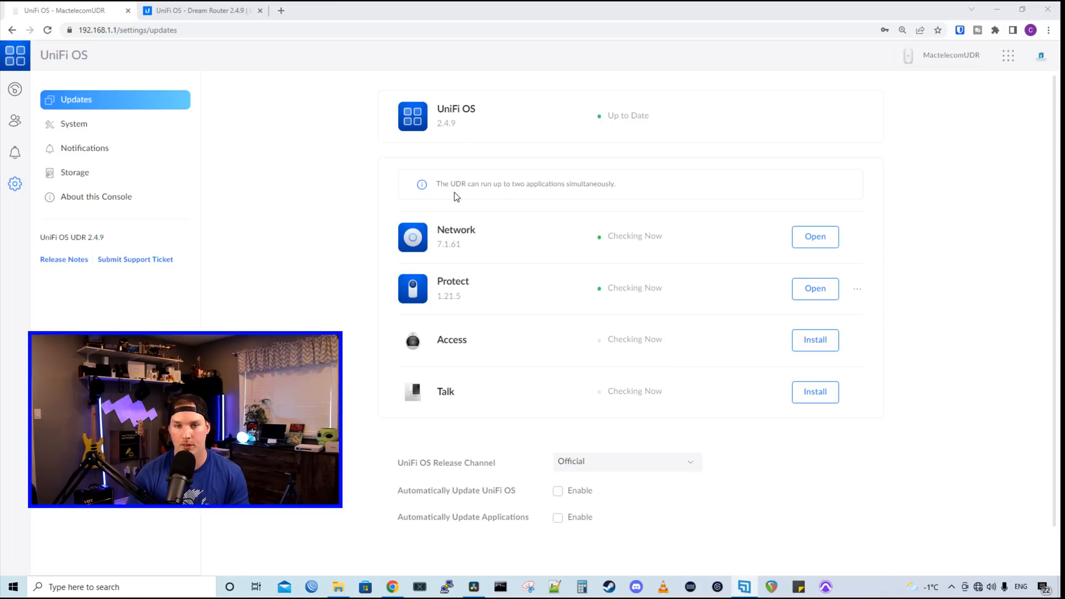
mouse_move(815, 340)
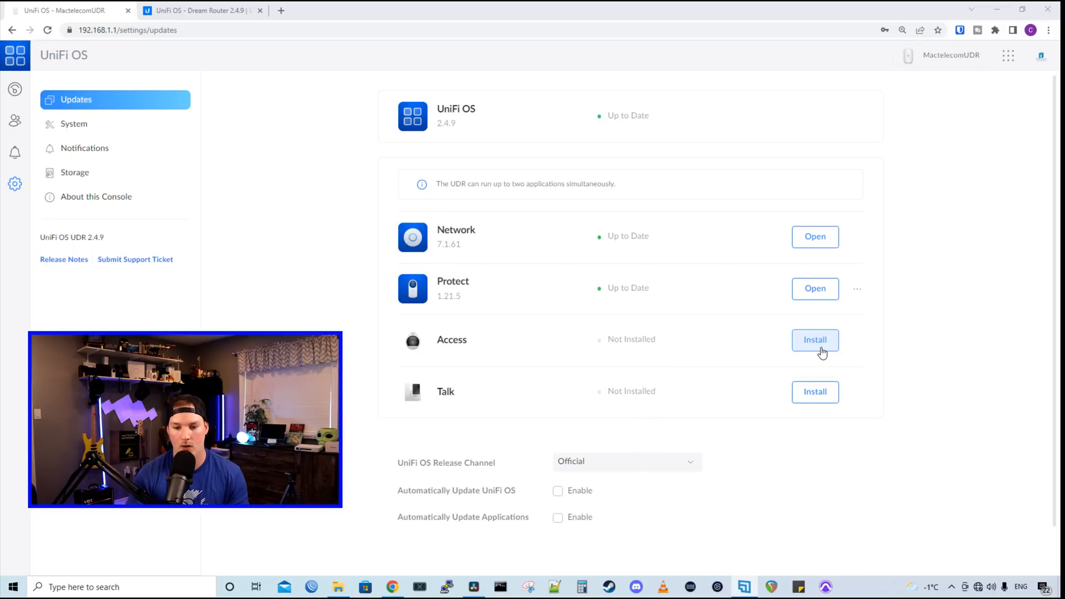
left_click(814, 341)
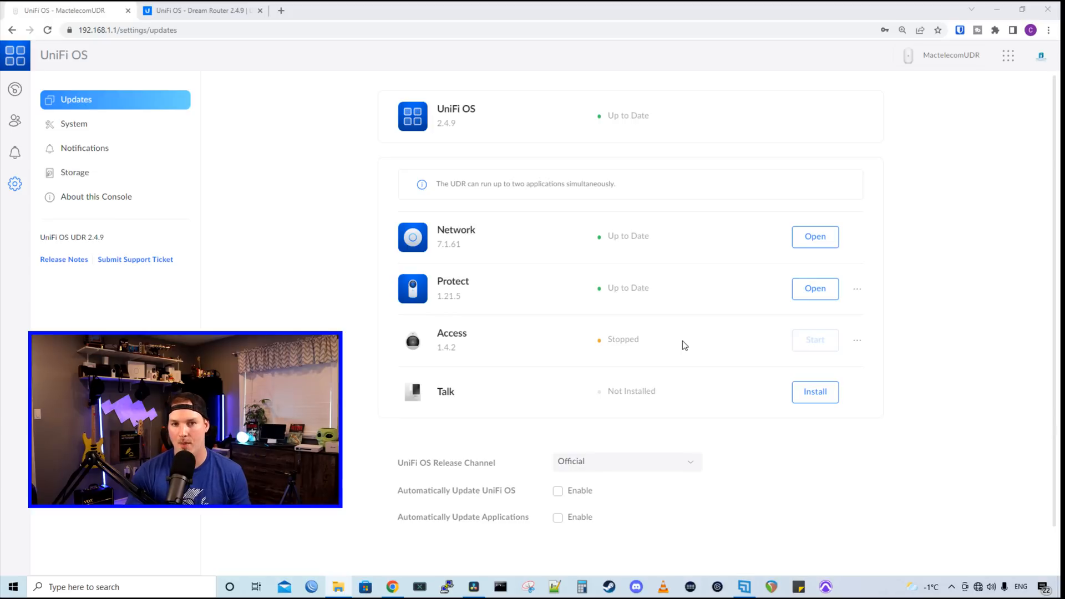
mouse_move(632, 299)
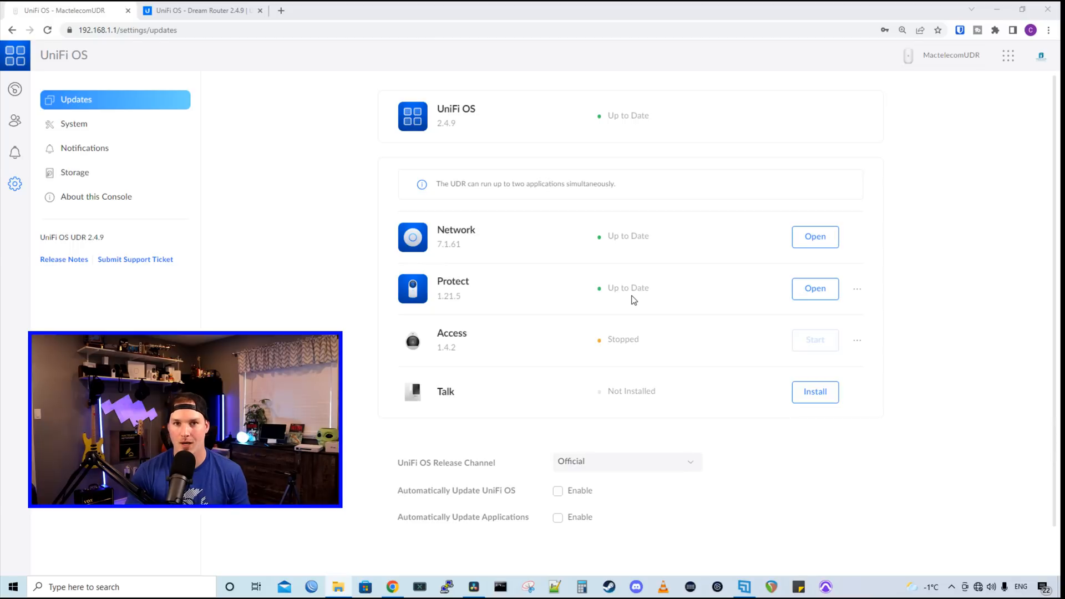
mouse_move(445, 292)
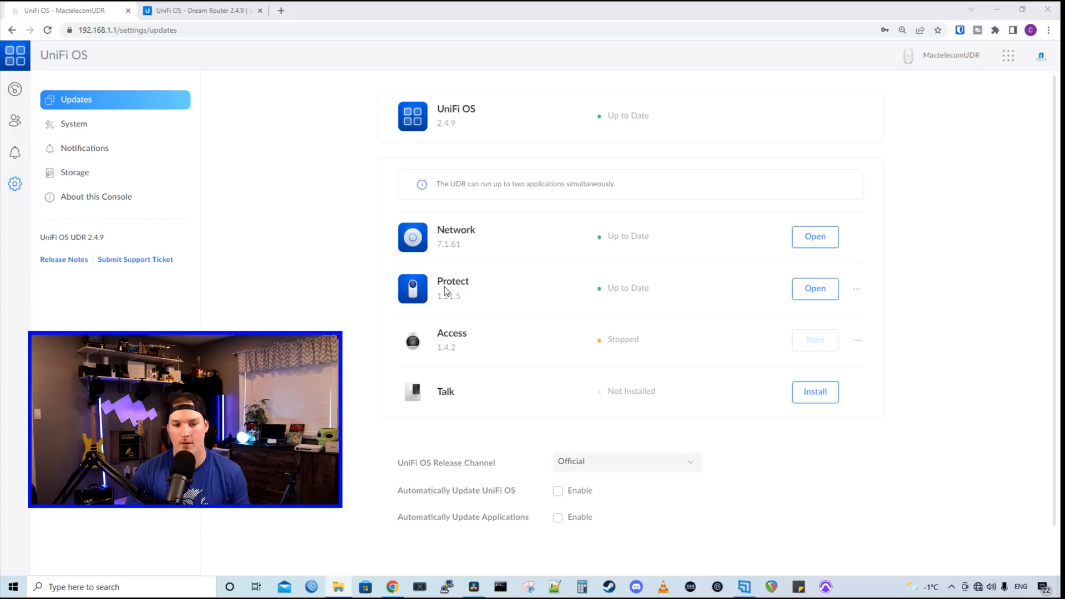
scroll("down", 3)
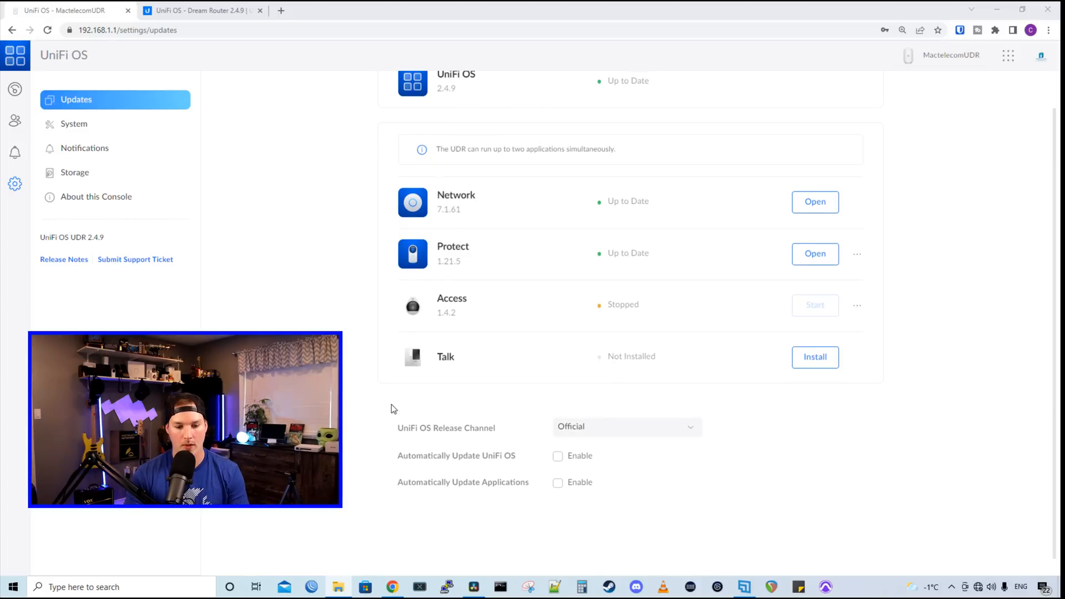
mouse_move(522, 452)
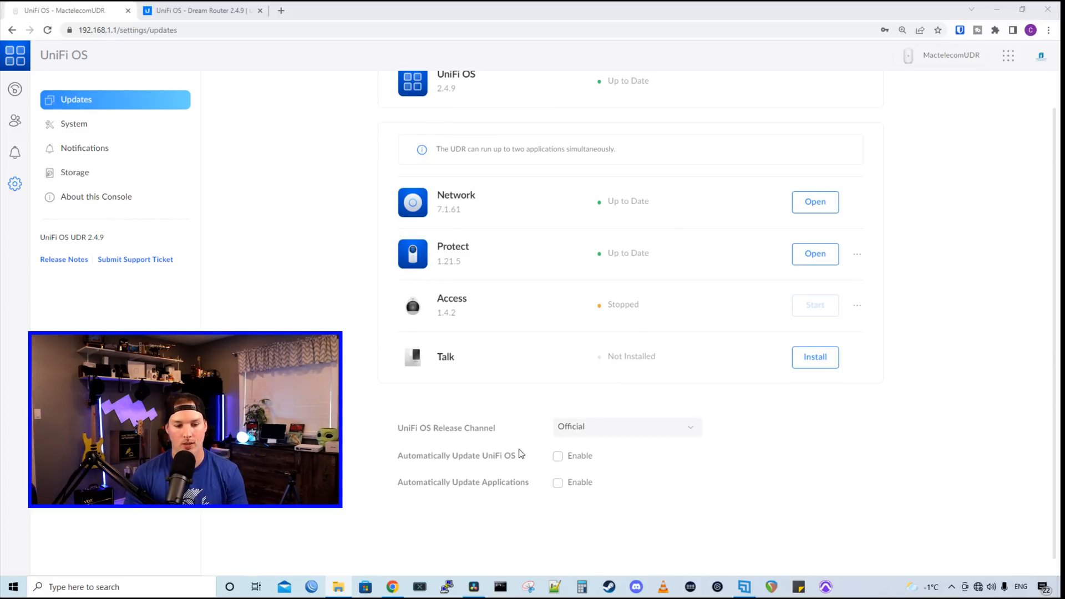
mouse_move(471, 464)
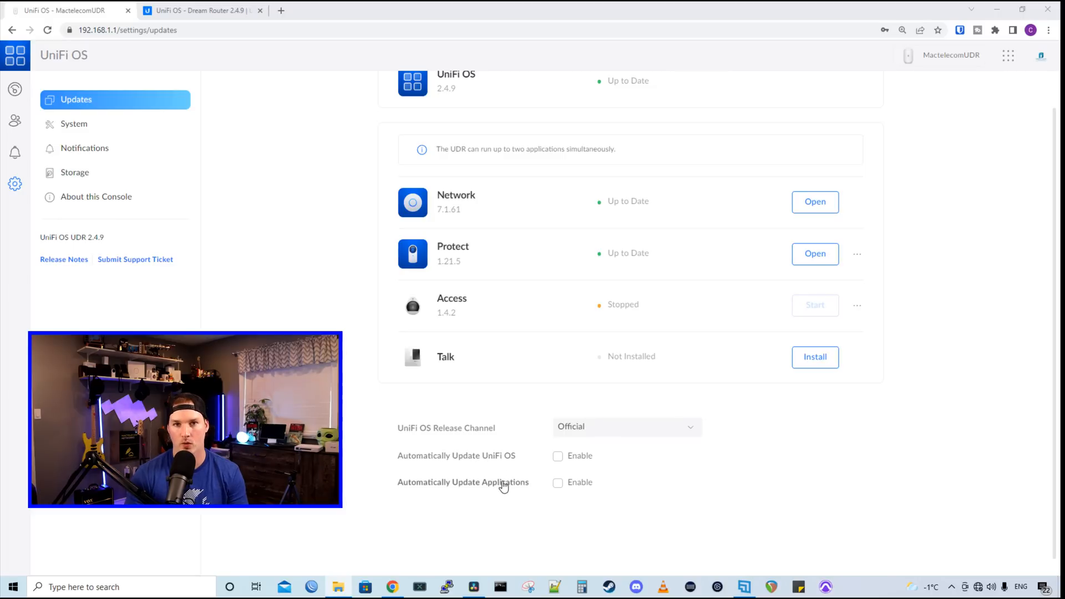
left_click(73, 124)
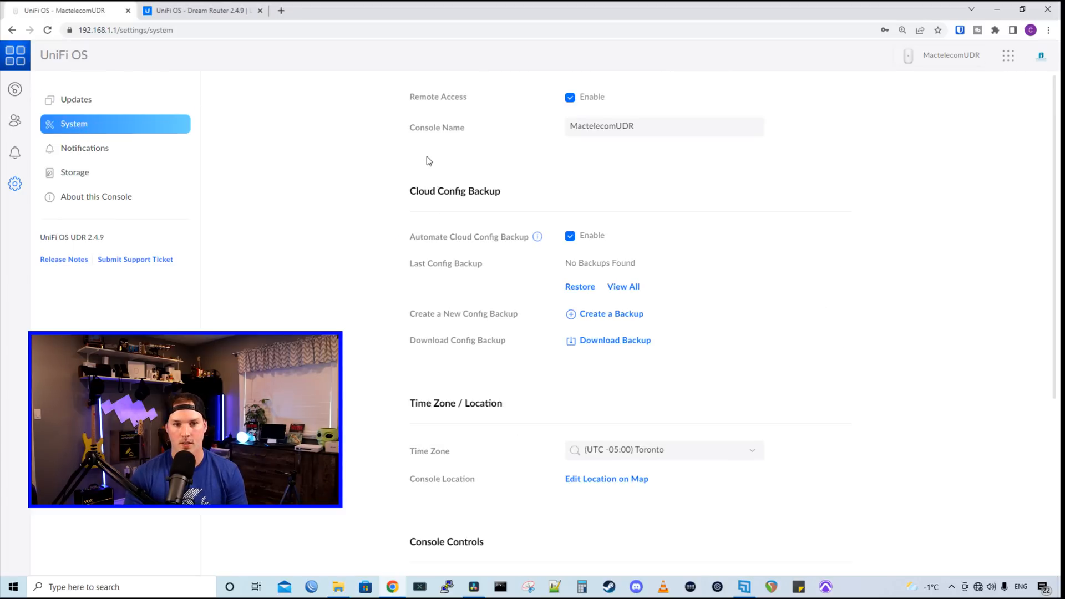
mouse_move(822, 121)
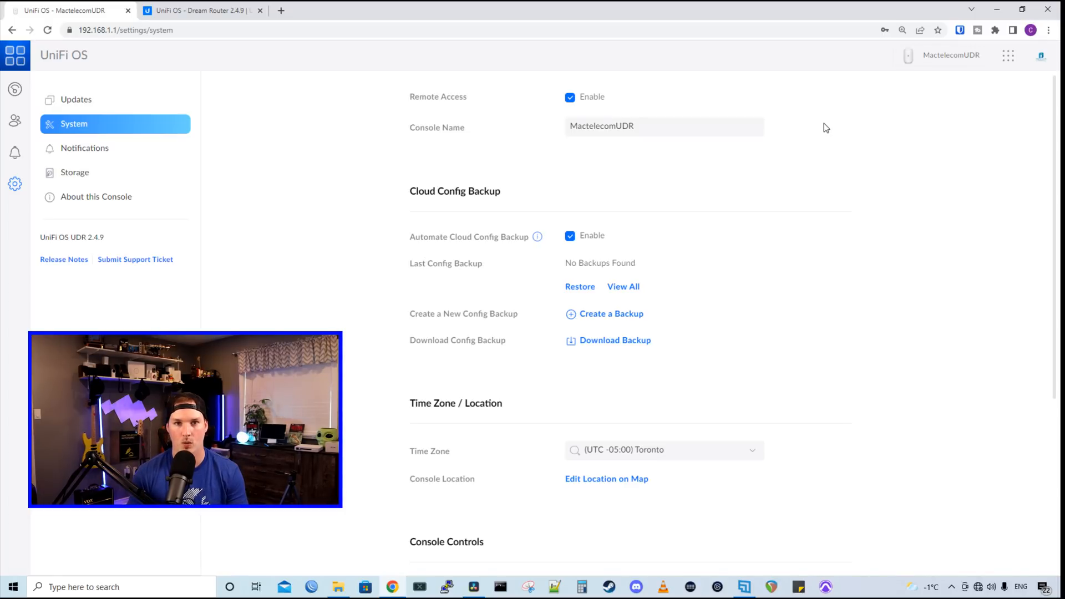
- Create a new configuration backup of MactelecomUDR and review console controls
scroll("down", 3)
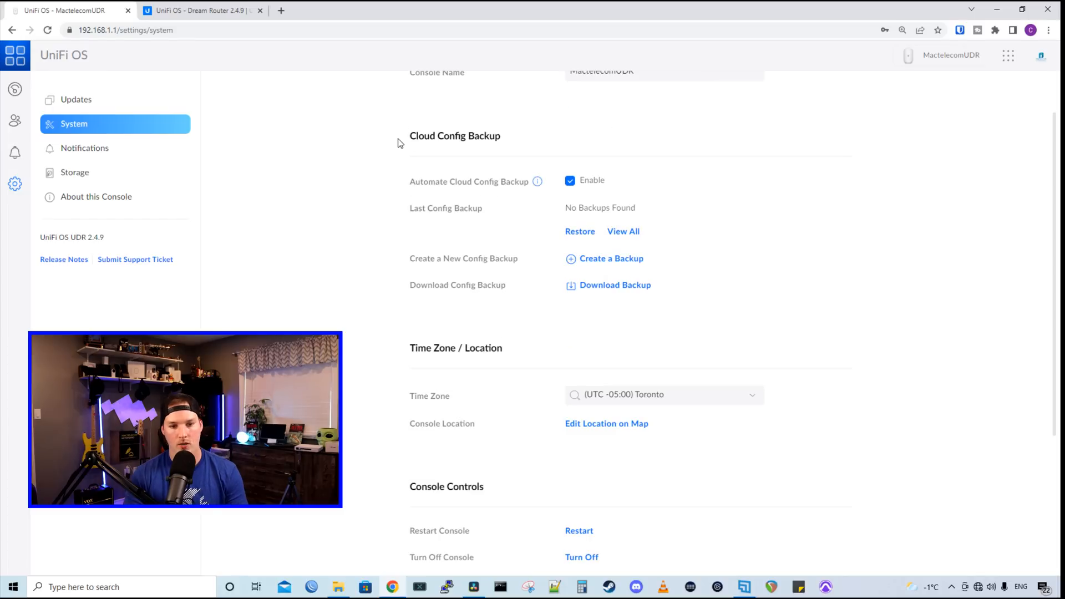
mouse_move(348, 193)
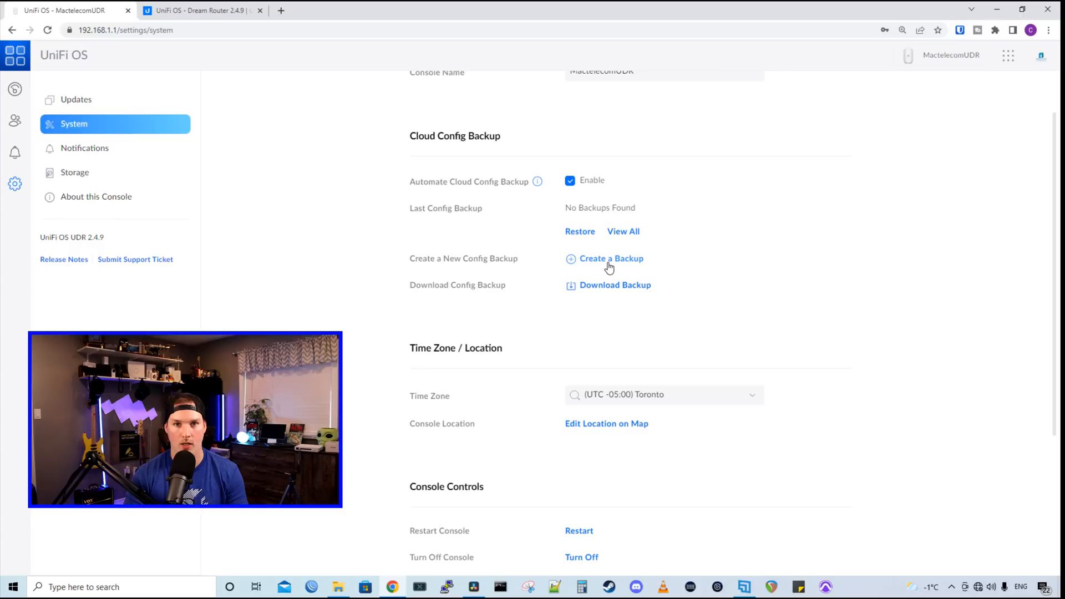
left_click(611, 258)
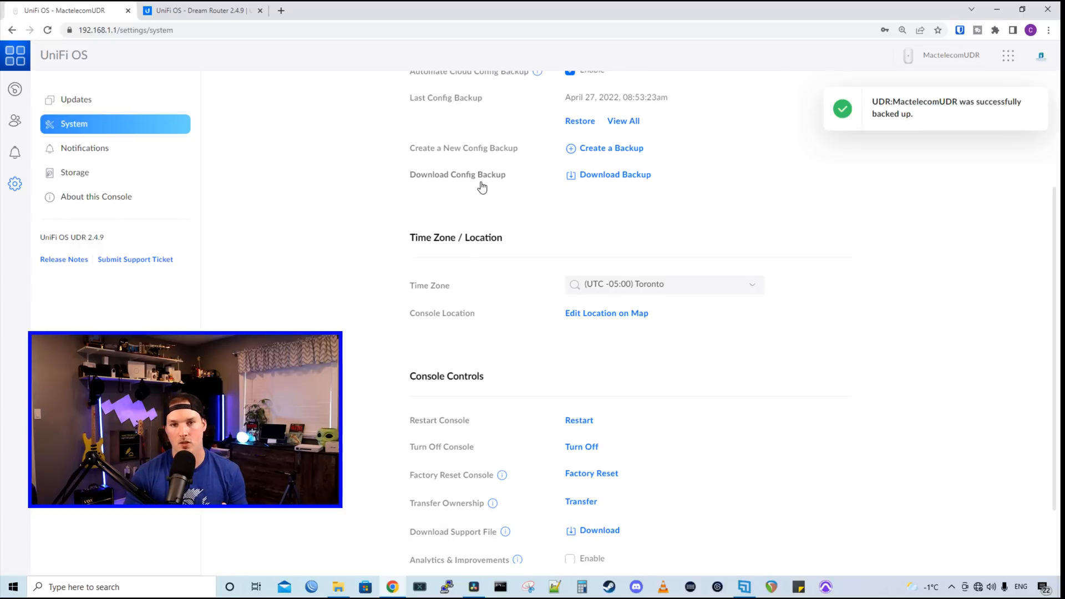
mouse_move(500, 189)
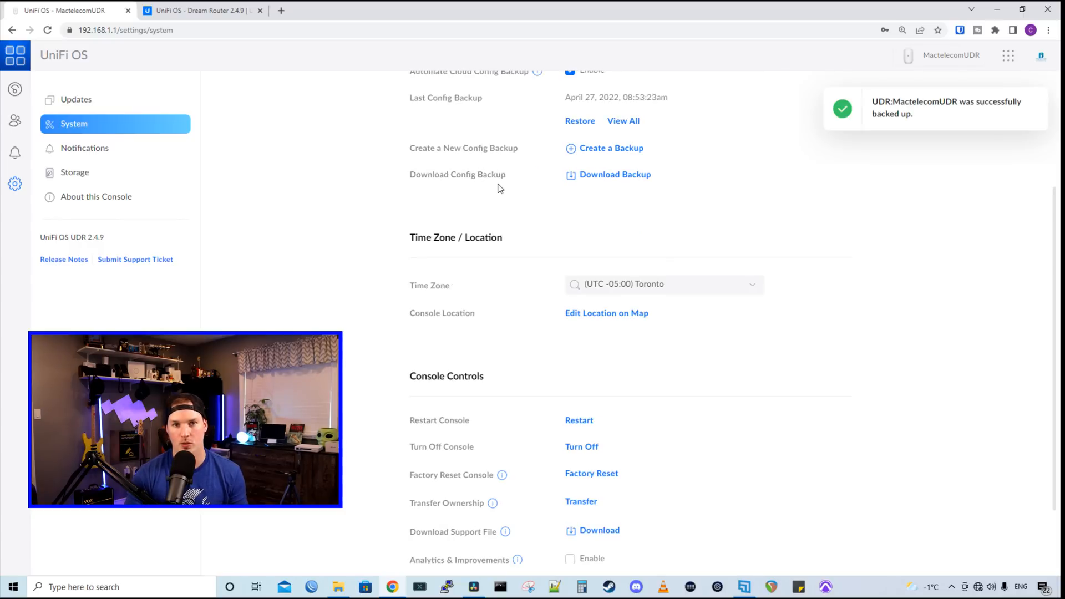
scroll("down", 3)
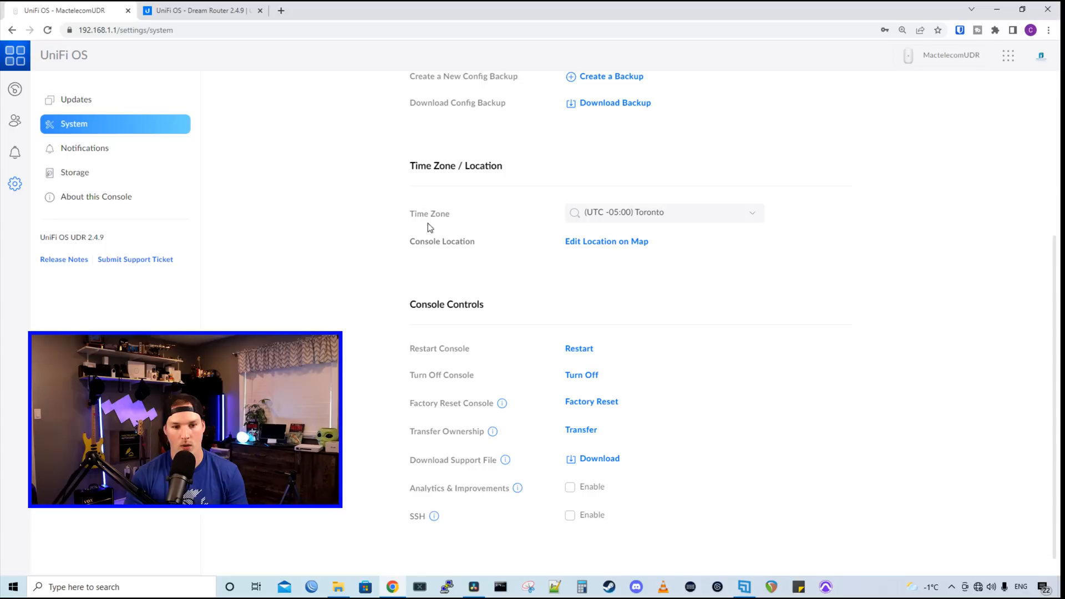
mouse_move(719, 283)
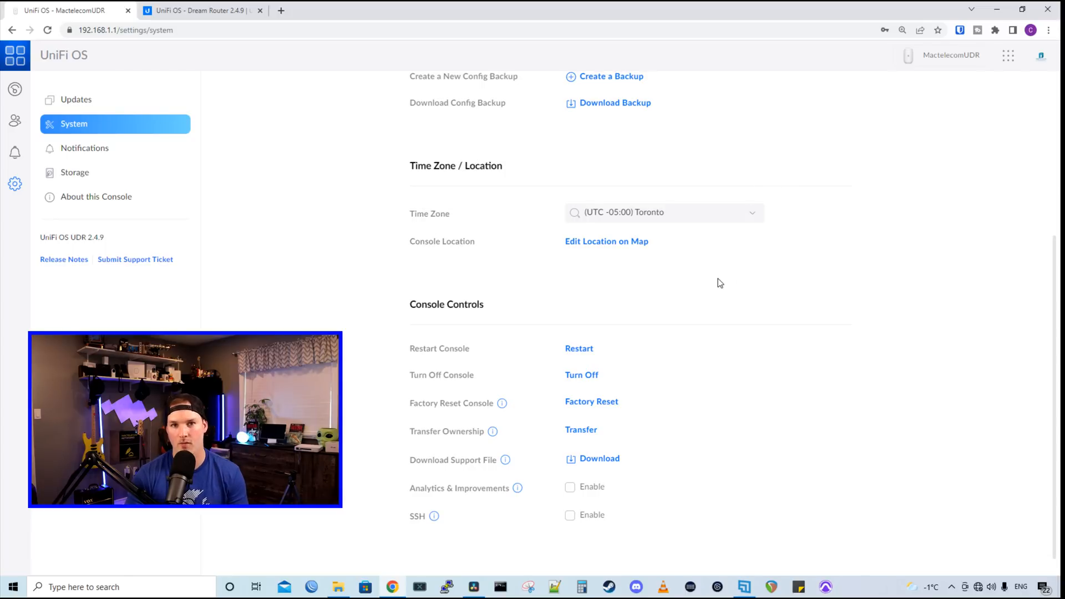
mouse_move(512, 344)
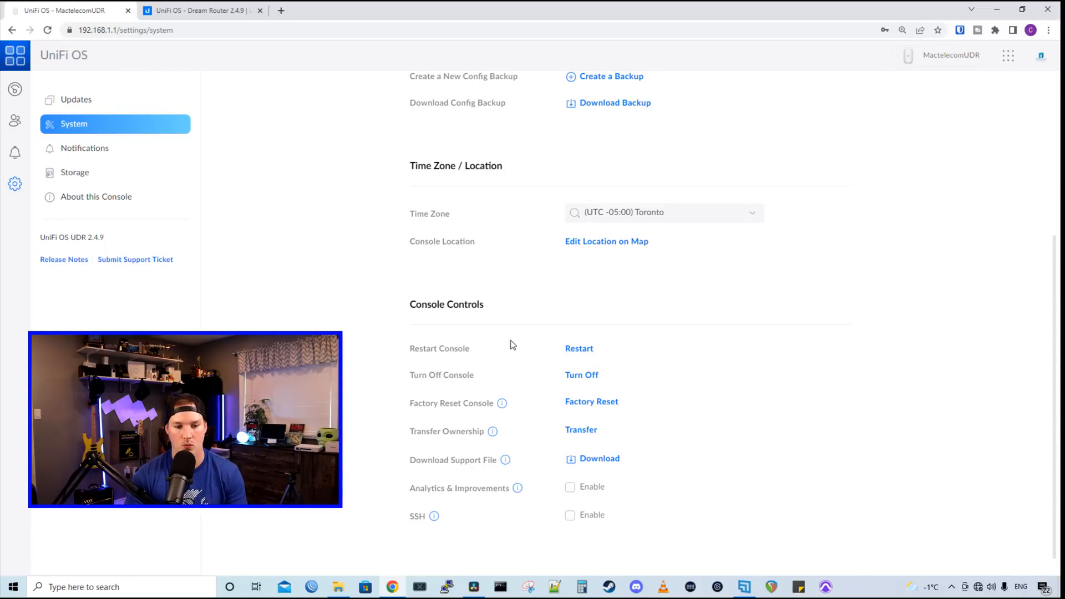
mouse_move(470, 410)
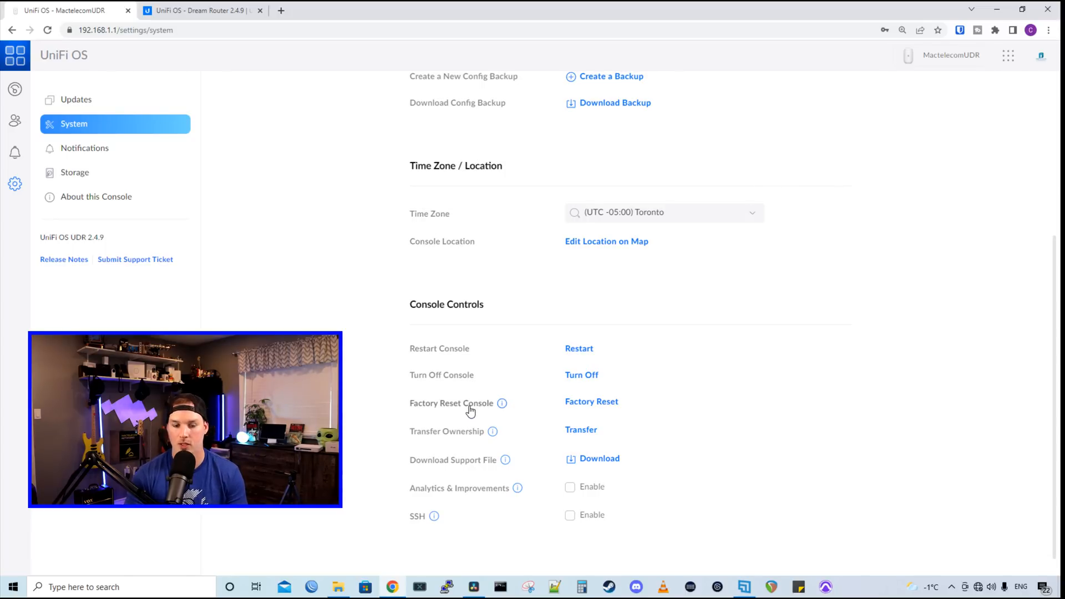
mouse_move(466, 446)
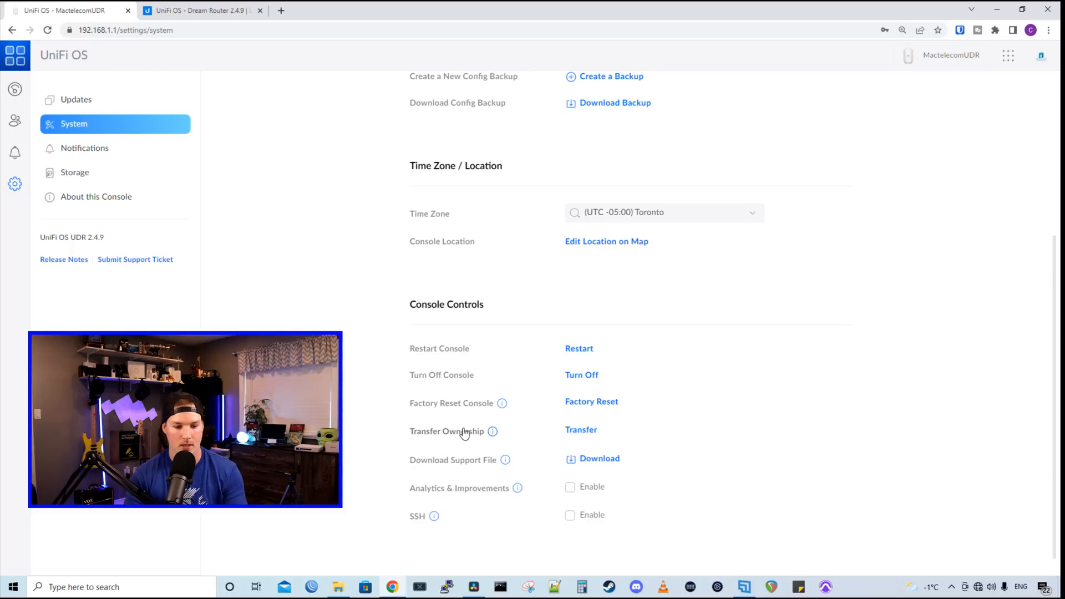
mouse_move(461, 479)
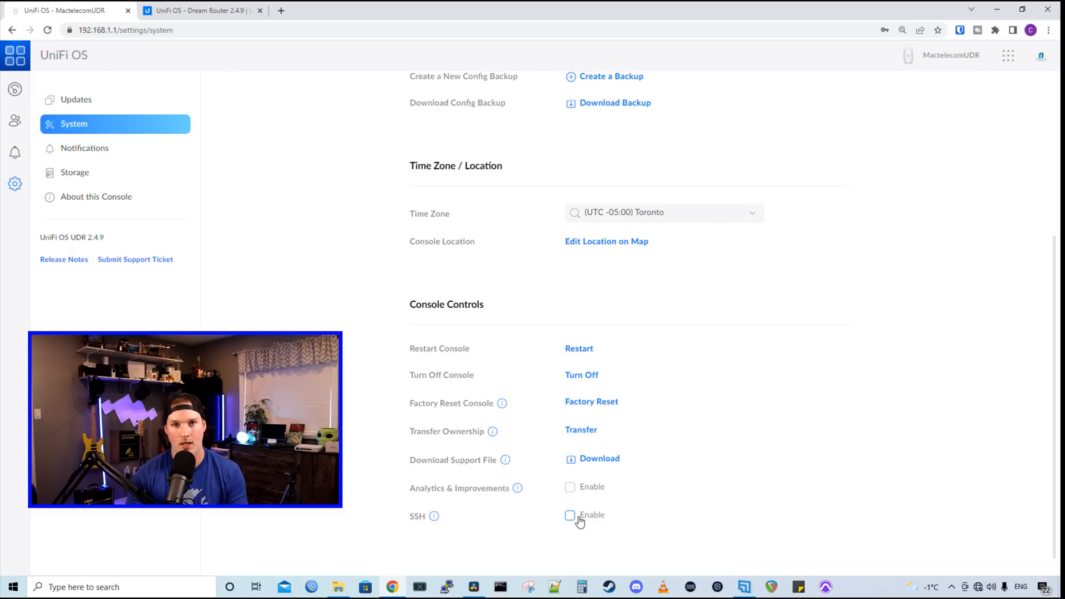
left_click(84, 149)
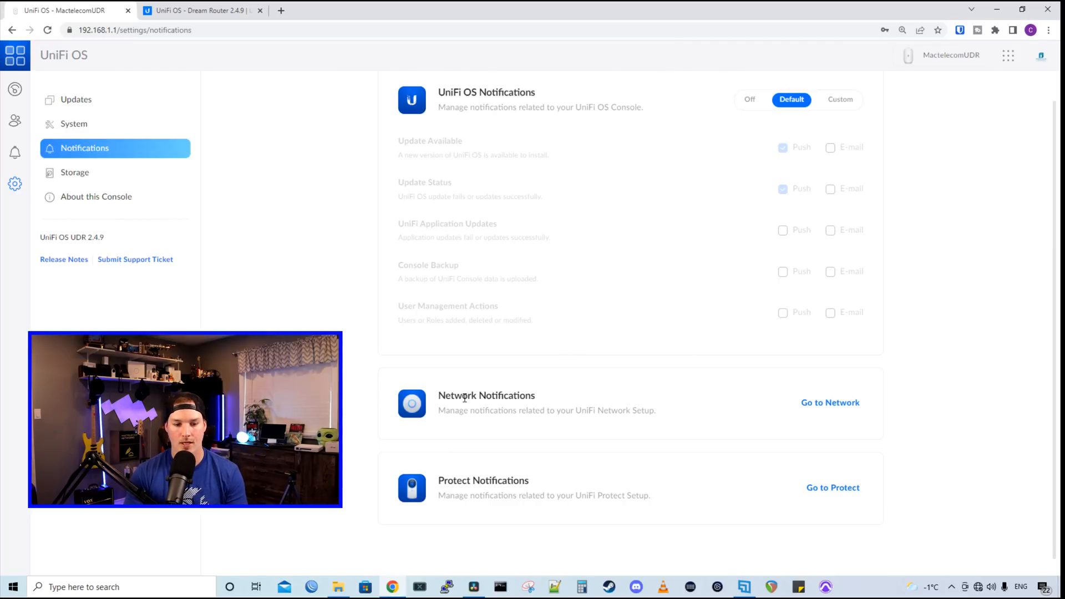
- Check storage usage (63.6 MB of 125 GB) and view About this Console
left_click(73, 172)
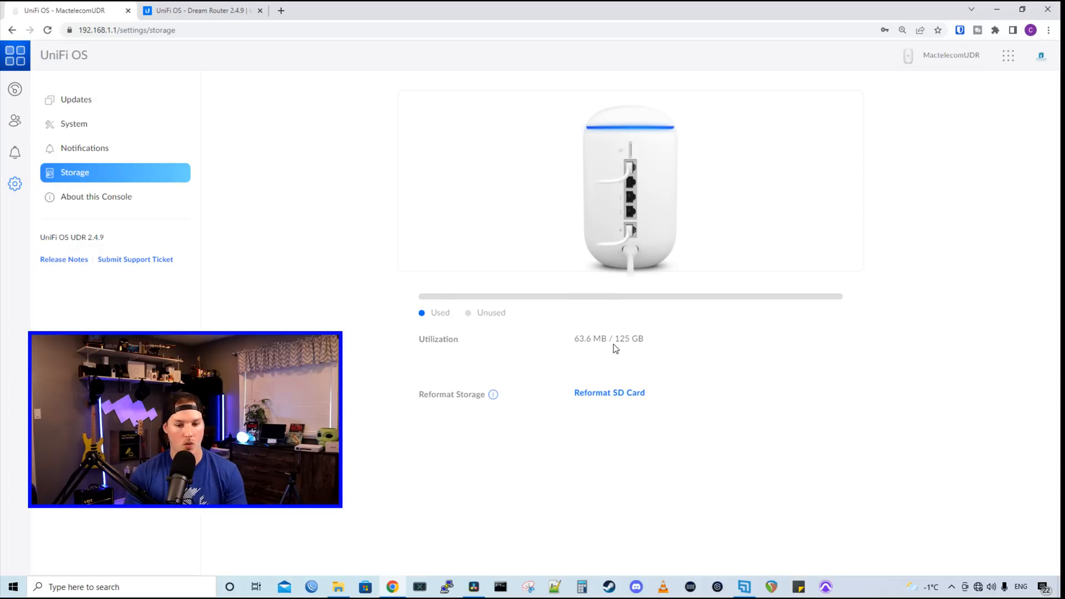
mouse_move(605, 359)
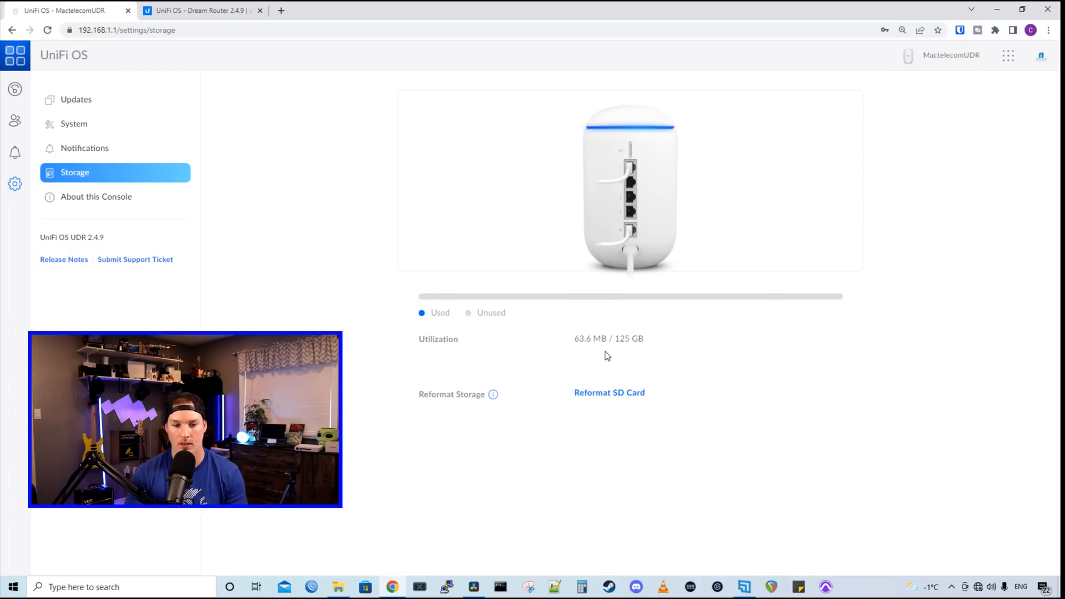
double_click(584, 338)
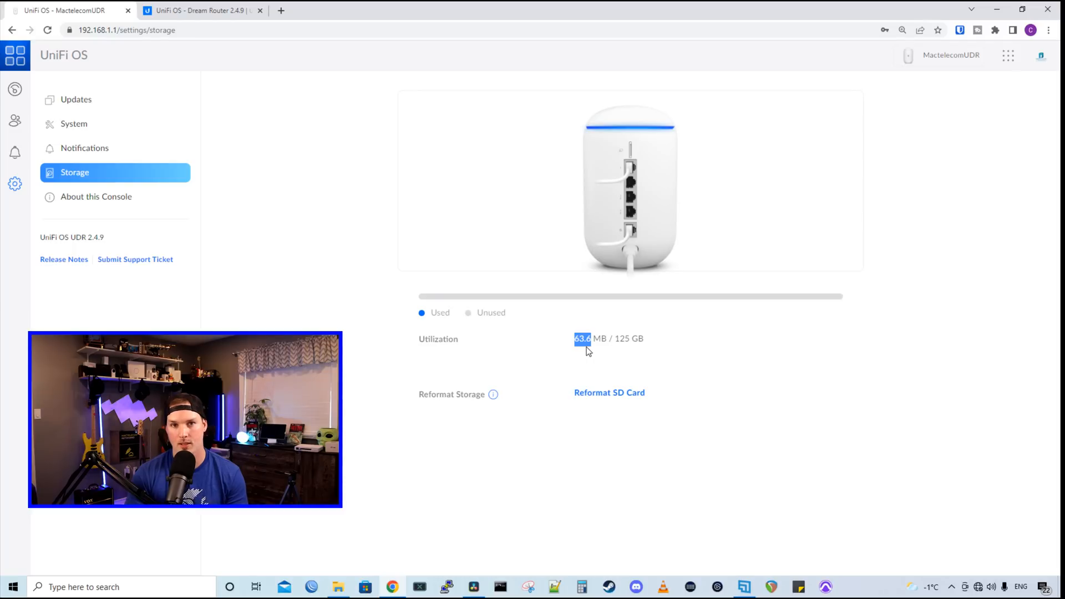
mouse_move(601, 396)
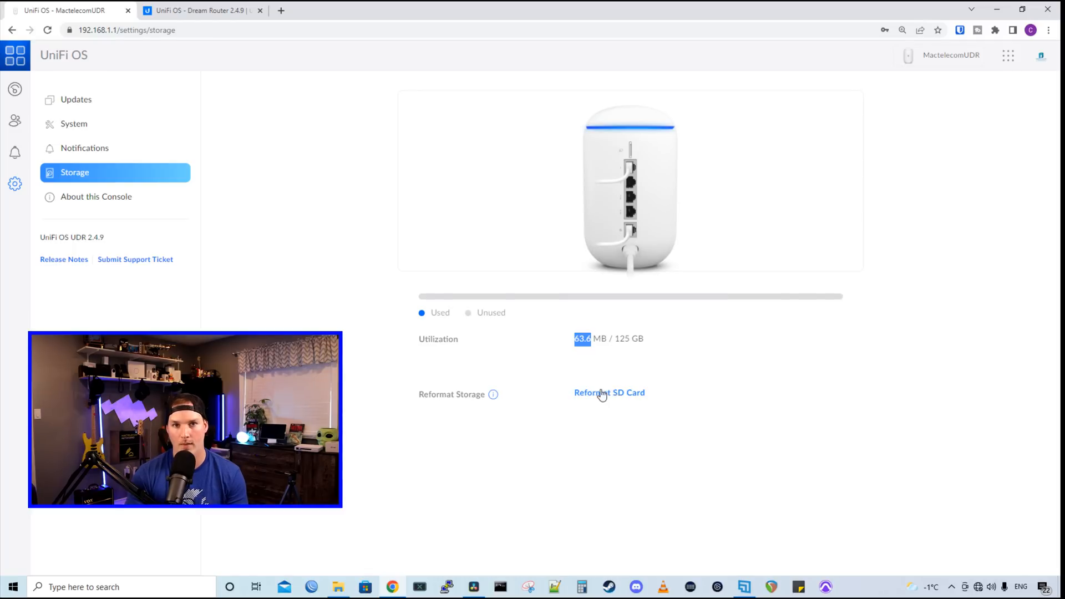
left_click(95, 197)
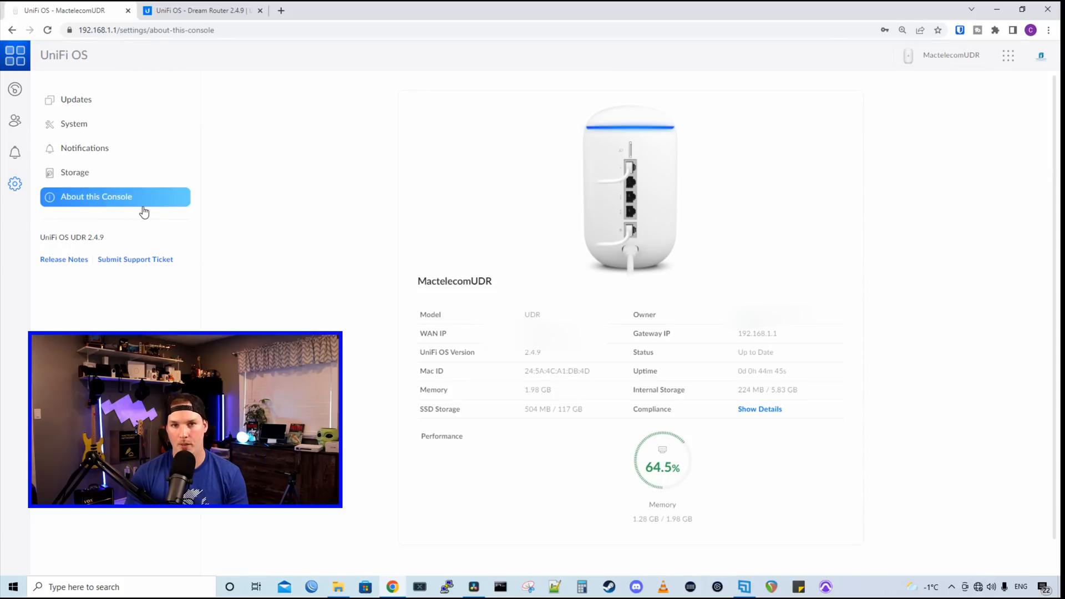
mouse_move(362, 275)
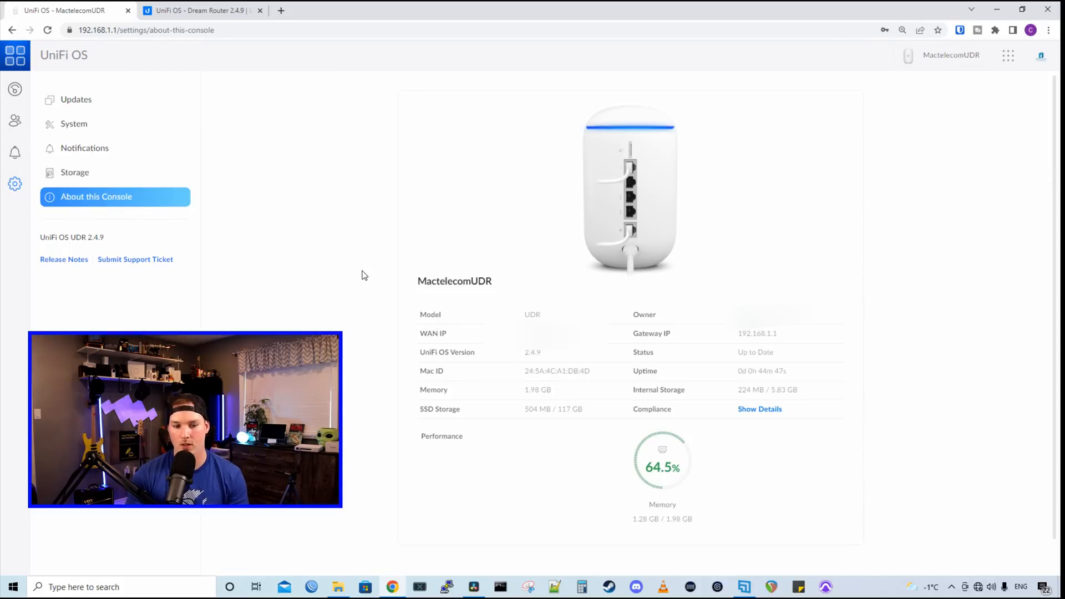
mouse_move(366, 284)
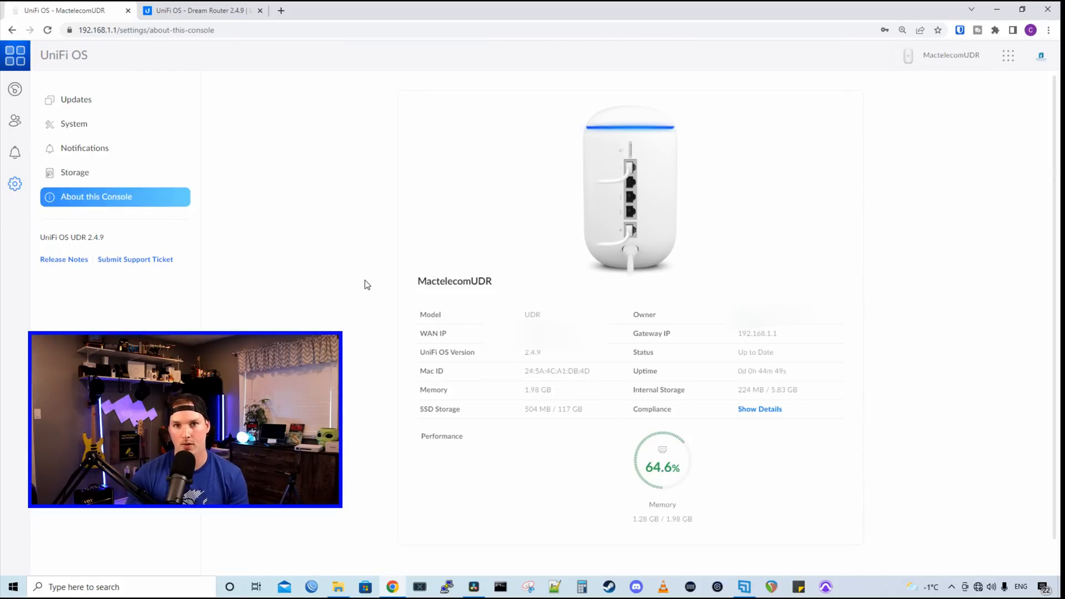
mouse_move(370, 293)
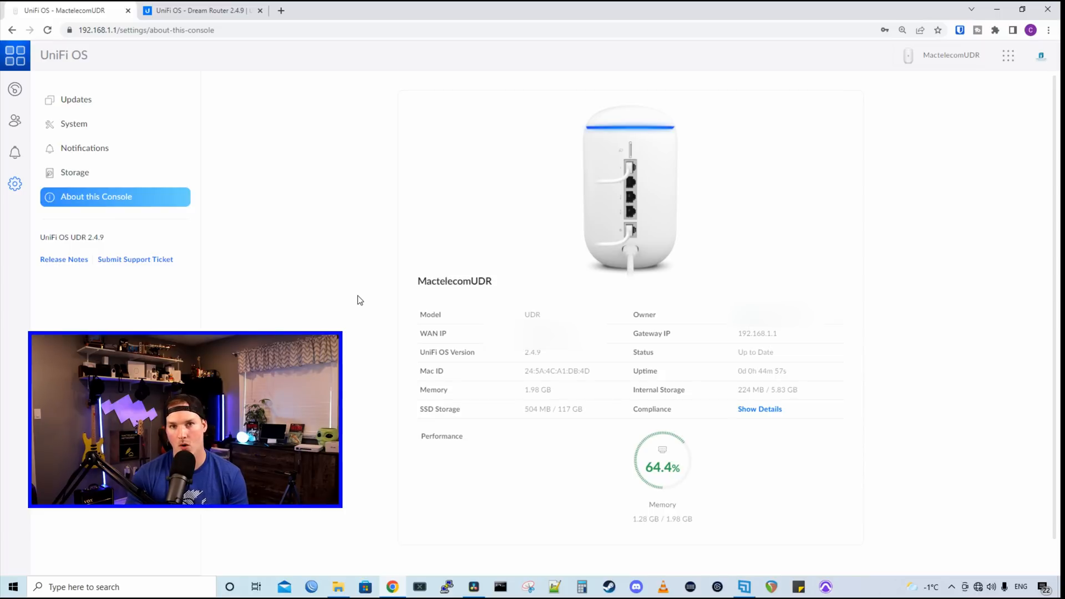
mouse_move(357, 308)
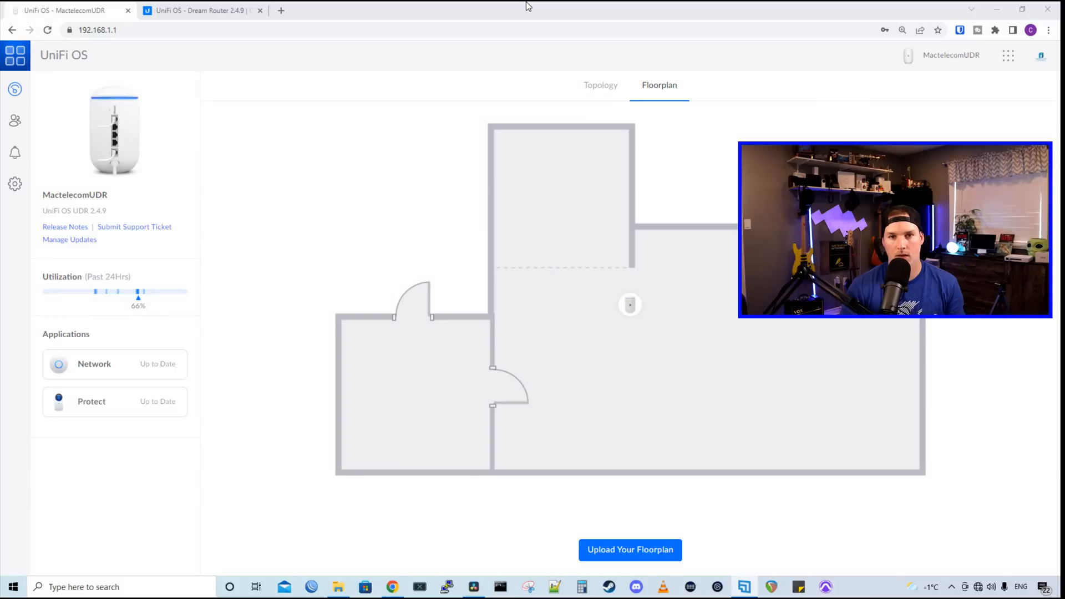
mouse_move(93, 348)
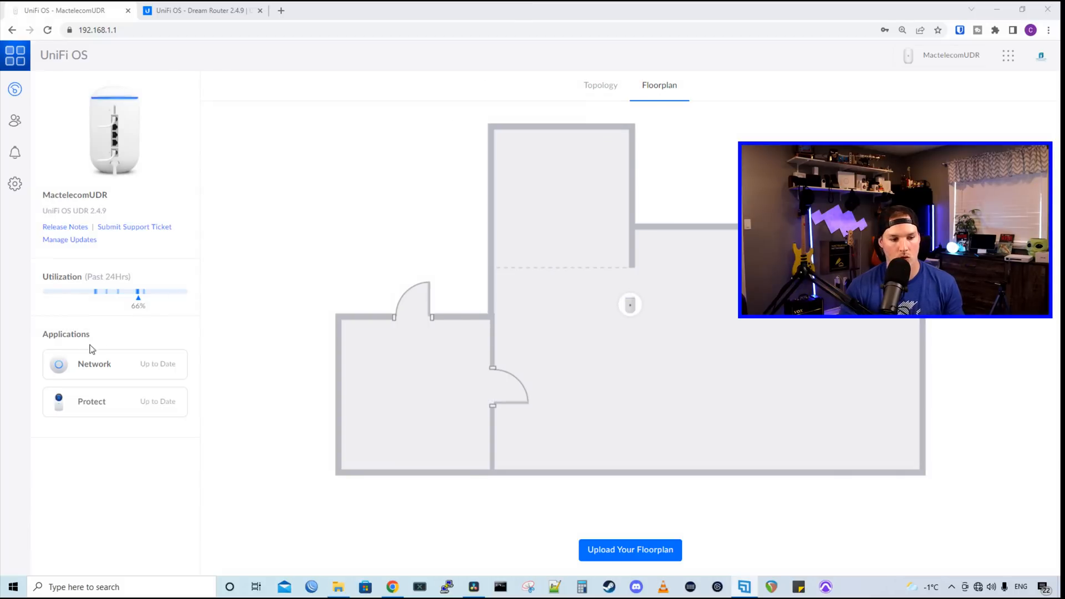
- Launch the UniFi Network application from the console overview
left_click(95, 364)
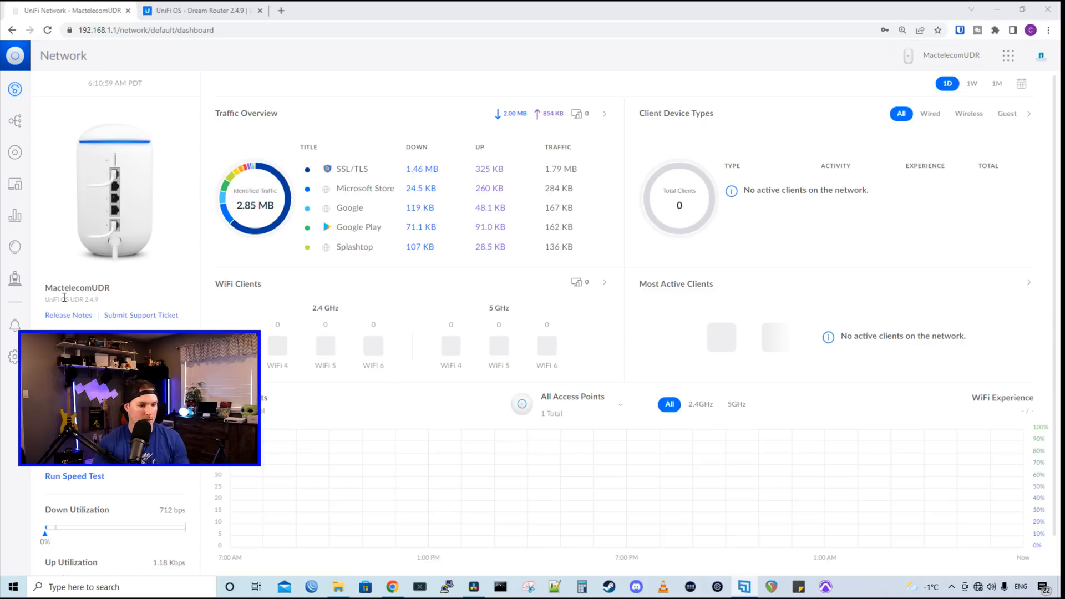
mouse_move(133, 307)
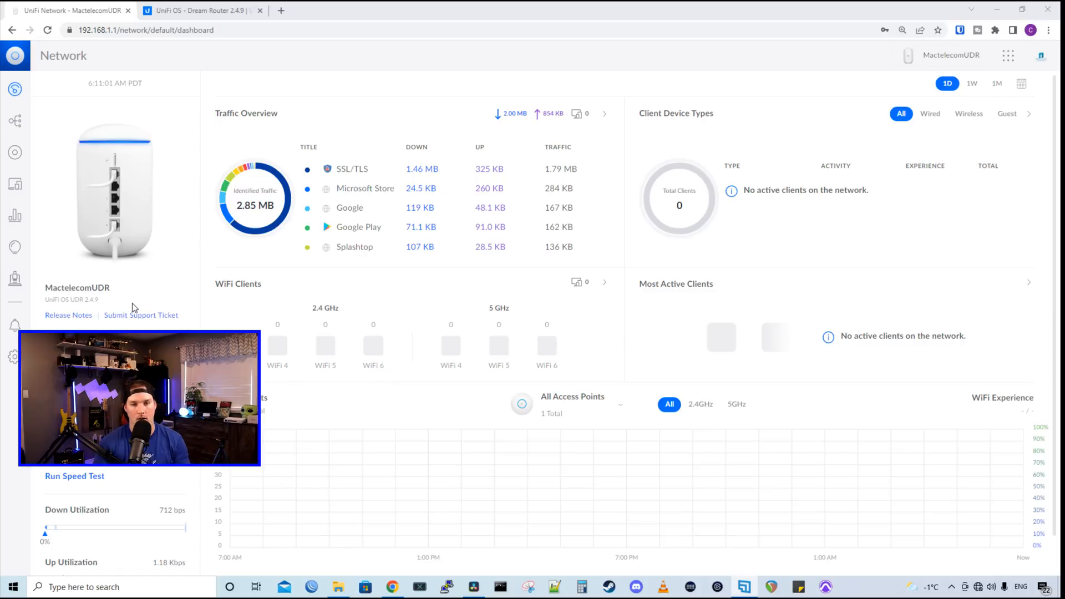
mouse_move(142, 313)
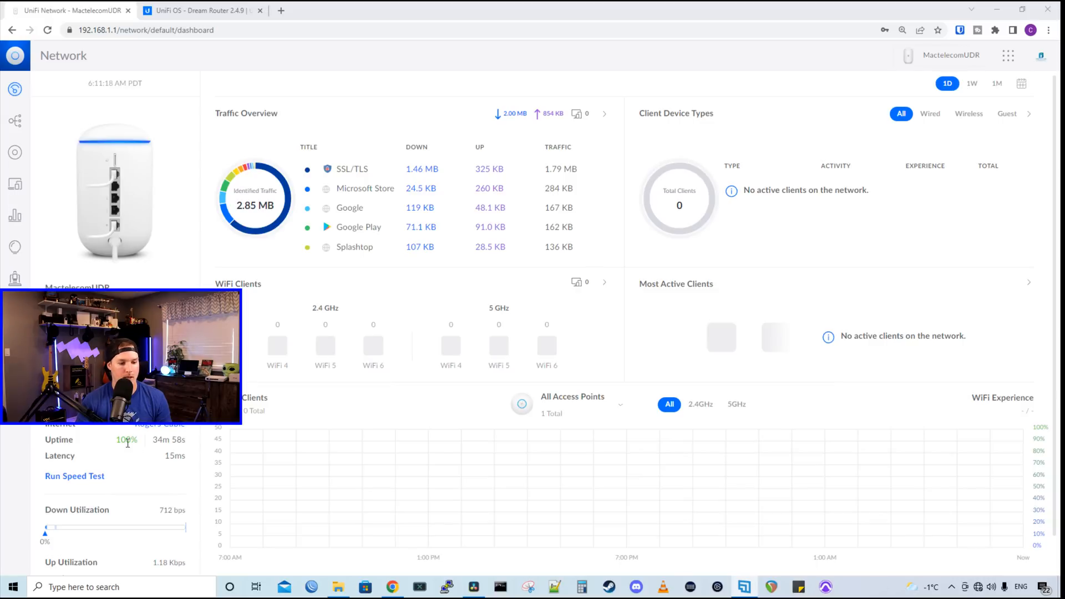
mouse_move(95, 461)
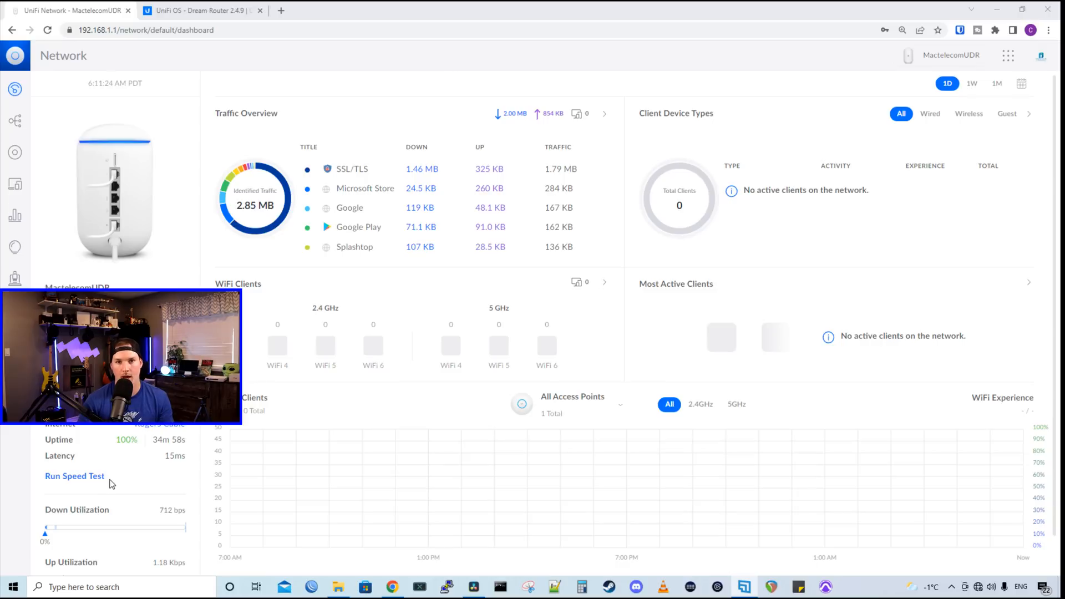
- Scroll the Network dashboard to review internet health: 100% uptime, 15 ms latency
scroll("down", 3)
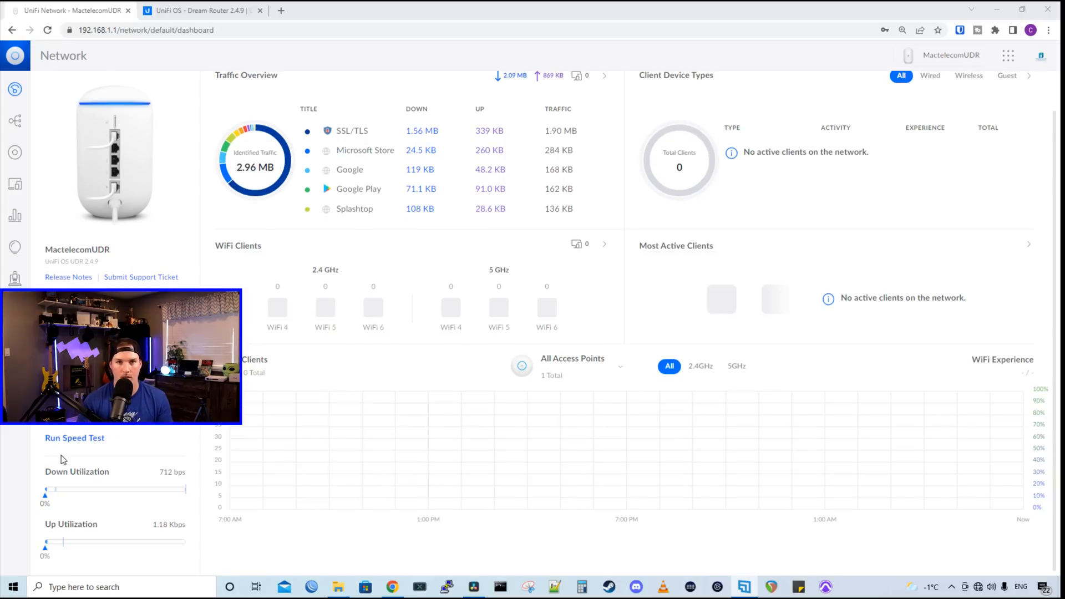
mouse_move(123, 474)
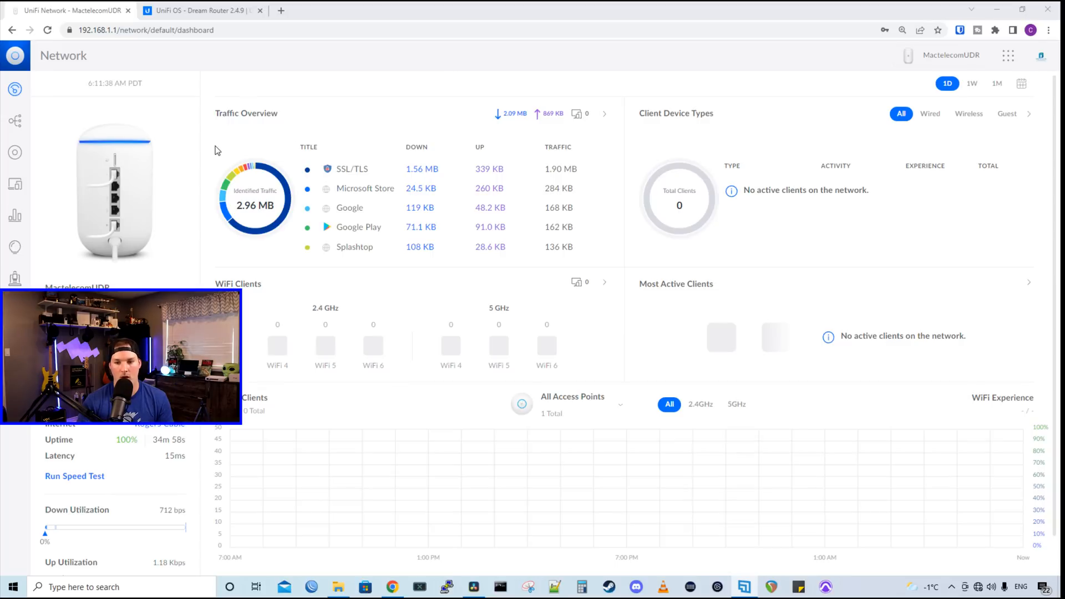
mouse_move(495, 251)
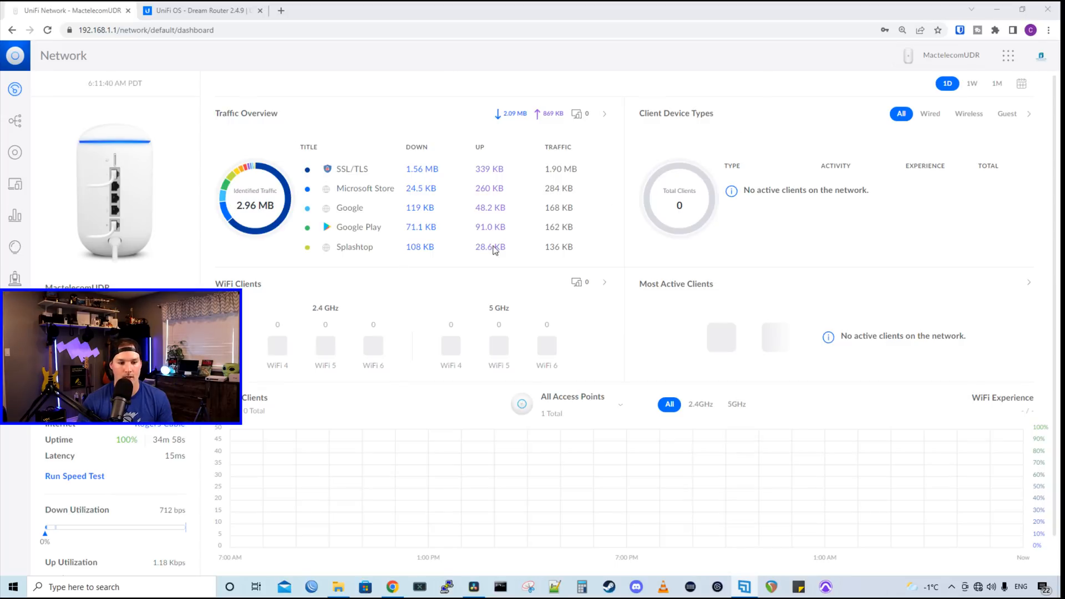
mouse_move(710, 322)
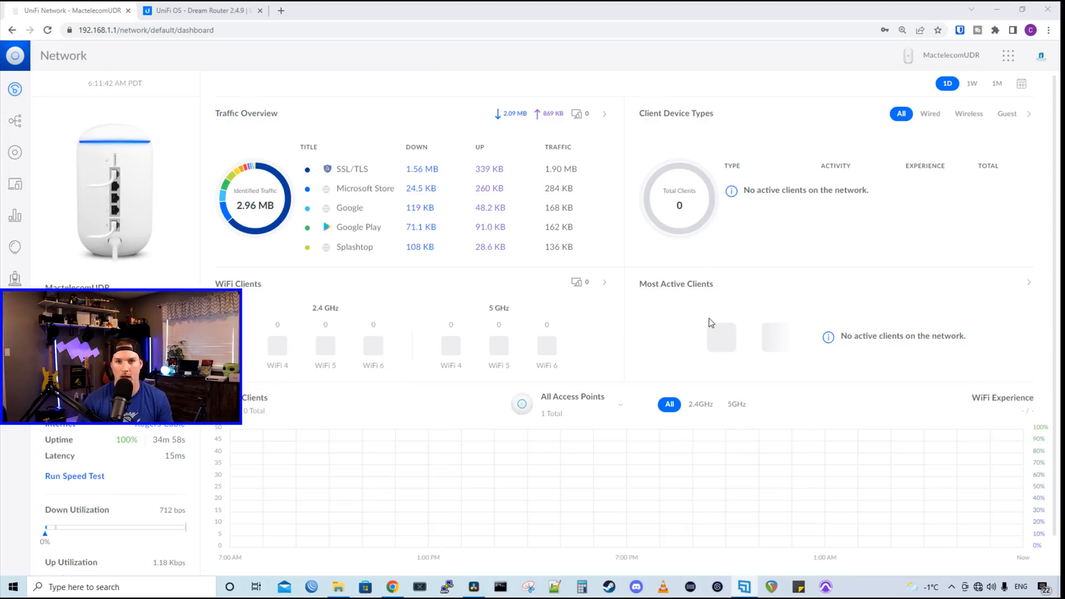
mouse_move(687, 337)
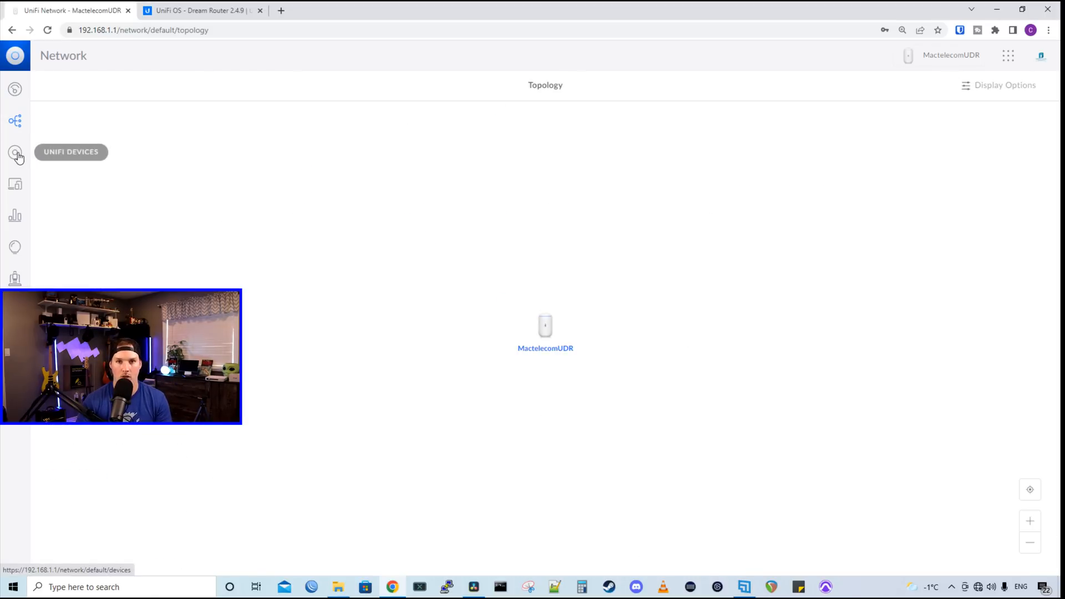
- Review the MactelecomUDR router's overview sections in UniFi Devices, then move to its Ports view
left_click(15, 151)
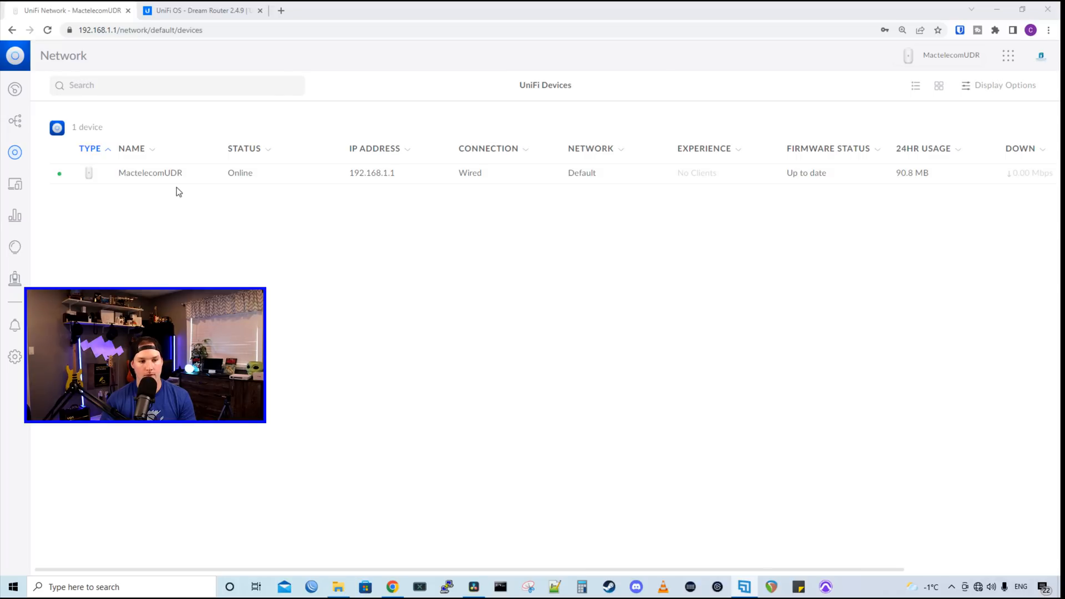
mouse_move(176, 184)
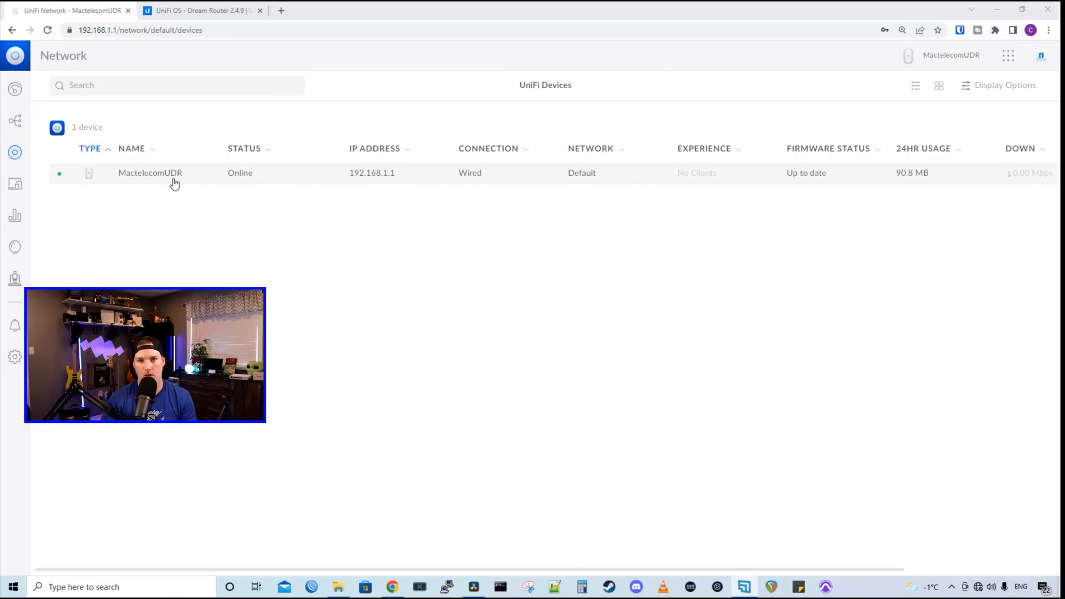
left_click(150, 171)
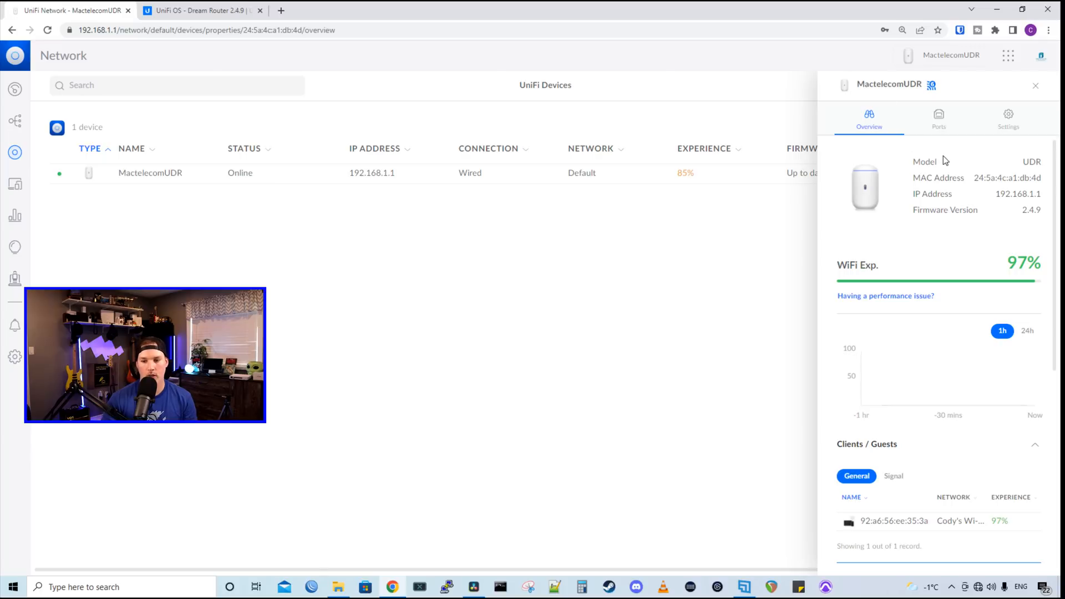
mouse_move(941, 208)
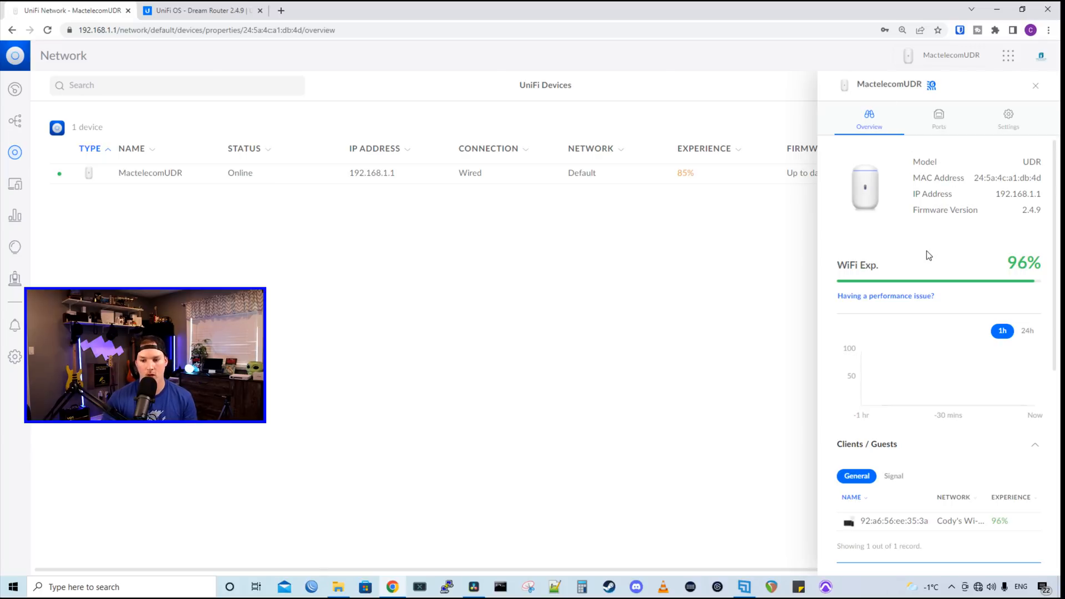
mouse_move(952, 273)
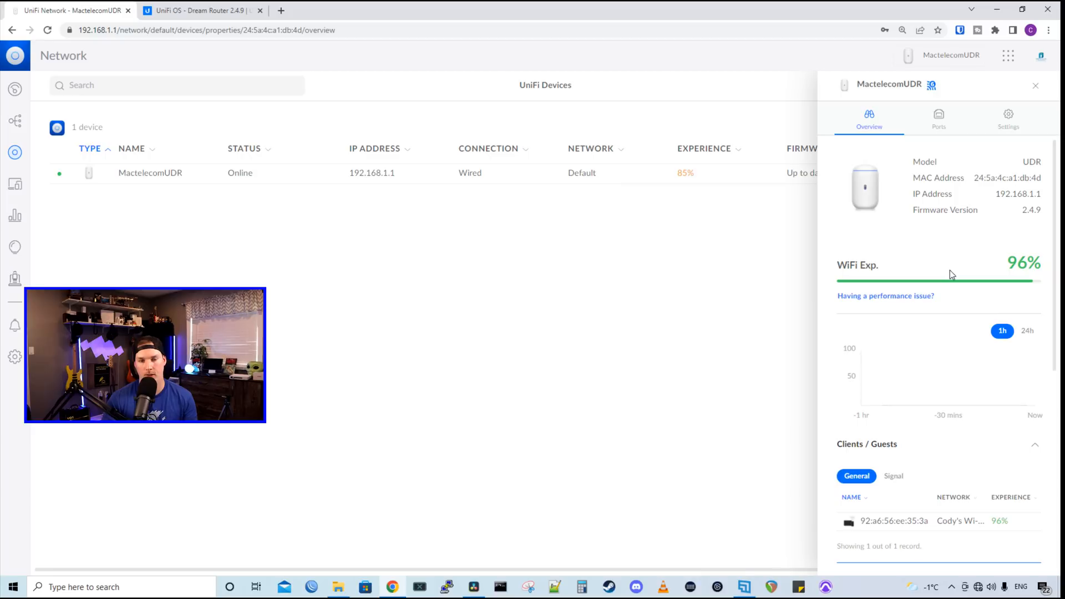
mouse_move(966, 282)
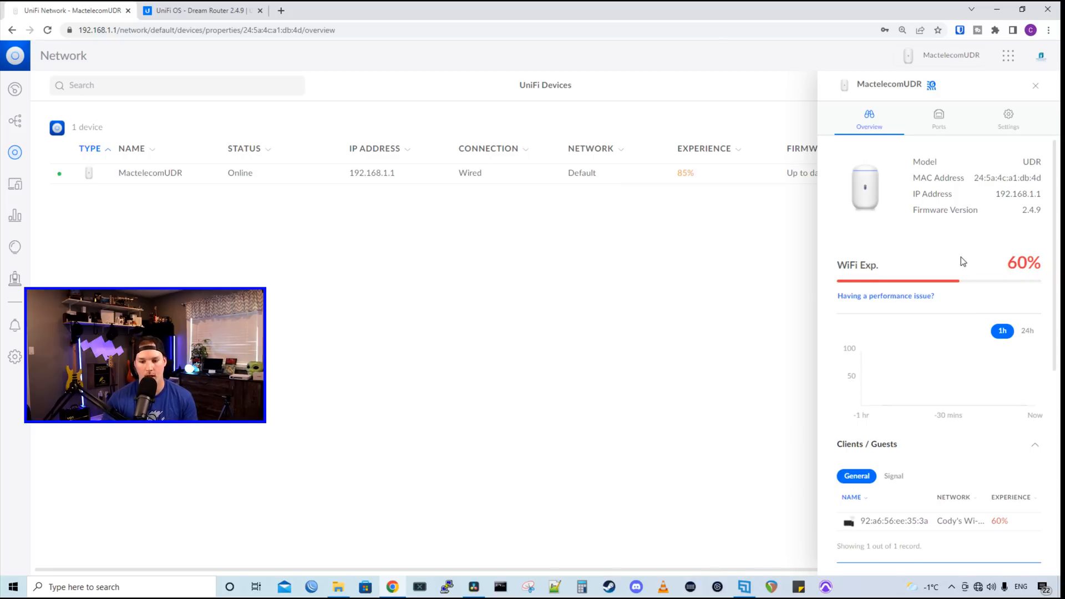
scroll("down", 3)
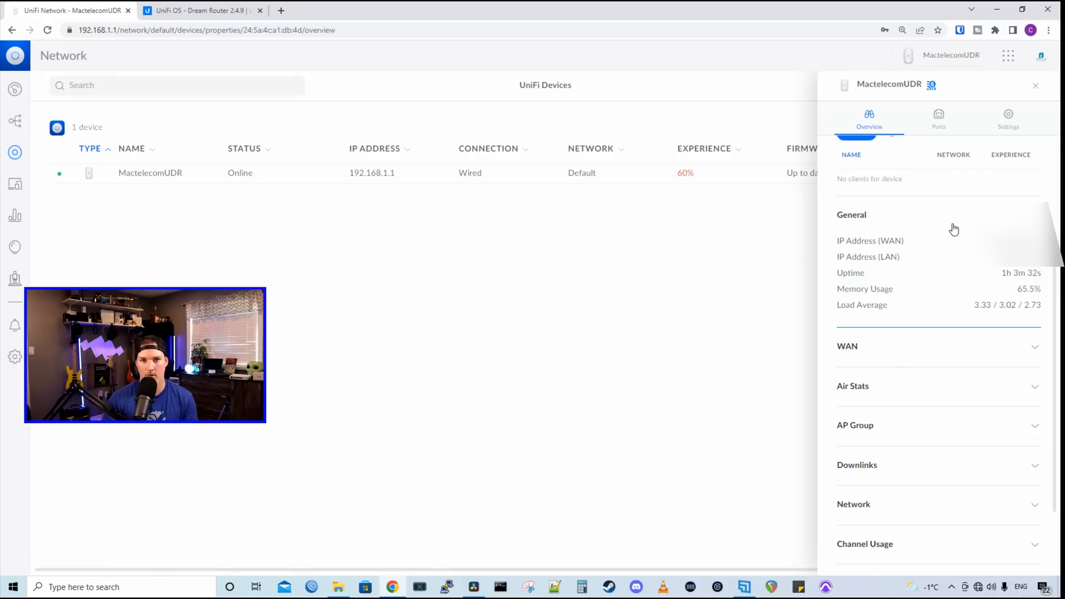
left_click(852, 215)
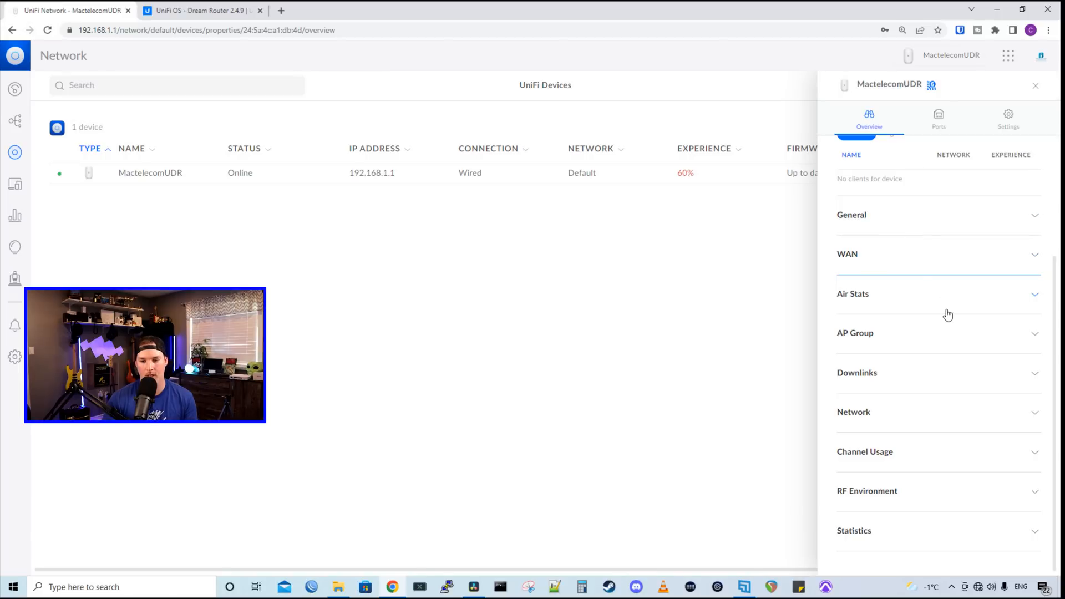
mouse_move(917, 329)
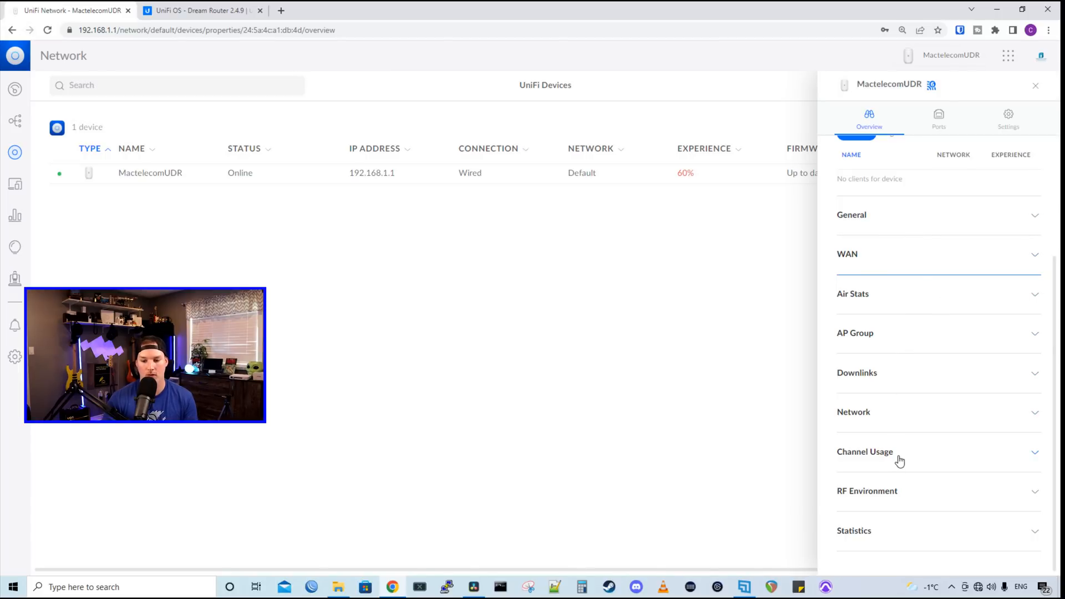
mouse_move(905, 509)
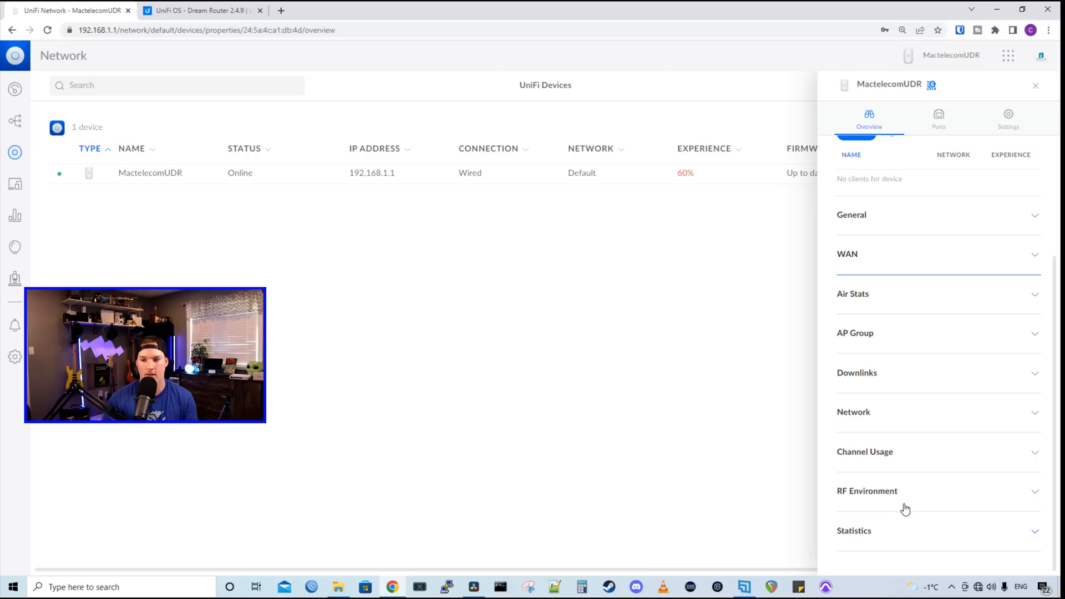
left_click(938, 114)
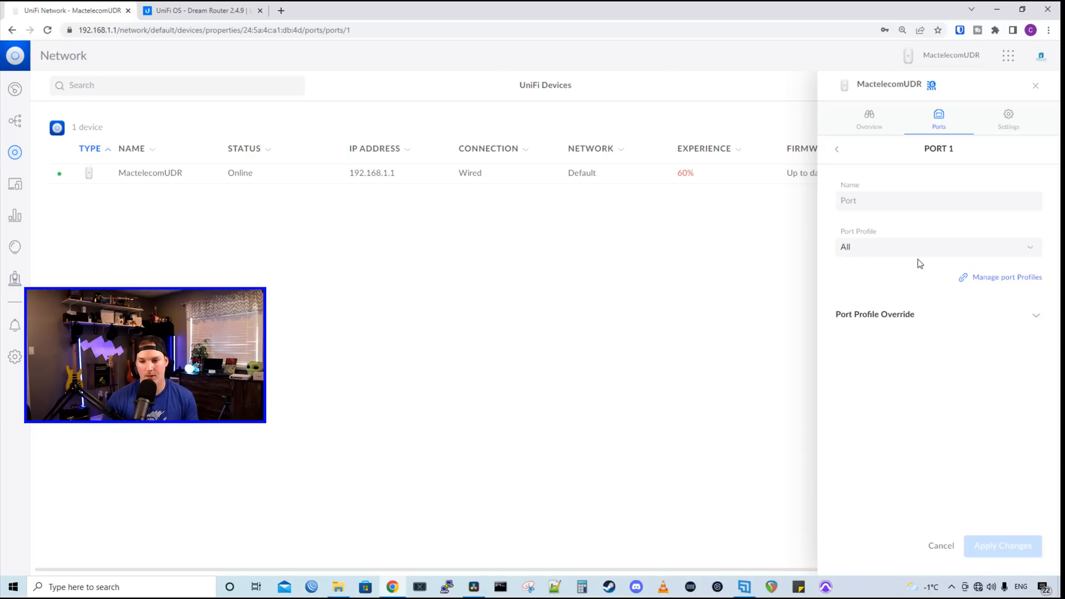
- Show the Ports Insights table for MactelecomUDR with its display options
left_click(939, 246)
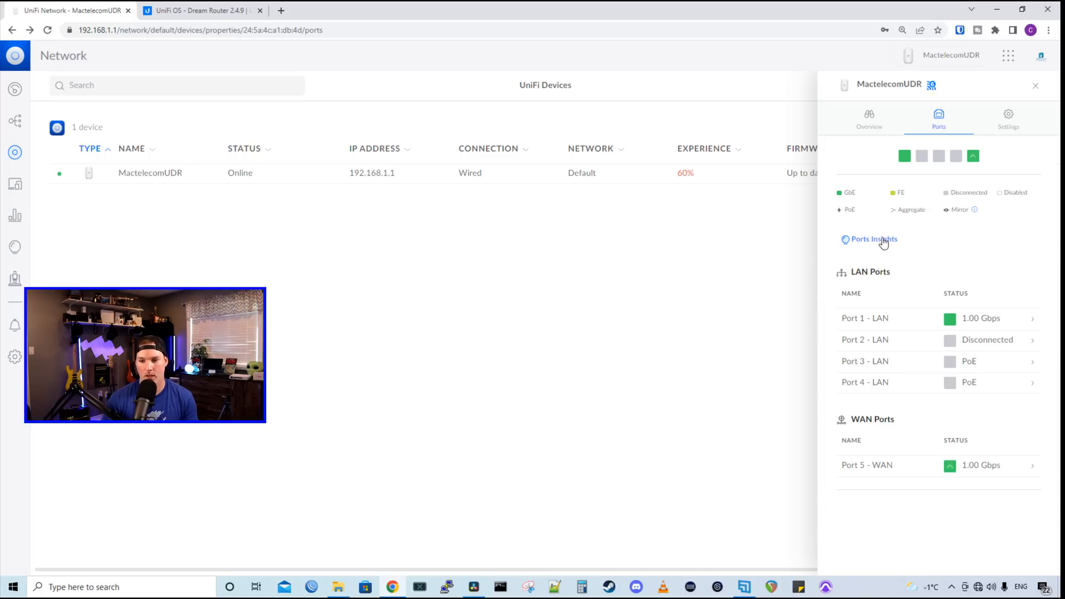
left_click(868, 240)
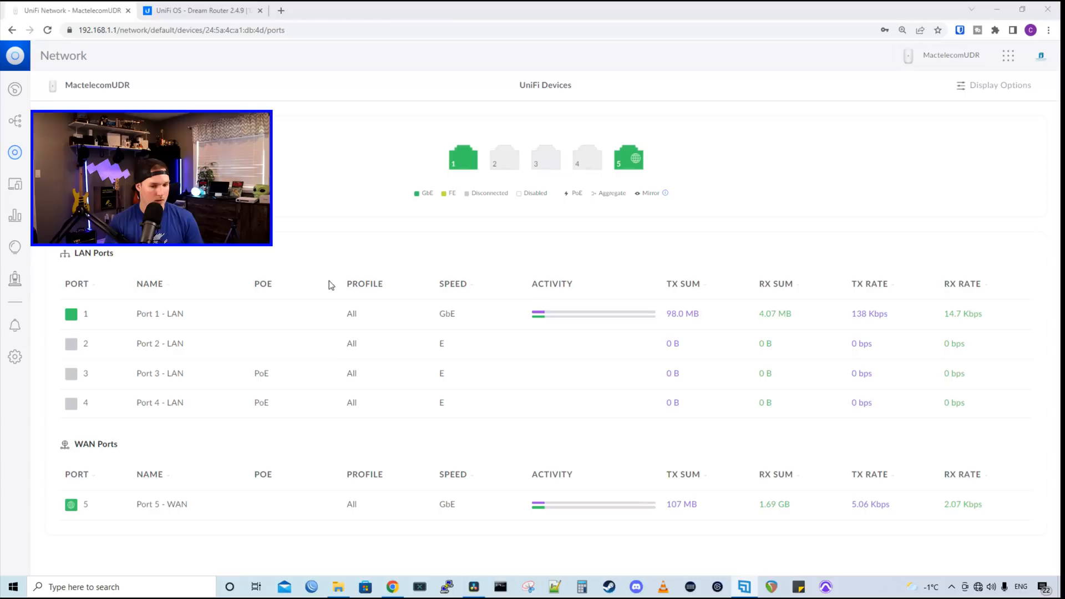
mouse_move(892, 160)
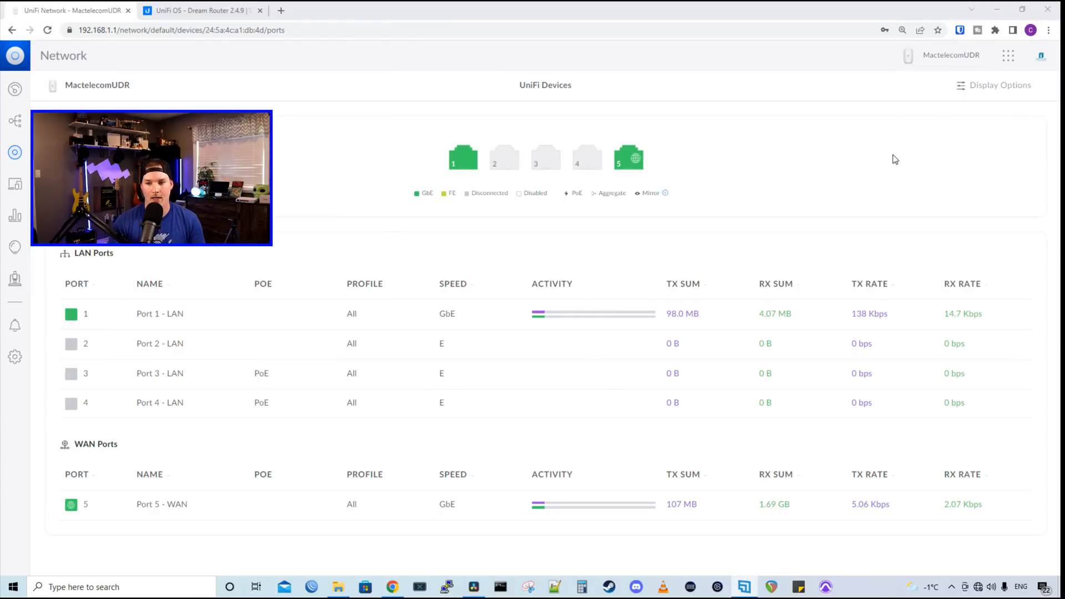
left_click(993, 84)
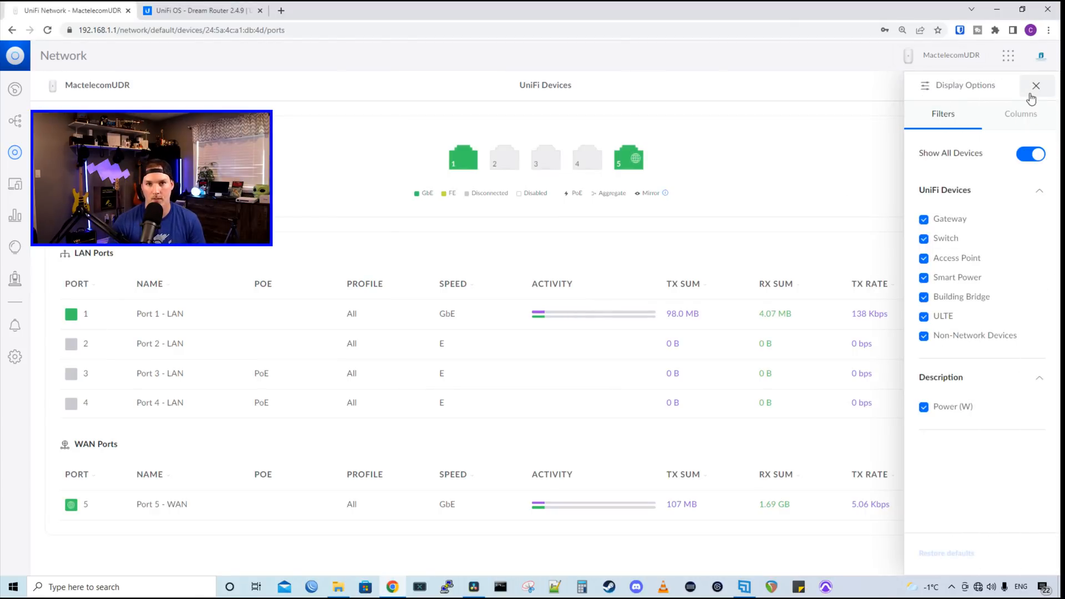
- Review the Port Profile choices for LAN ports 2–4, keep All, then go to Client Devices
left_click(1035, 85)
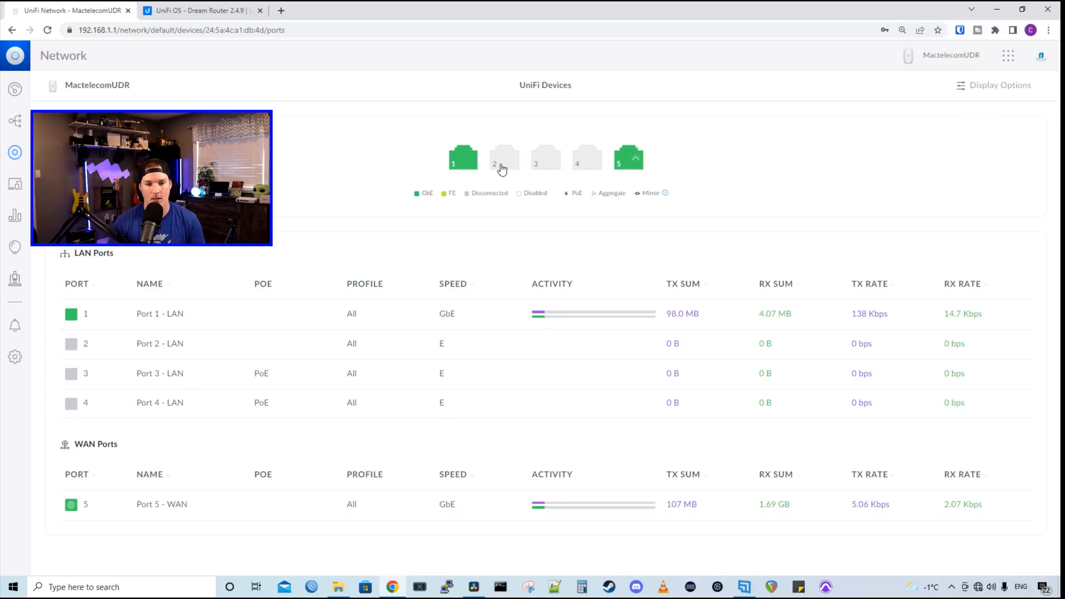
left_click(503, 158)
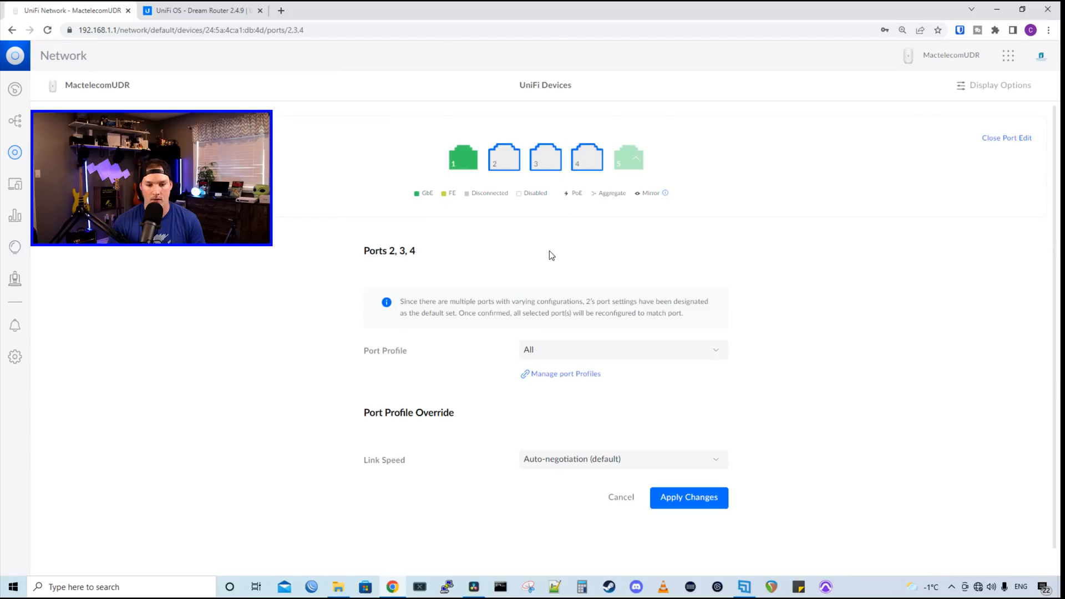
left_click(623, 350)
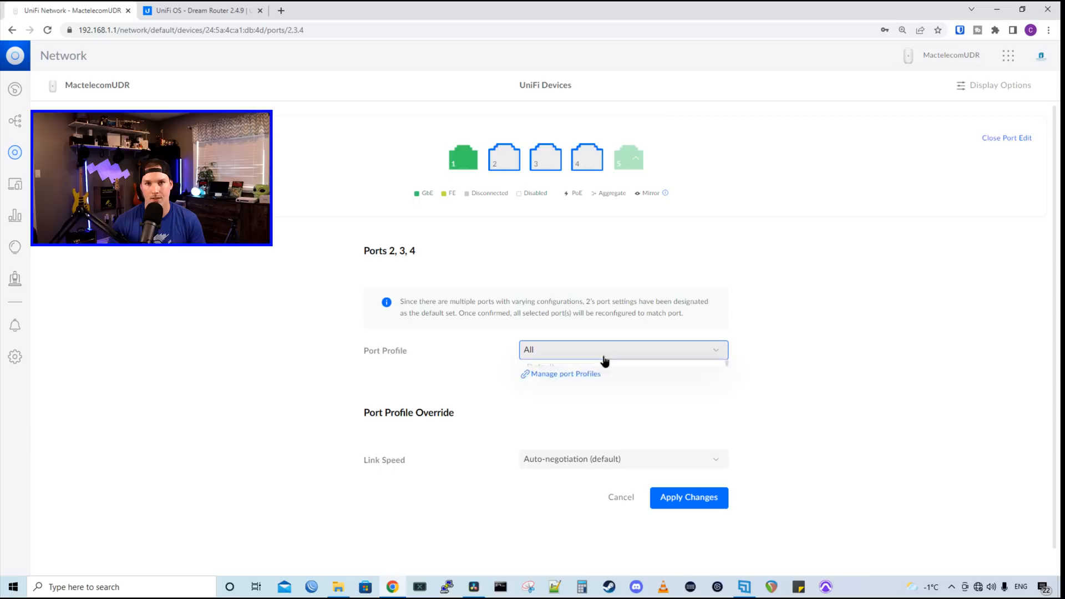
left_click(624, 349)
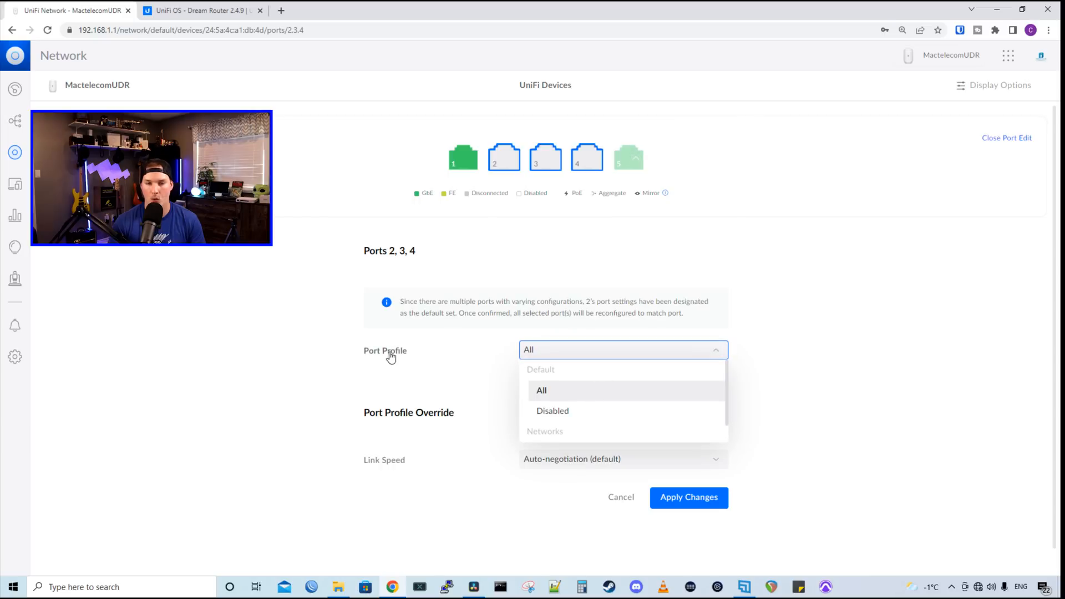
mouse_move(610, 424)
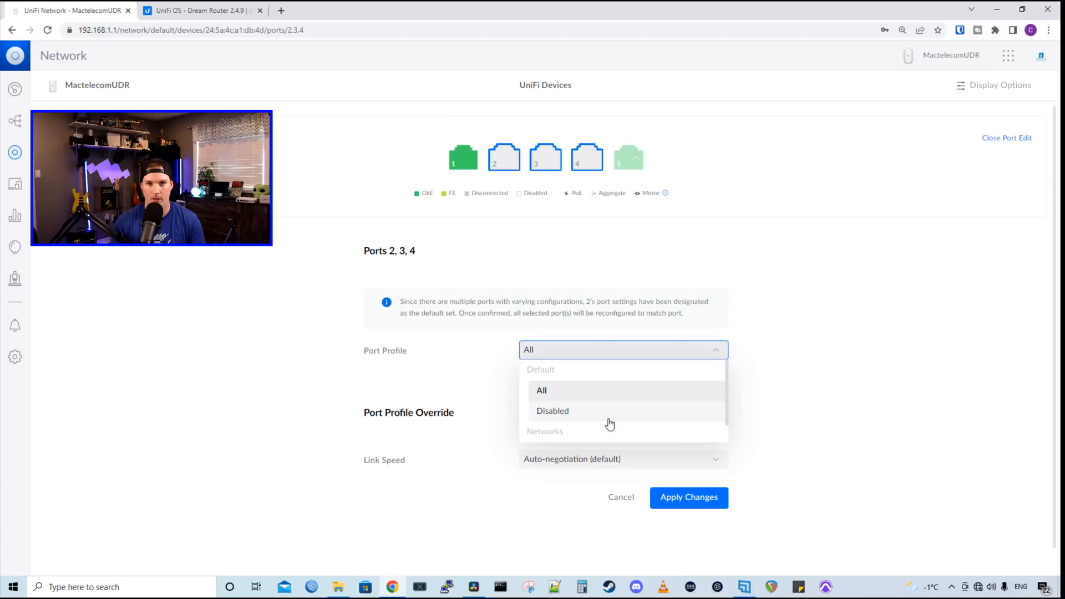
left_click(542, 391)
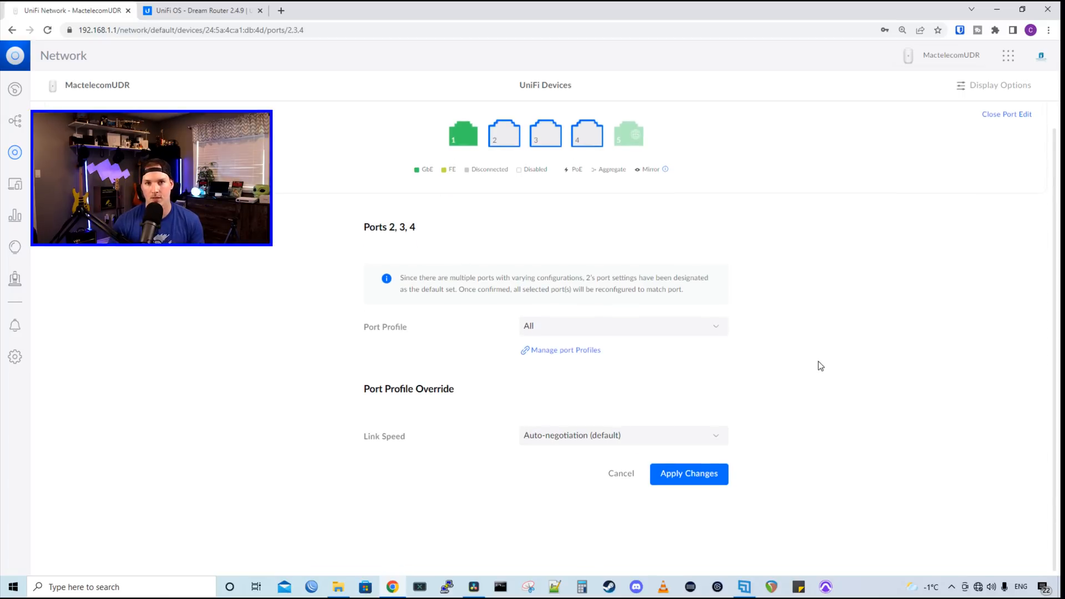
left_click(16, 182)
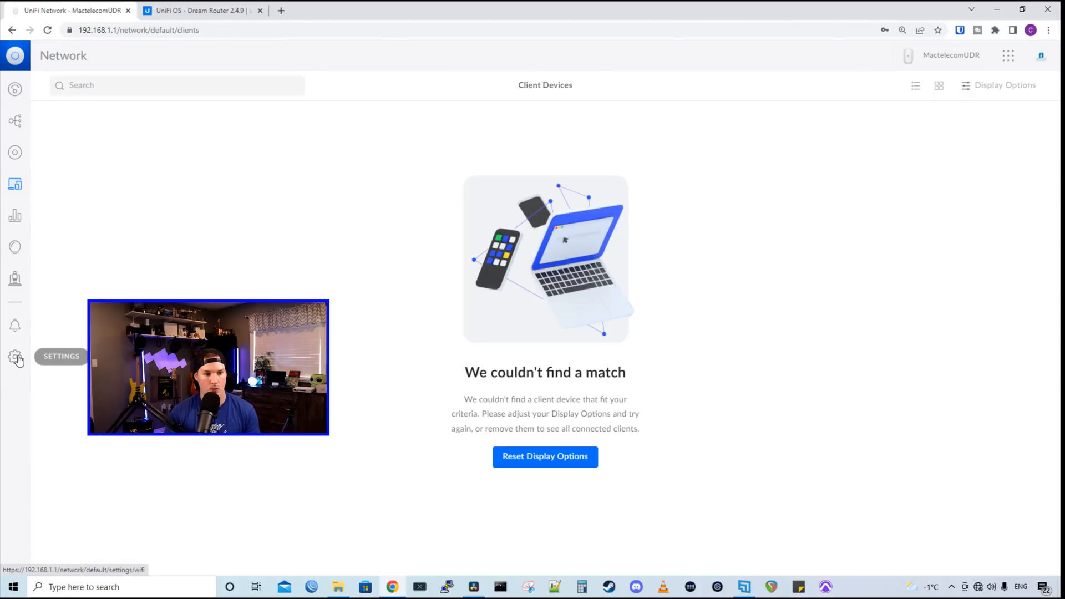
- Switch the UniFi Network interface to the Dark theme in System settings
left_click(16, 355)
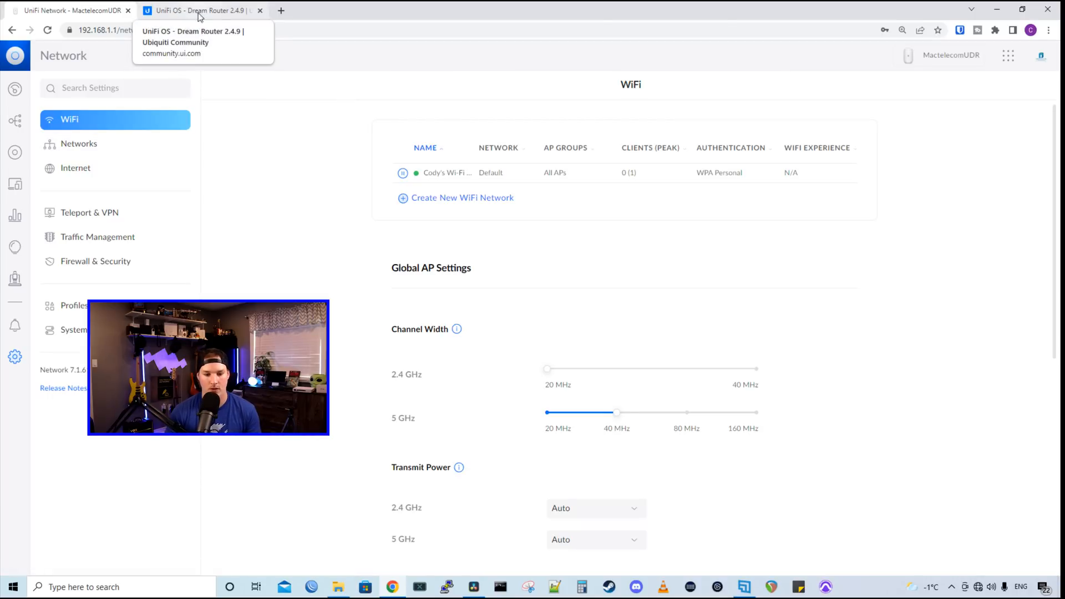
left_click(74, 330)
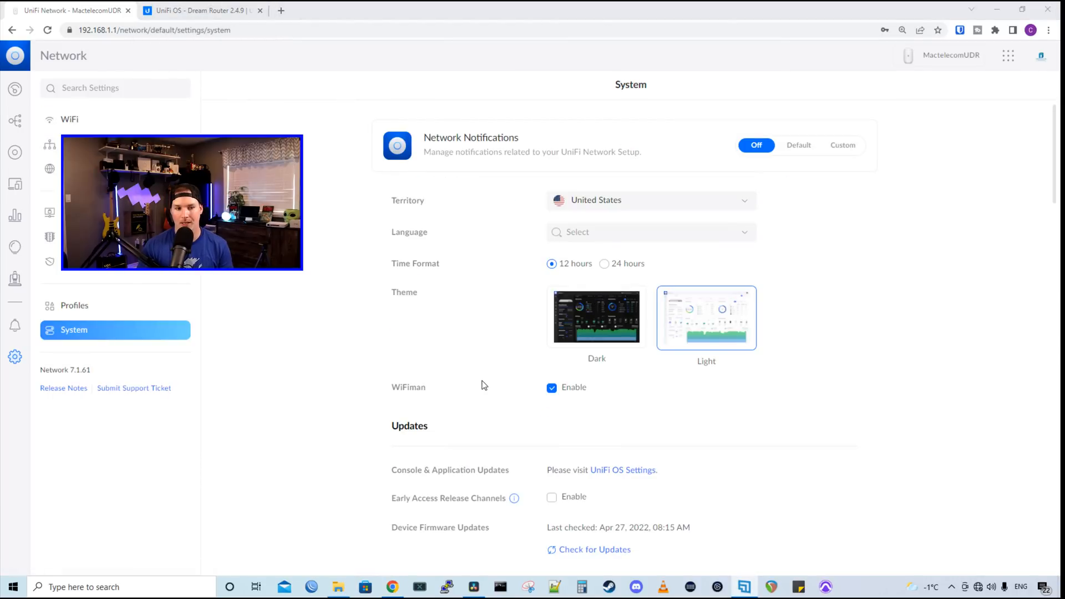
mouse_move(346, 317)
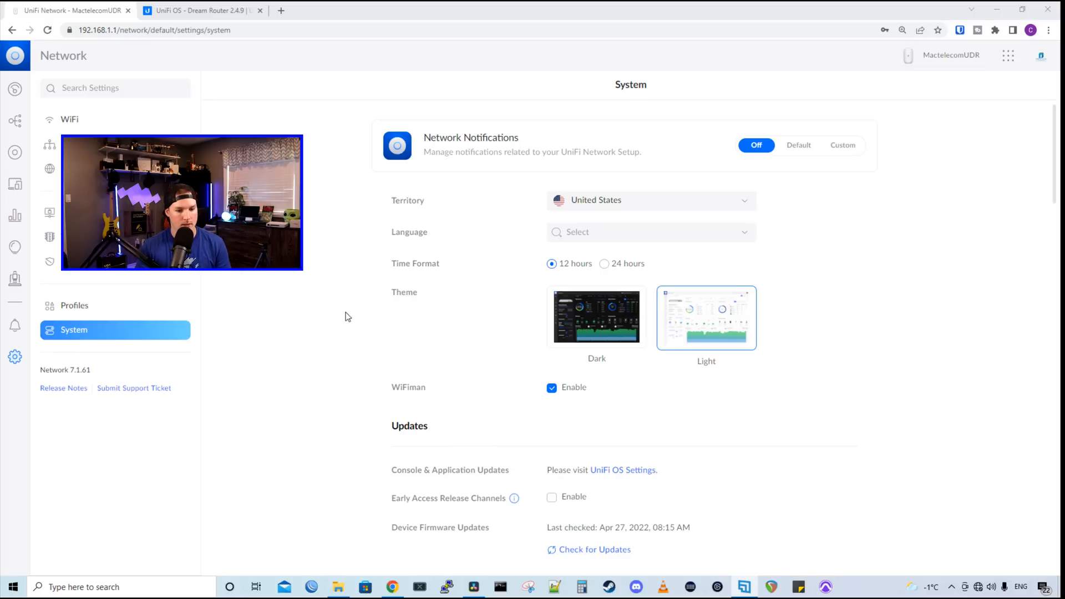
mouse_move(665, 336)
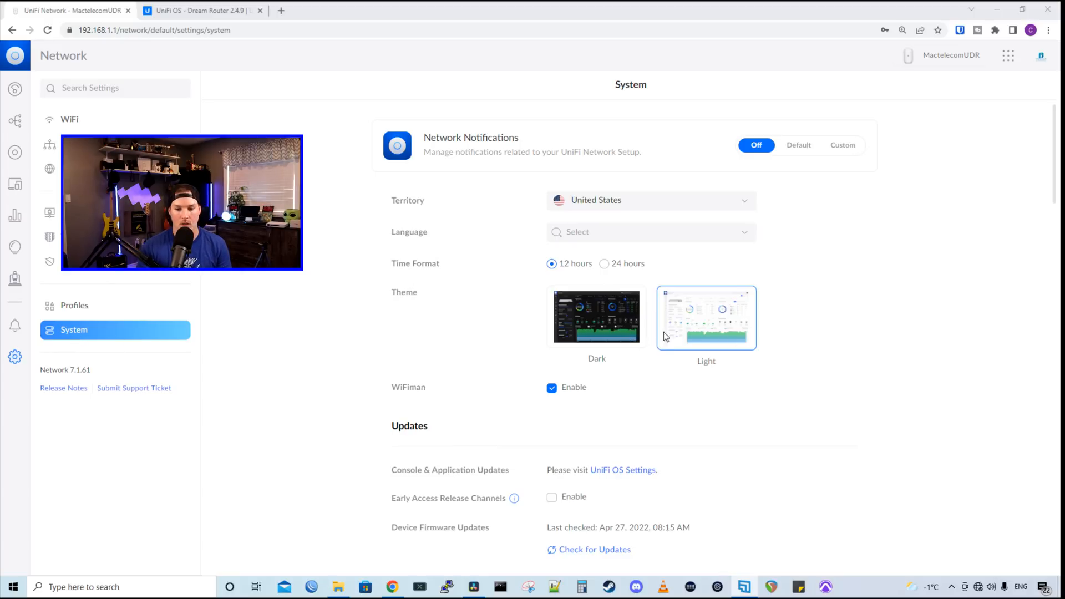
left_click(597, 317)
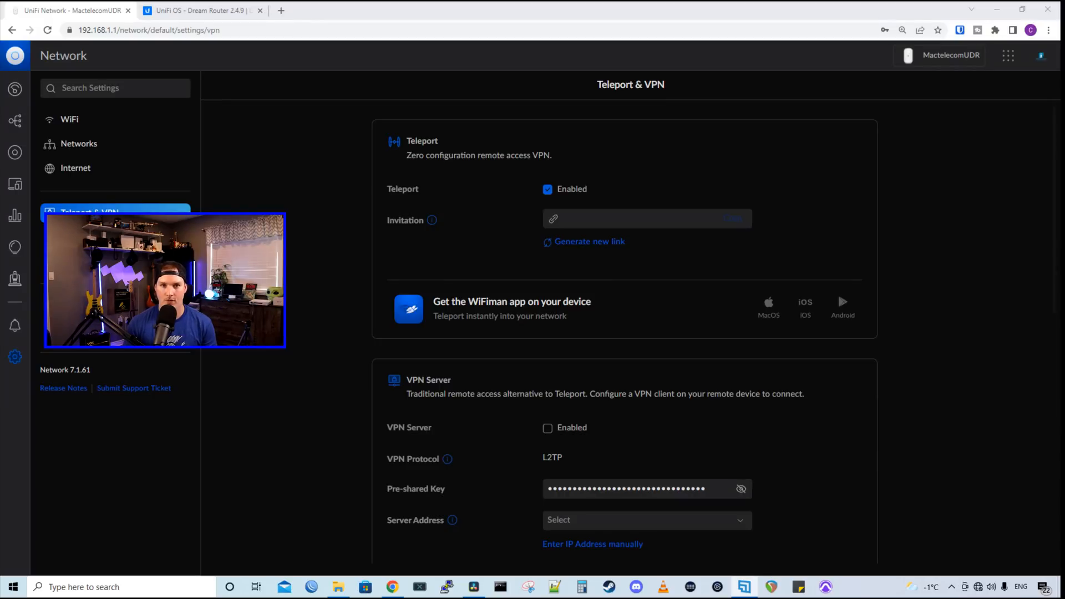
mouse_move(447, 173)
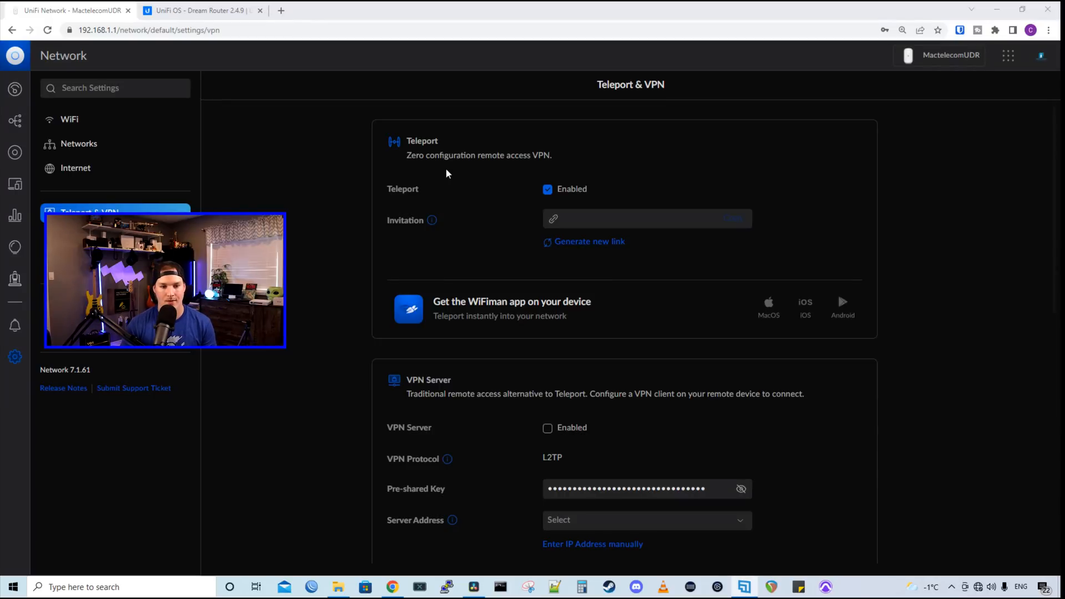
mouse_move(468, 175)
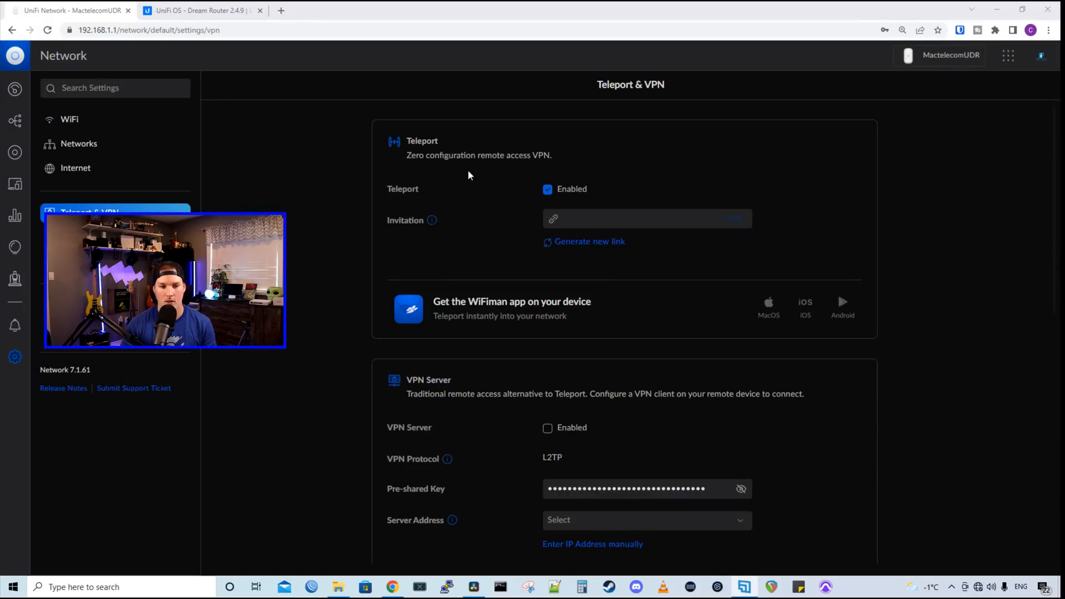
mouse_move(515, 173)
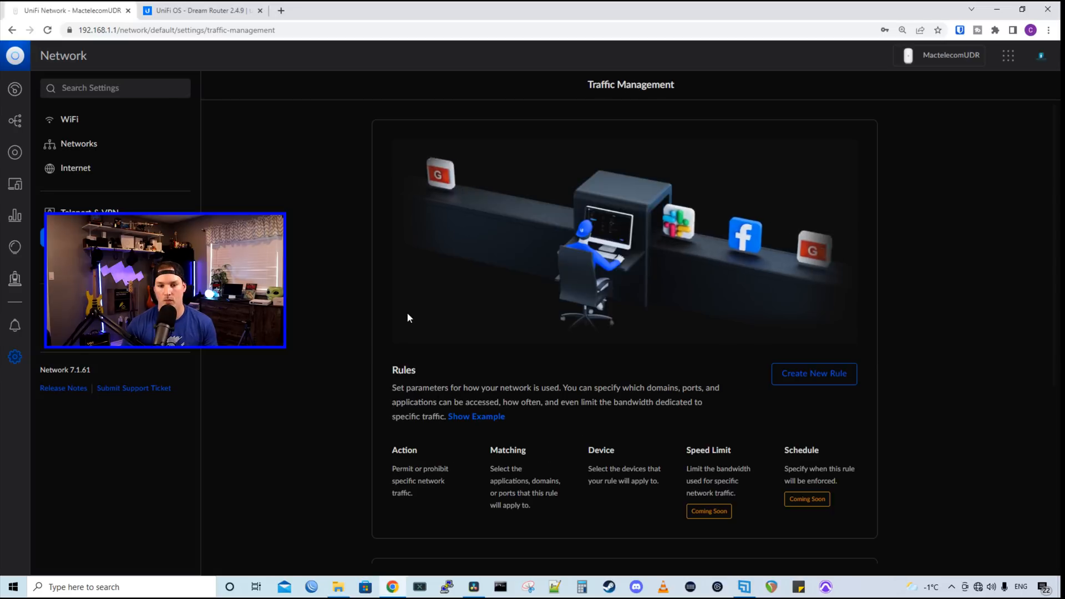
- Scroll through the Traffic Management settings page
scroll("down", 3)
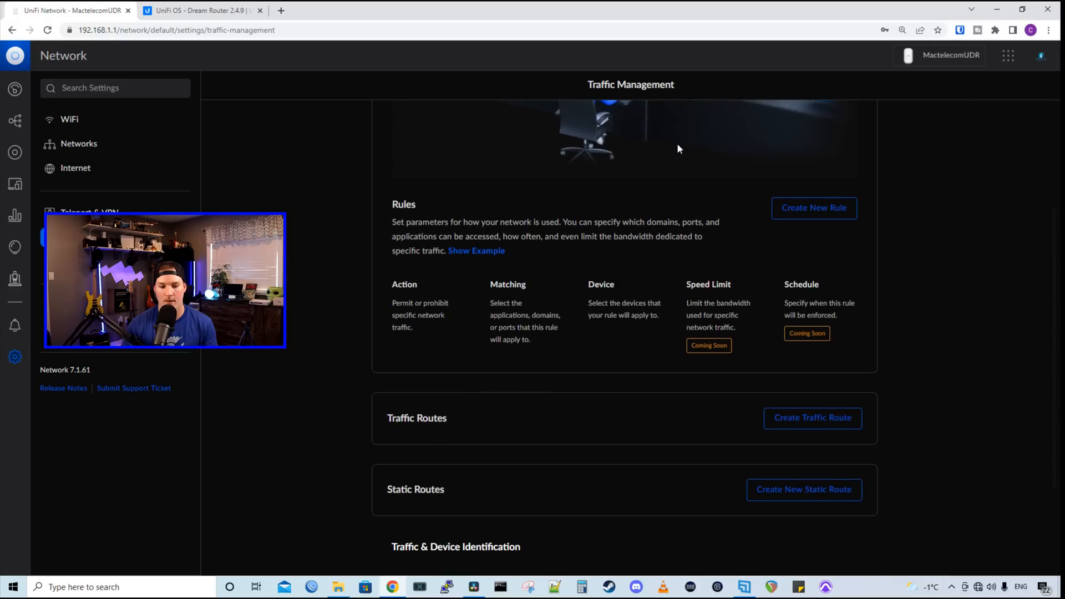
mouse_move(692, 150)
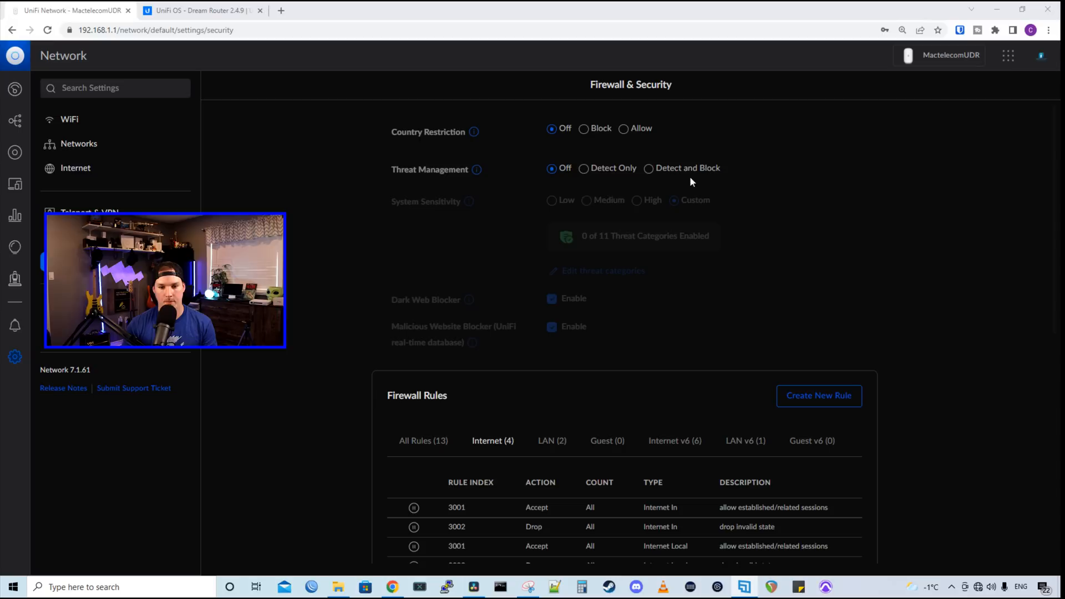
- Set Threat Management to Detect and Block at High sensitivity and review the 11 threat categories
left_click(648, 169)
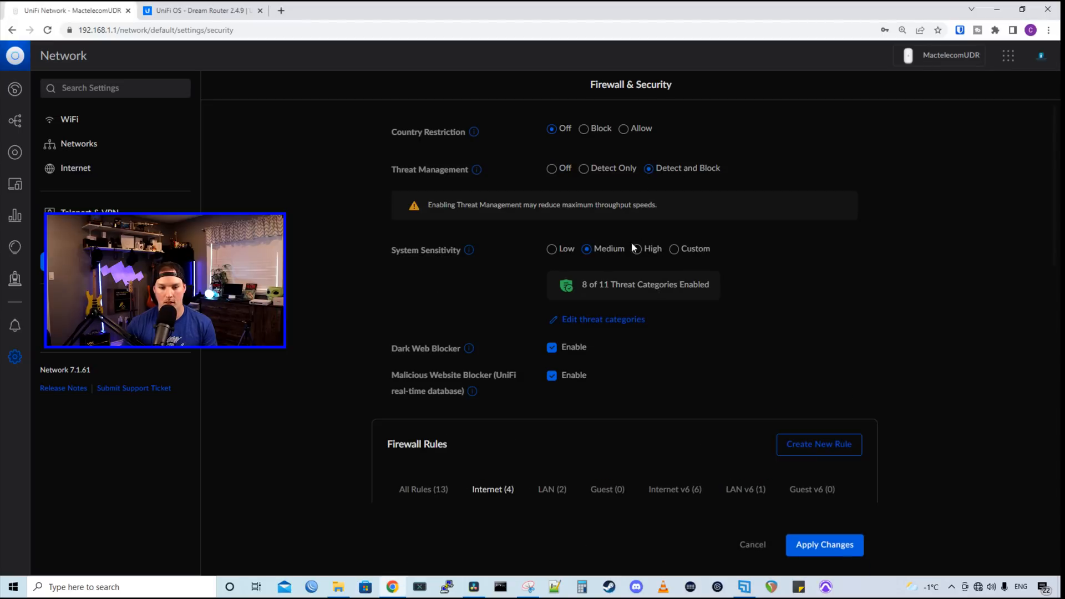
left_click(637, 249)
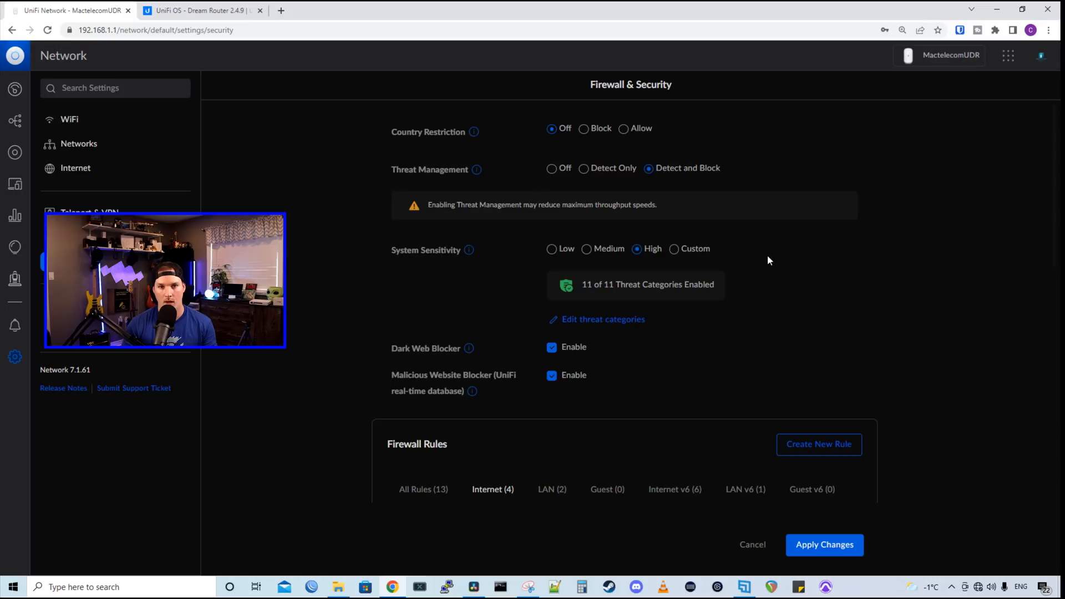
mouse_move(775, 261)
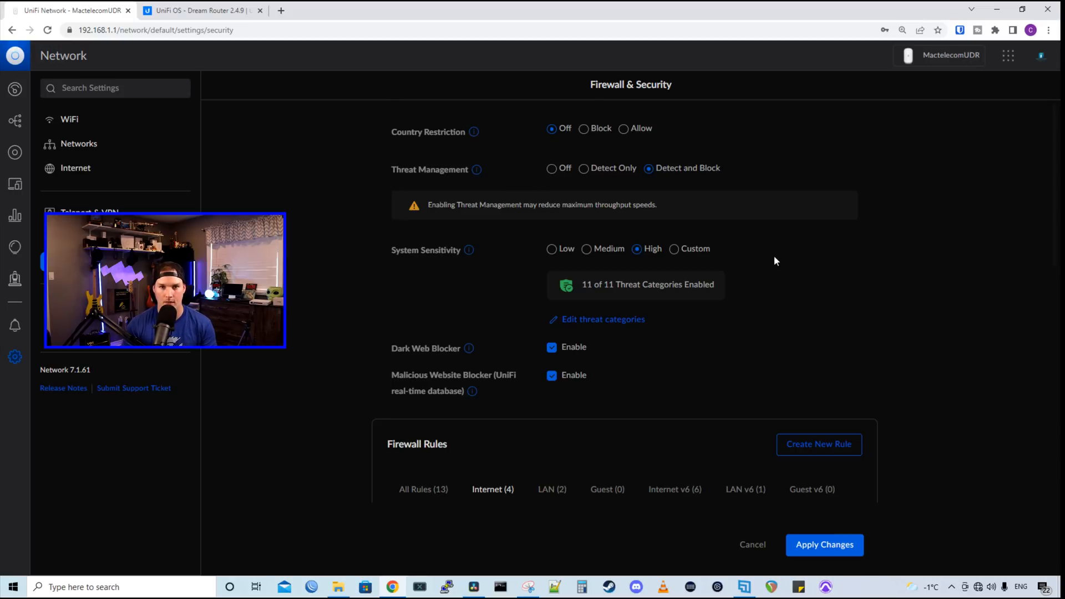
scroll("down", 3)
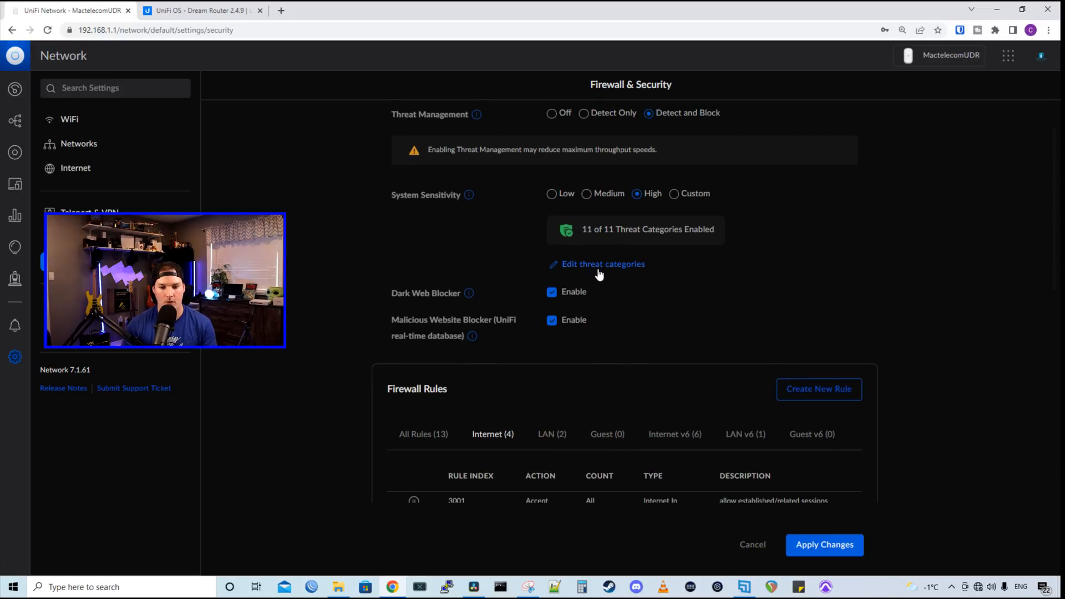
left_click(604, 264)
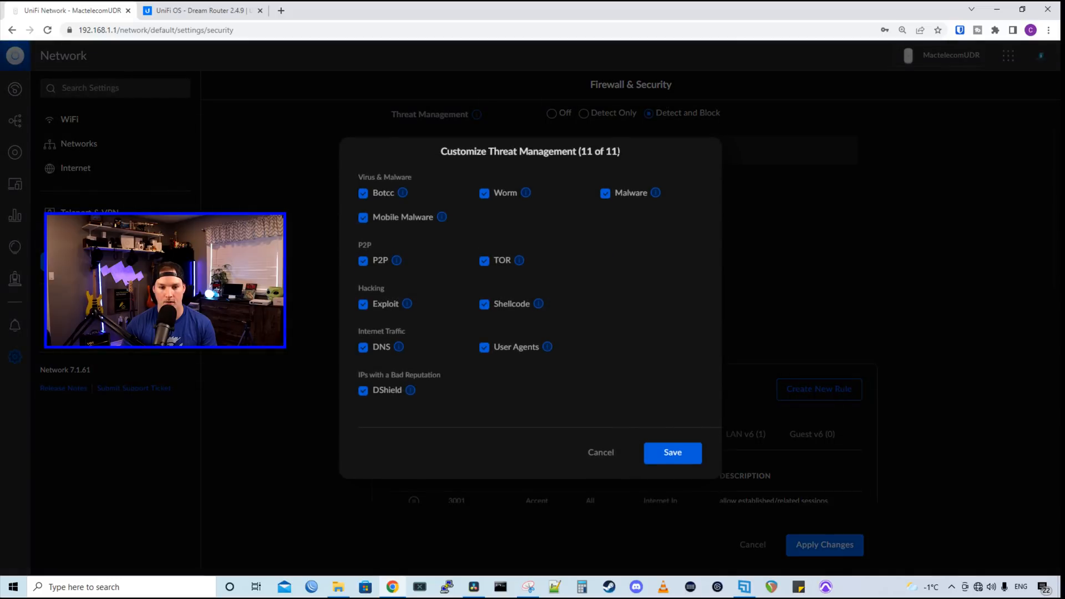
mouse_move(622, 236)
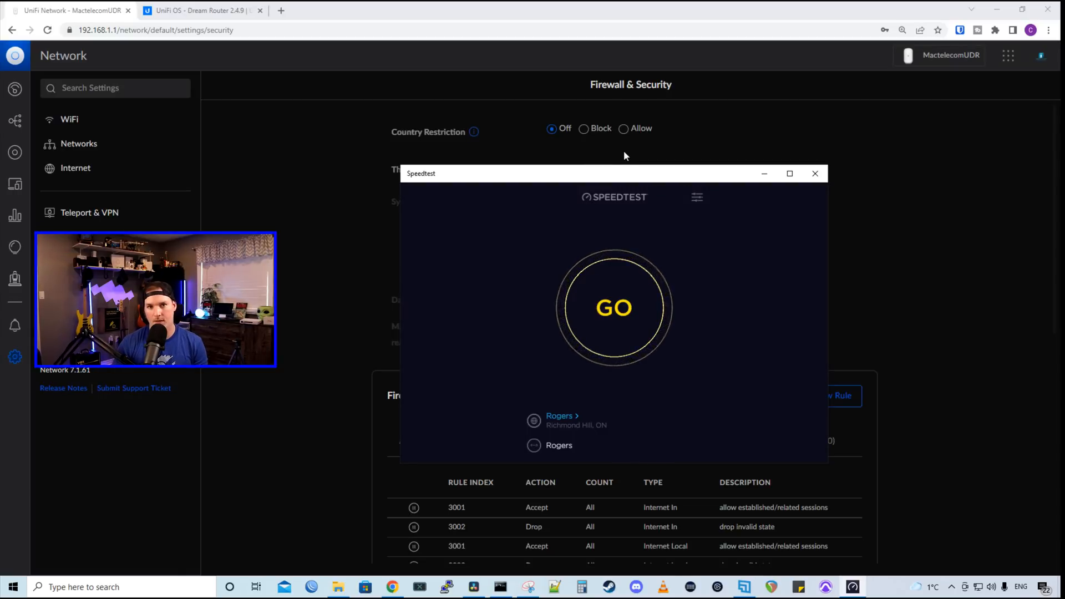
- Run the internet speed test in Speedtest
left_click(615, 309)
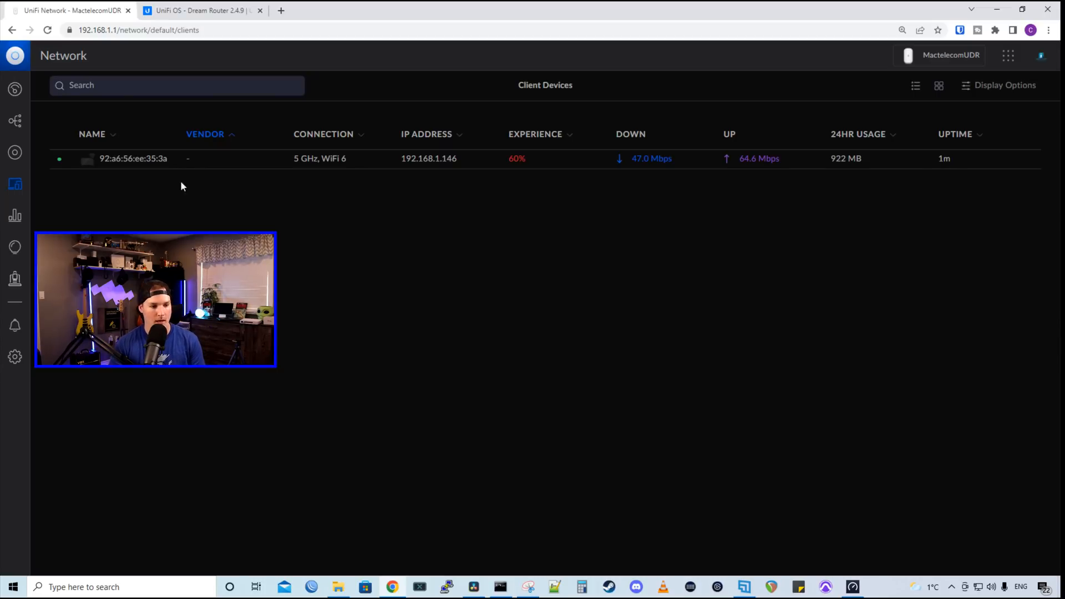
- Forget the wireless client 92:a6:56:ee:35:3a from the router and confirm
left_click(131, 159)
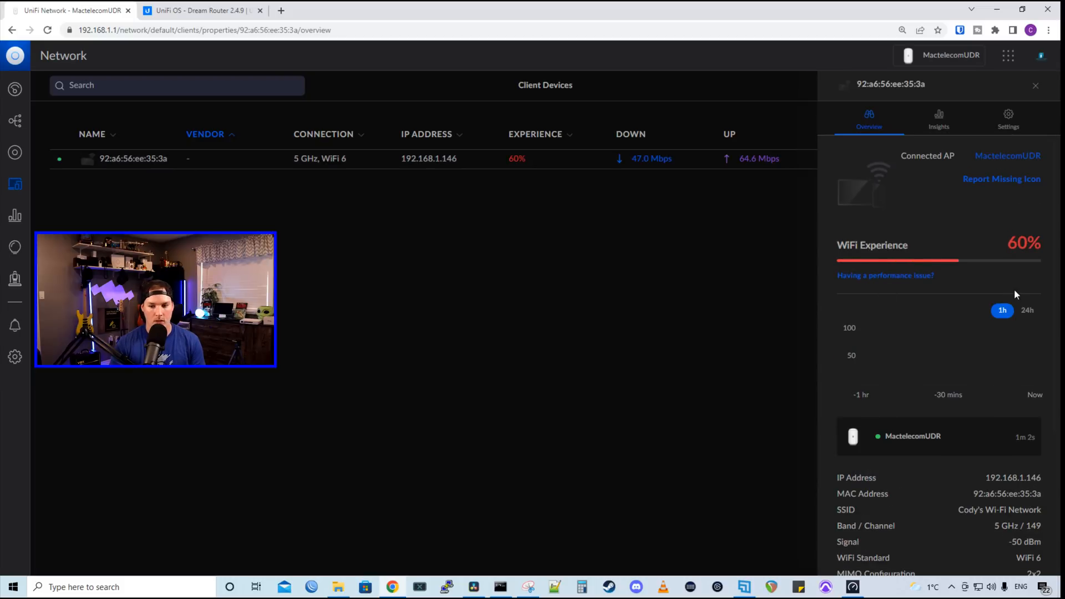
scroll("down", 3)
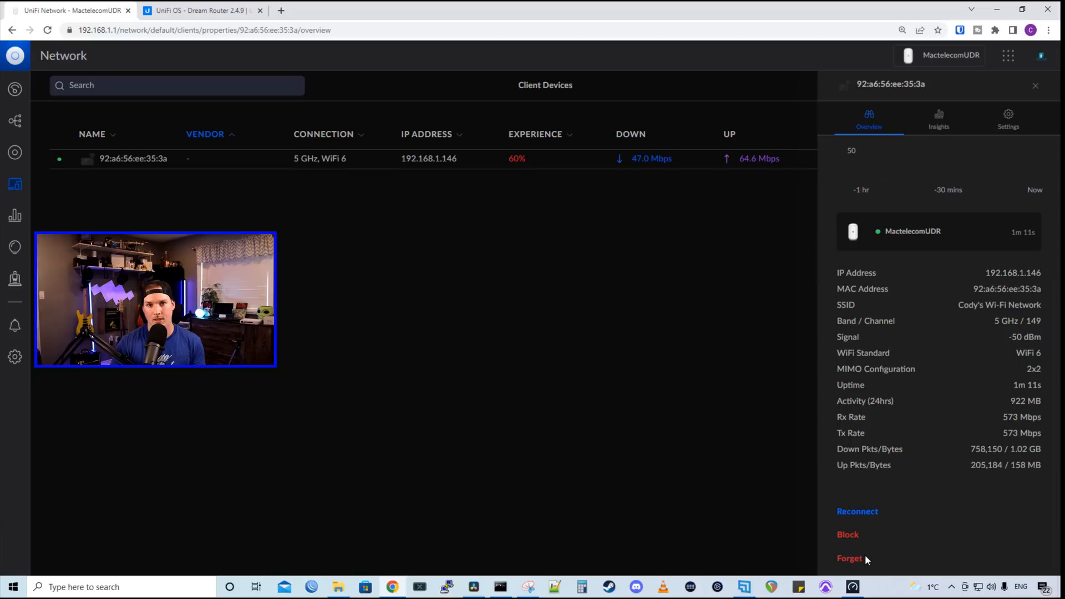
left_click(849, 559)
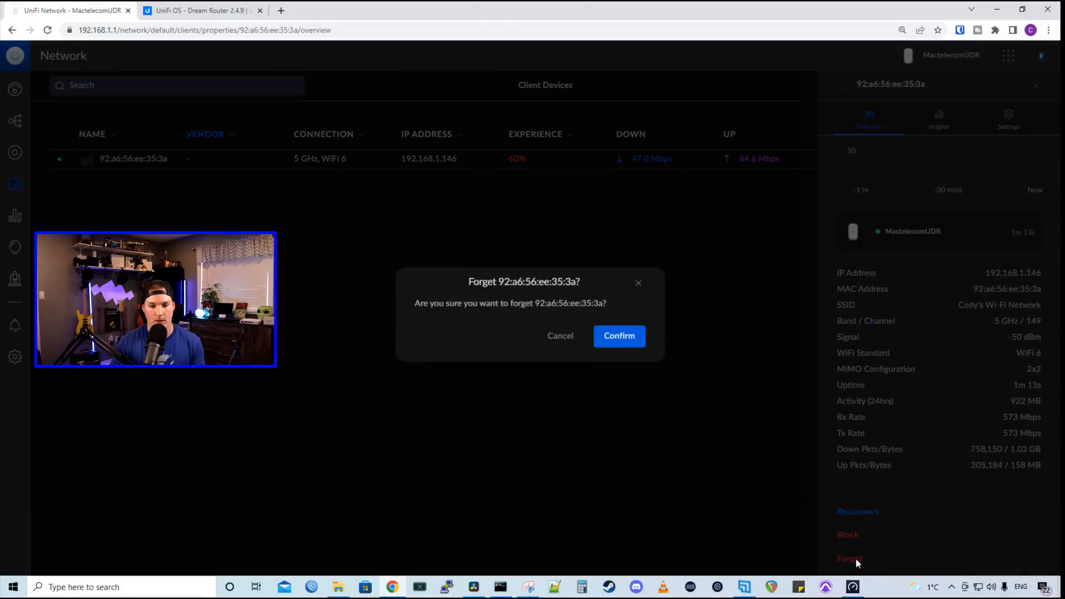
left_click(619, 336)
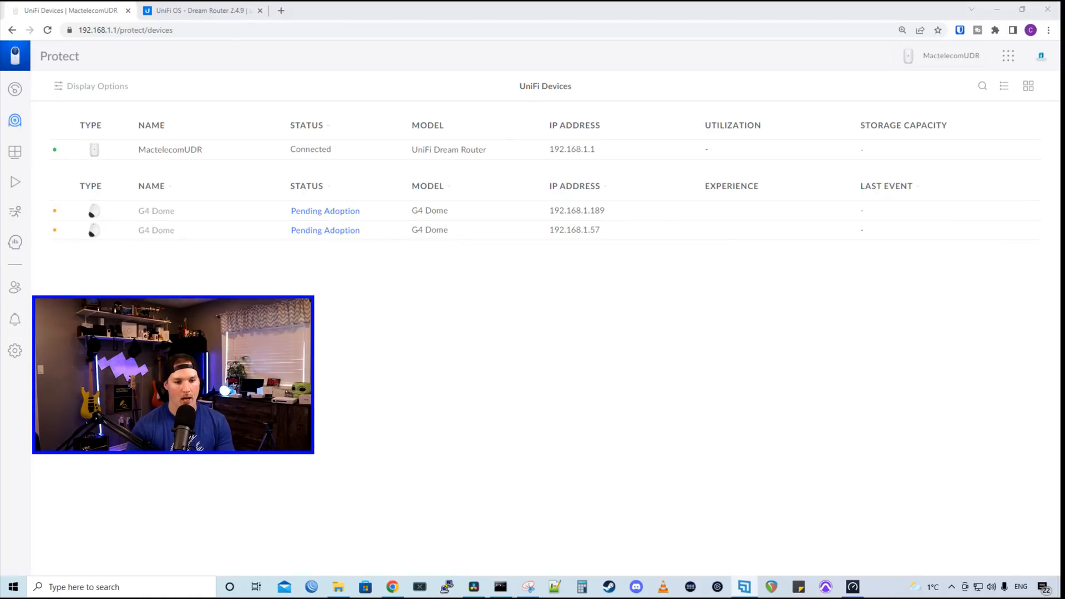
mouse_move(366, 221)
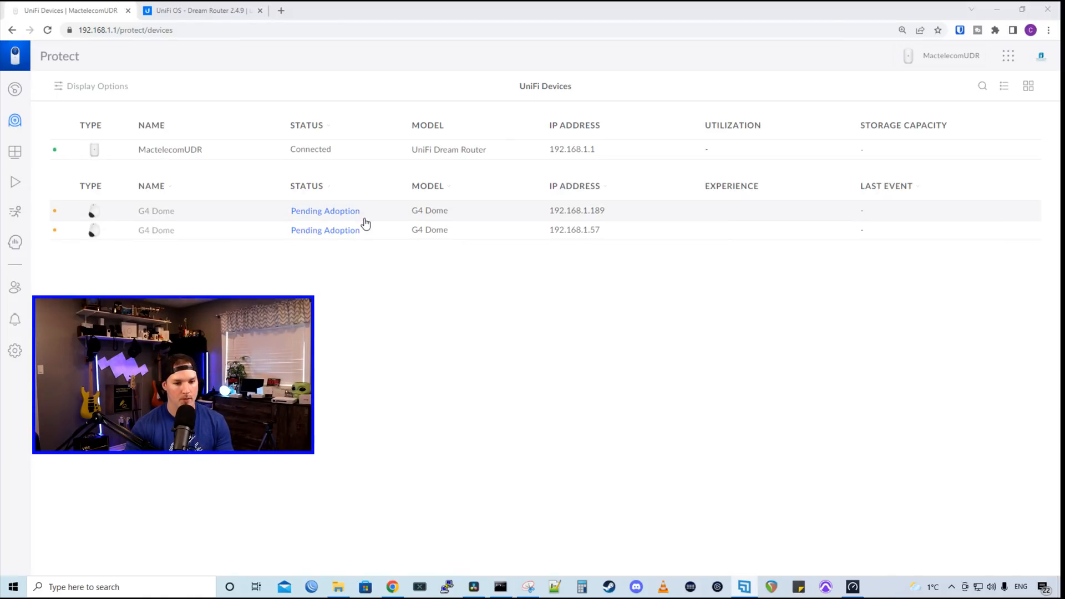
- Adopt the first pending G4 Dome camera into Protect
left_click(157, 211)
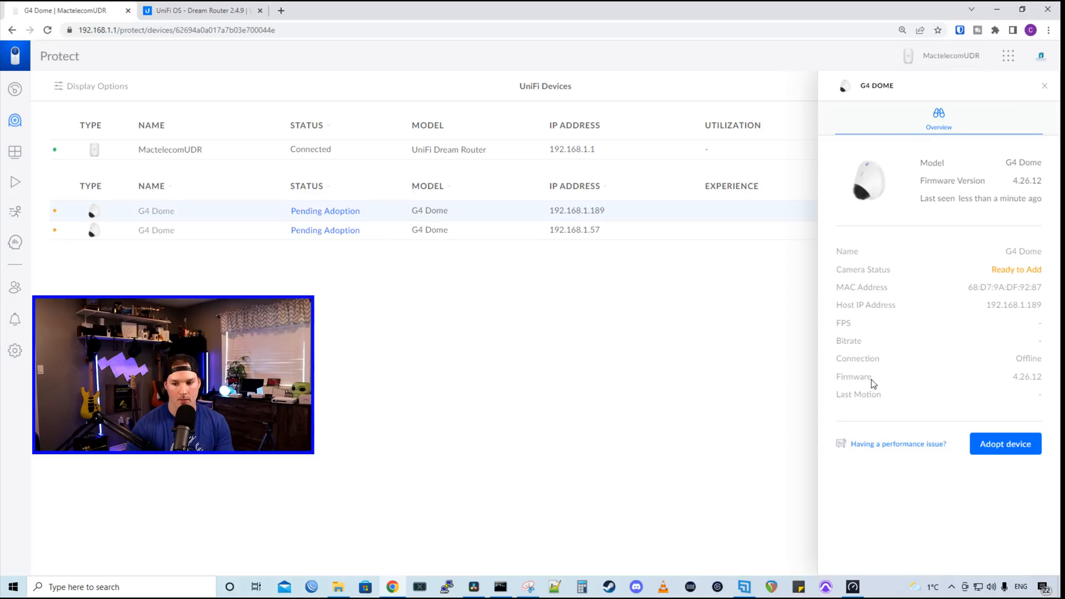
left_click(1005, 443)
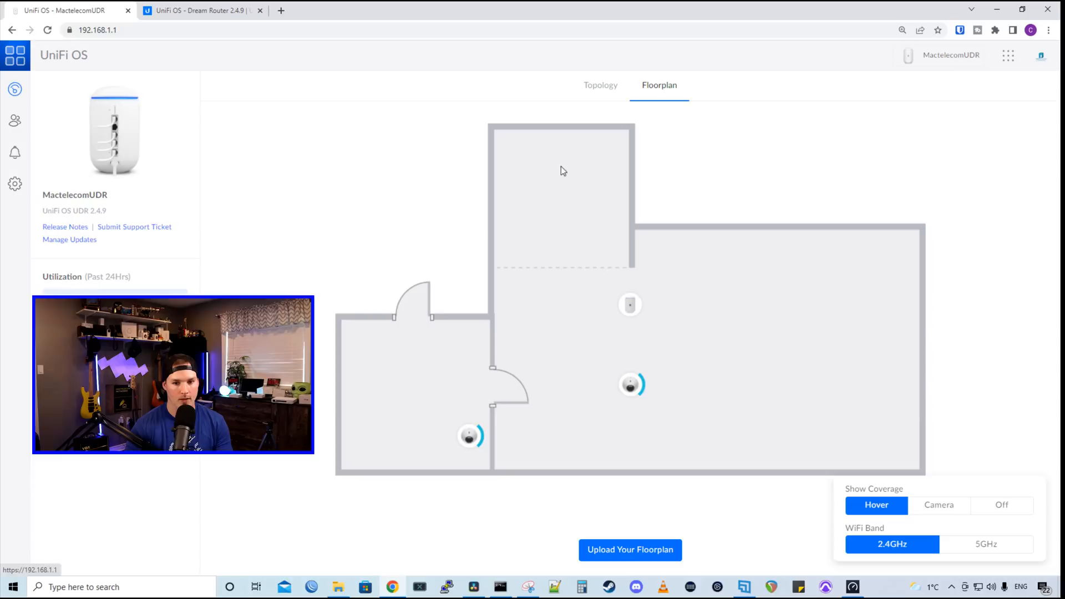
mouse_move(584, 170)
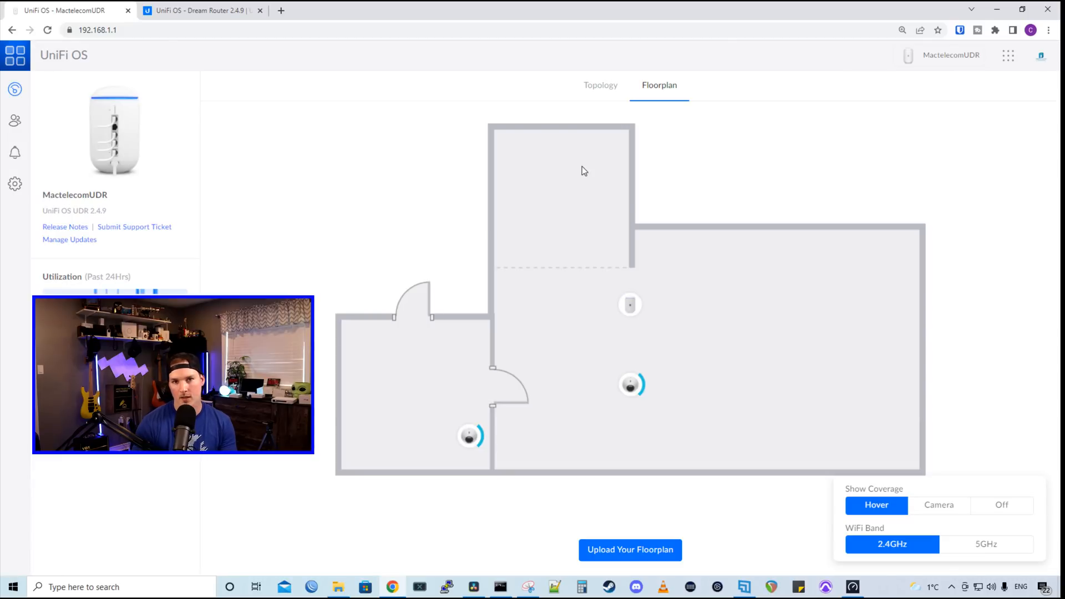
mouse_move(652, 262)
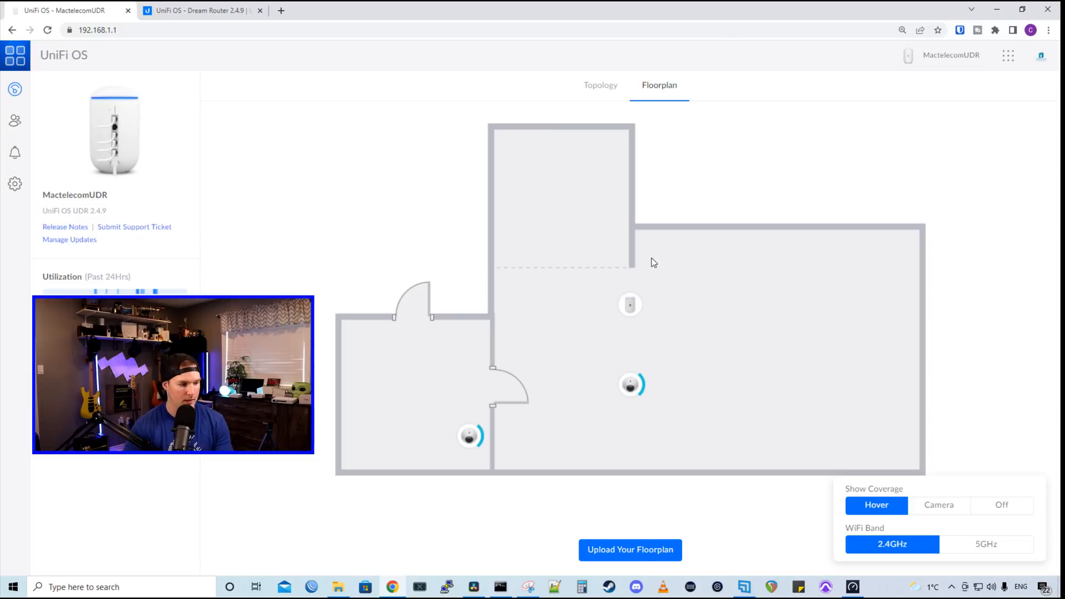
mouse_move(638, 360)
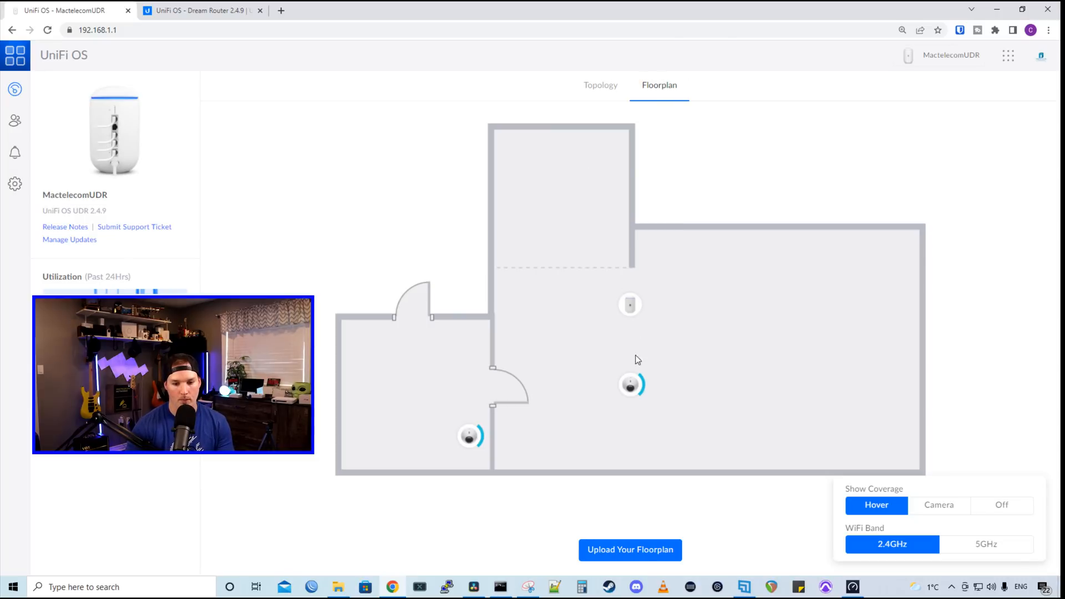
mouse_move(616, 414)
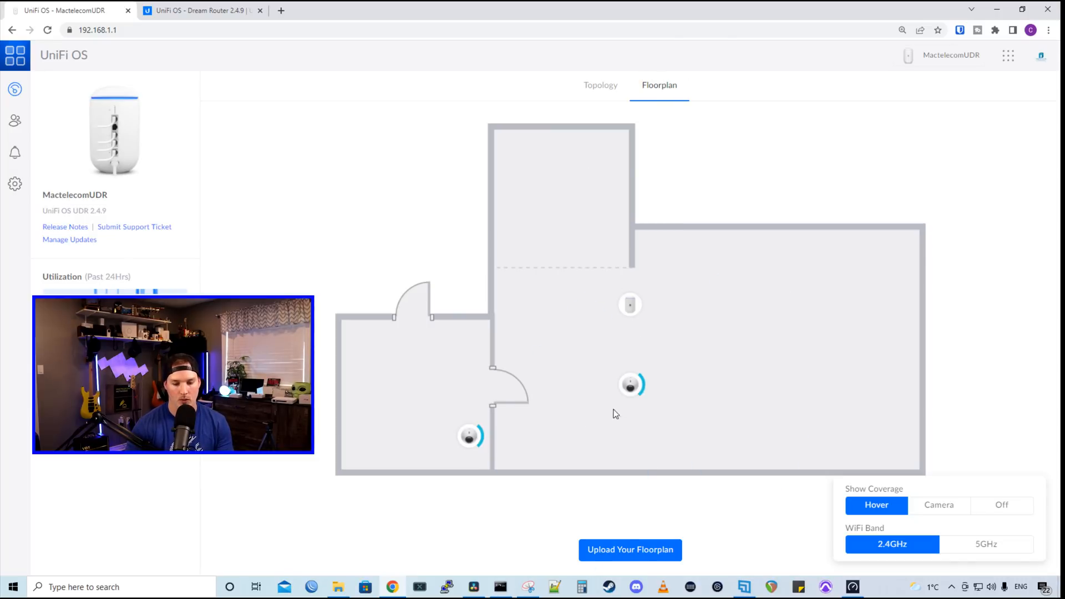
mouse_move(630, 387)
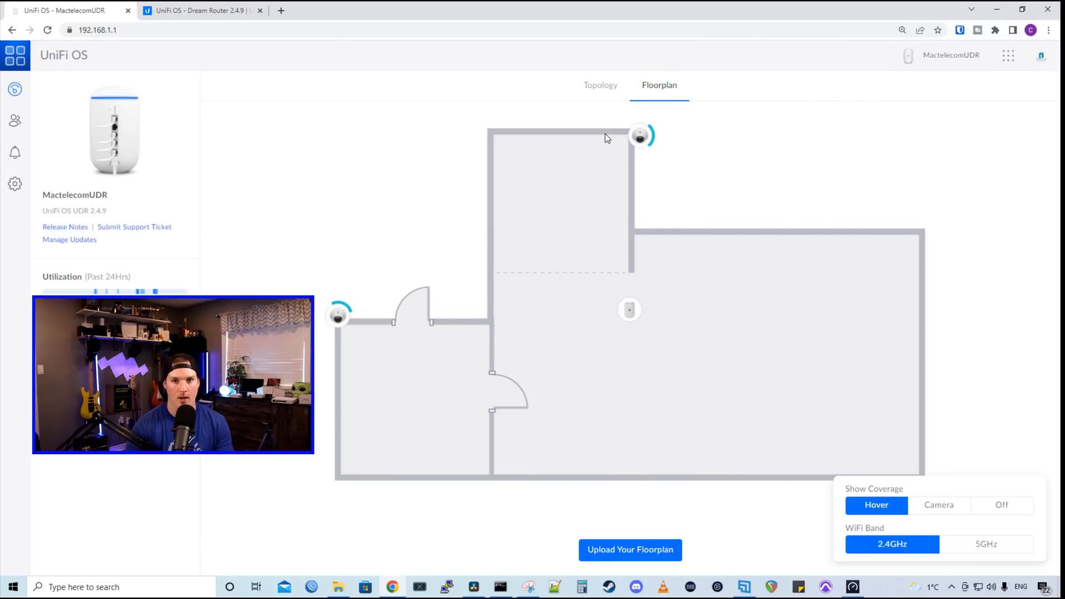
mouse_move(639, 139)
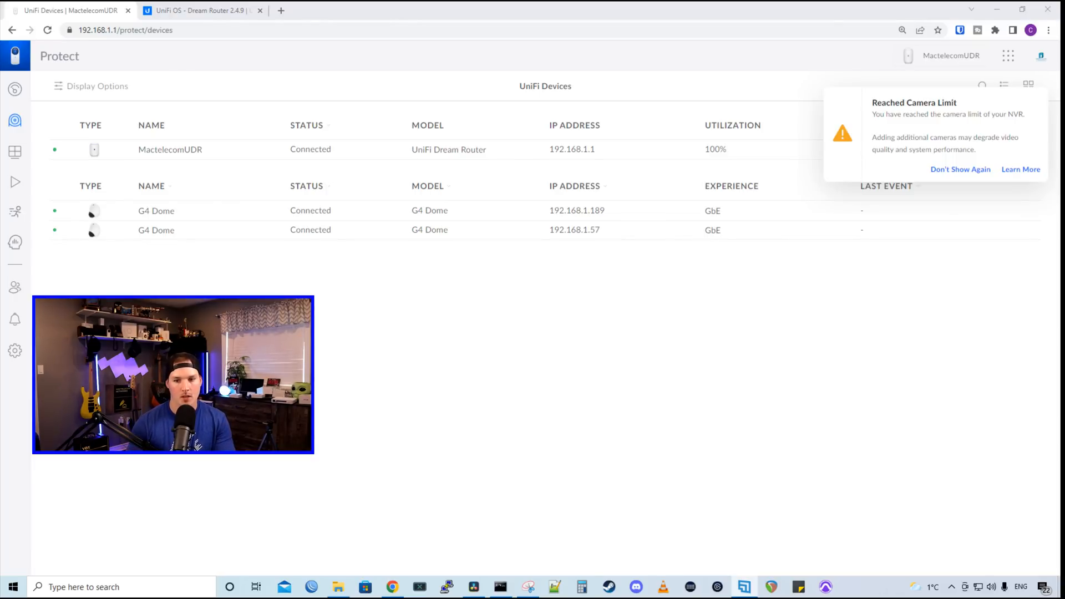
mouse_move(928, 76)
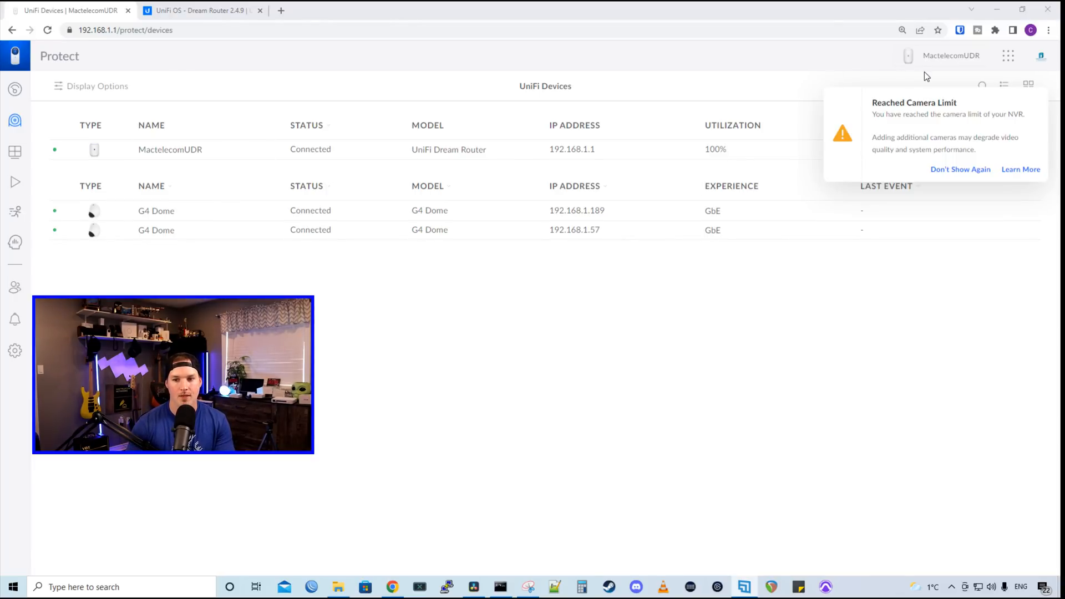
mouse_move(846, 71)
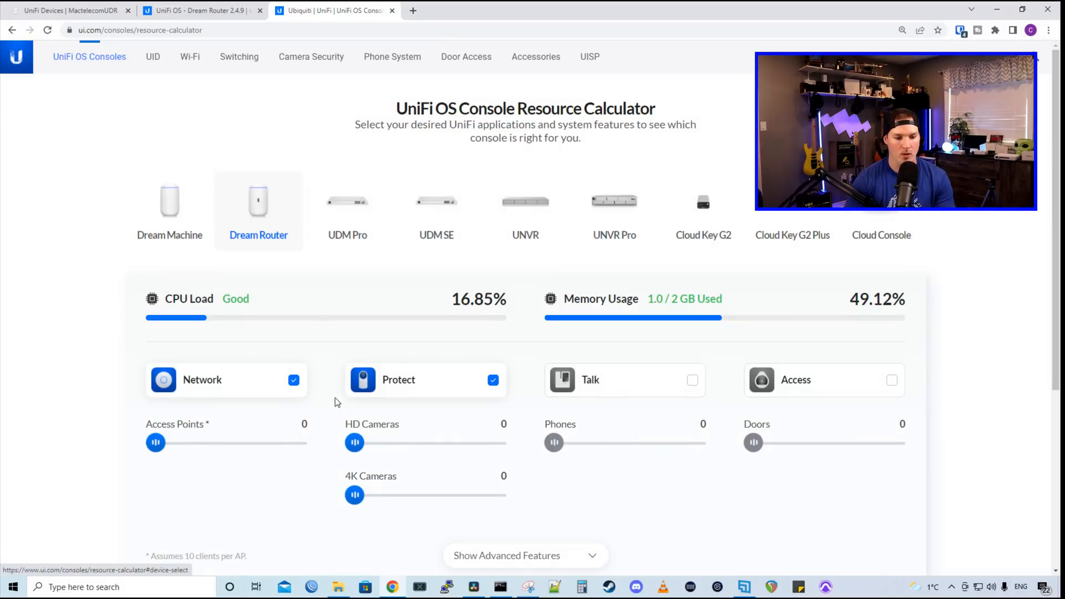
- Try the Dream Router estimate at 9 then 15 access points, reset to 0, then adjust HD cameras
left_click_drag(155, 443, 241, 442)
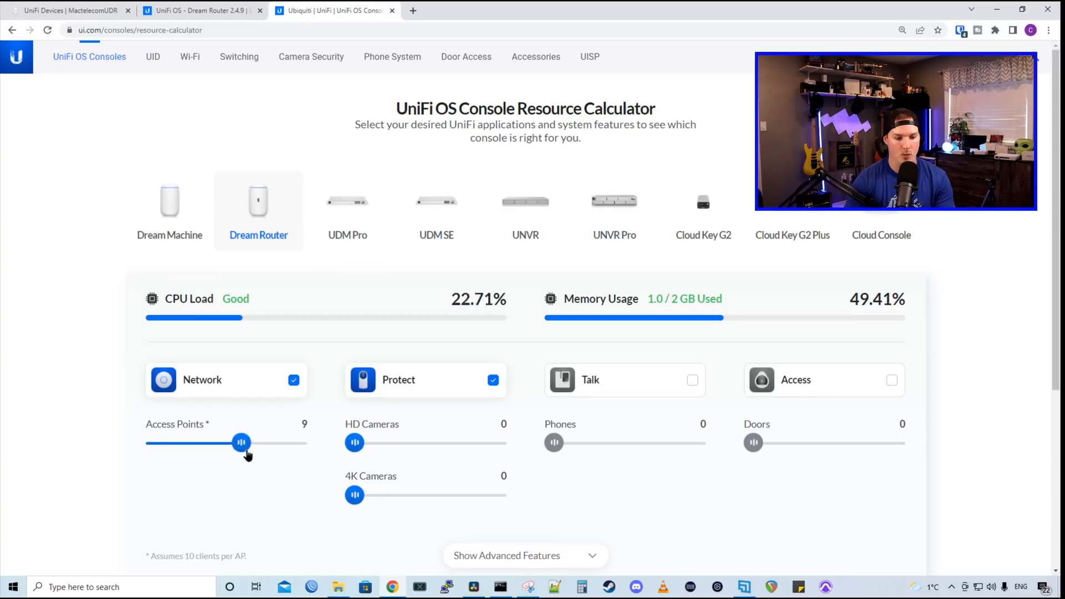
left_click_drag(241, 443, 297, 442)
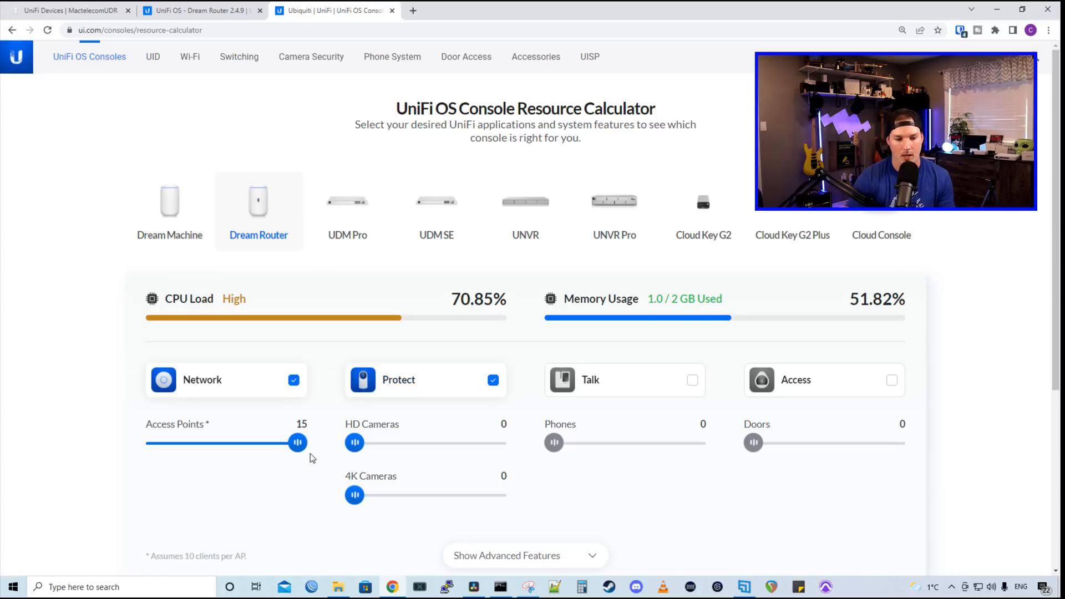
left_click_drag(298, 443, 155, 443)
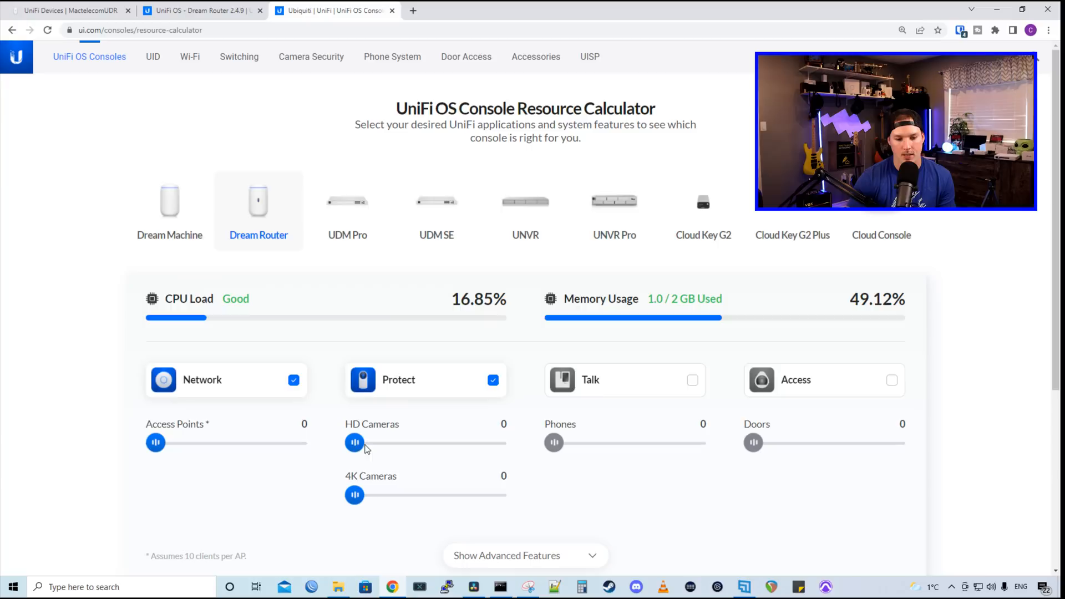
left_click_drag(355, 443, 497, 442)
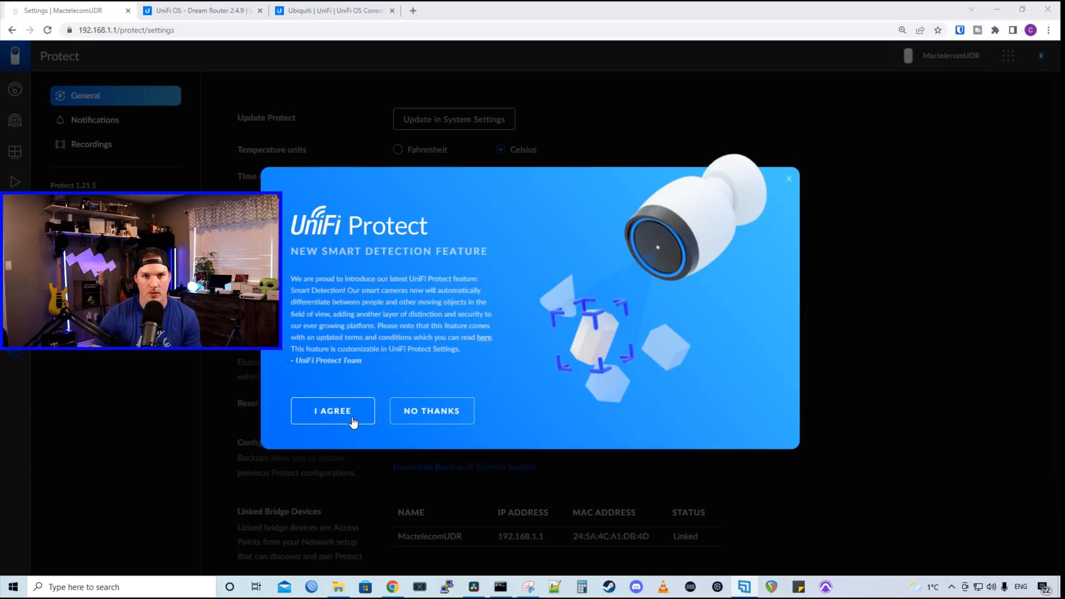
- Accept the Smart Detection announcement and play the 9:57 AM G4 Dome person-detection clip
left_click(333, 411)
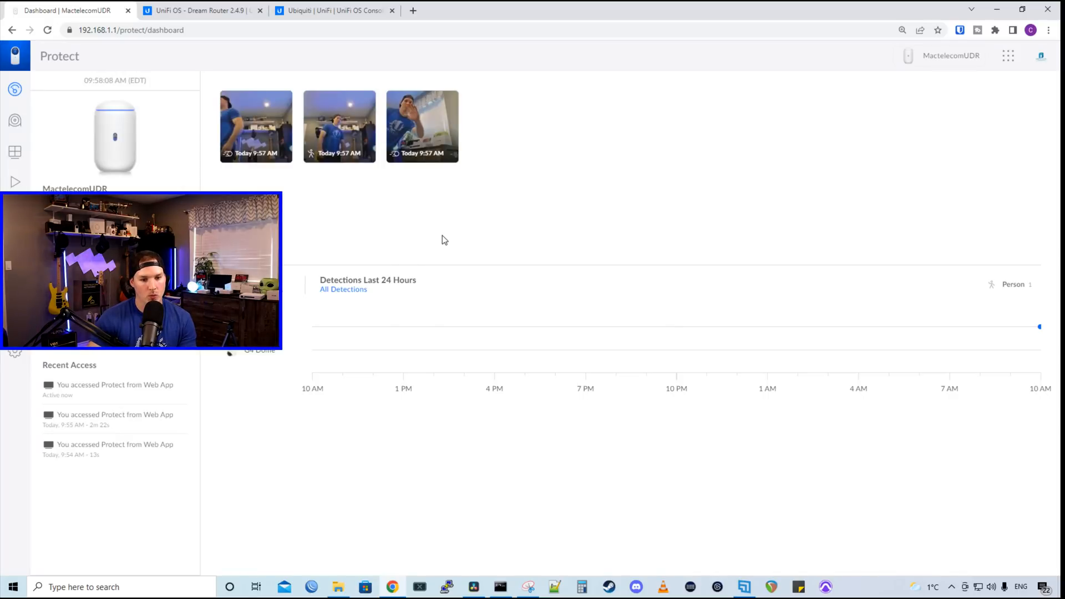
mouse_move(470, 166)
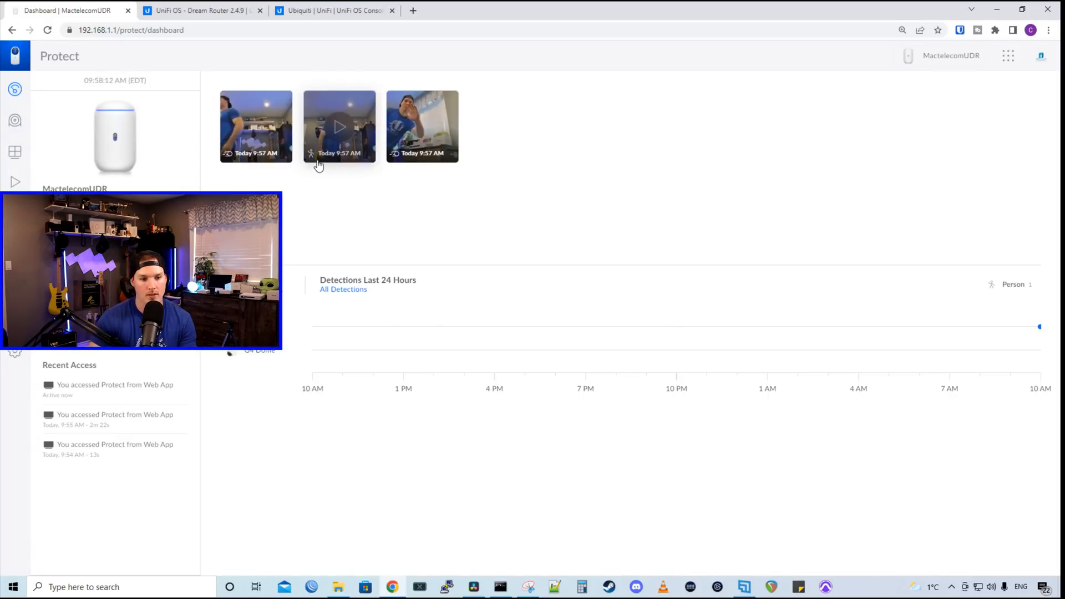
left_click(340, 127)
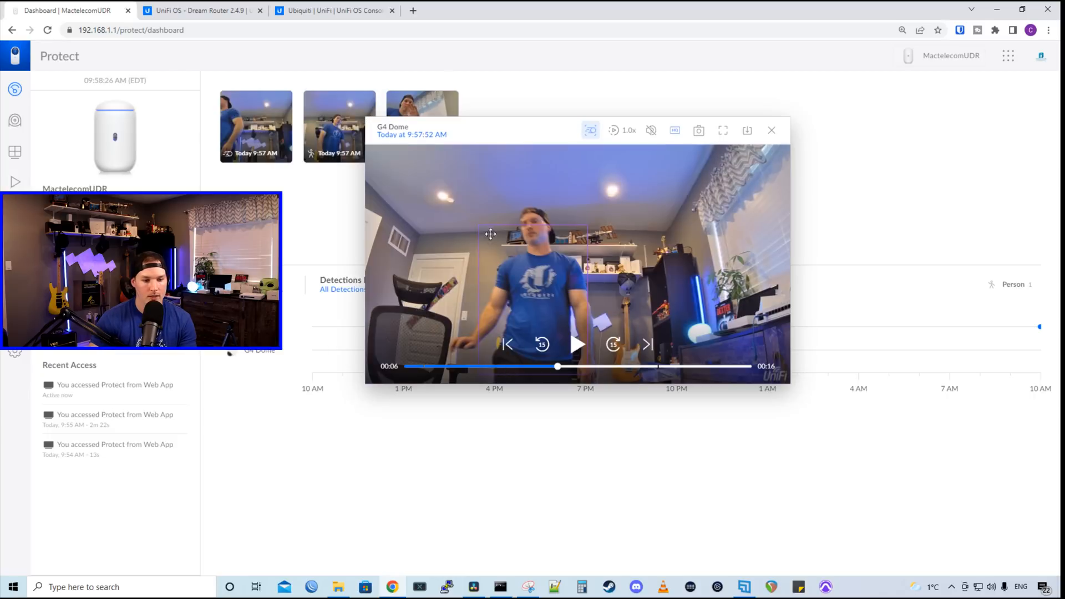